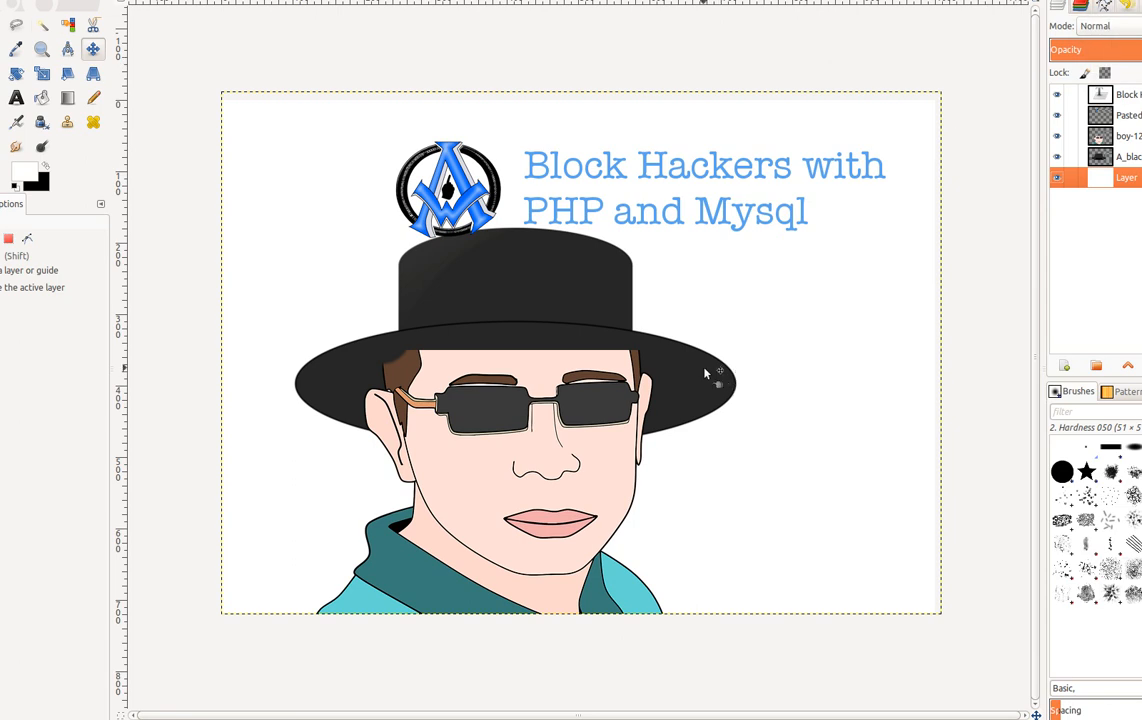
pyautogui.moveTo(936, 318)
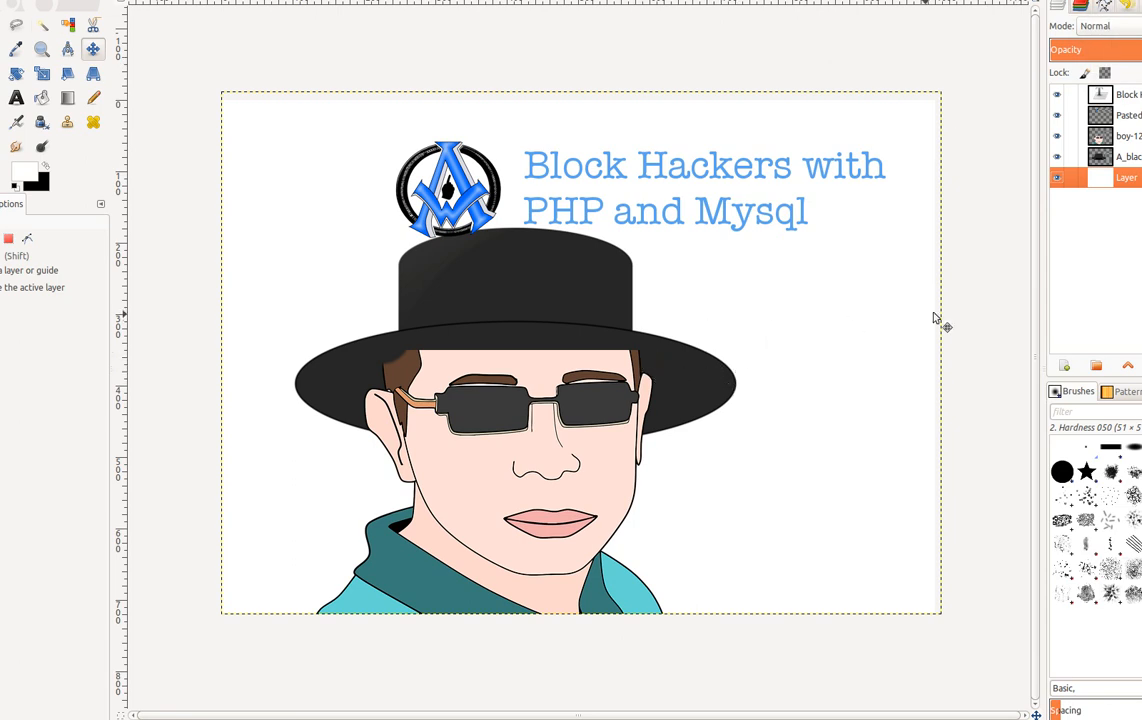
pyautogui.moveTo(904, 278)
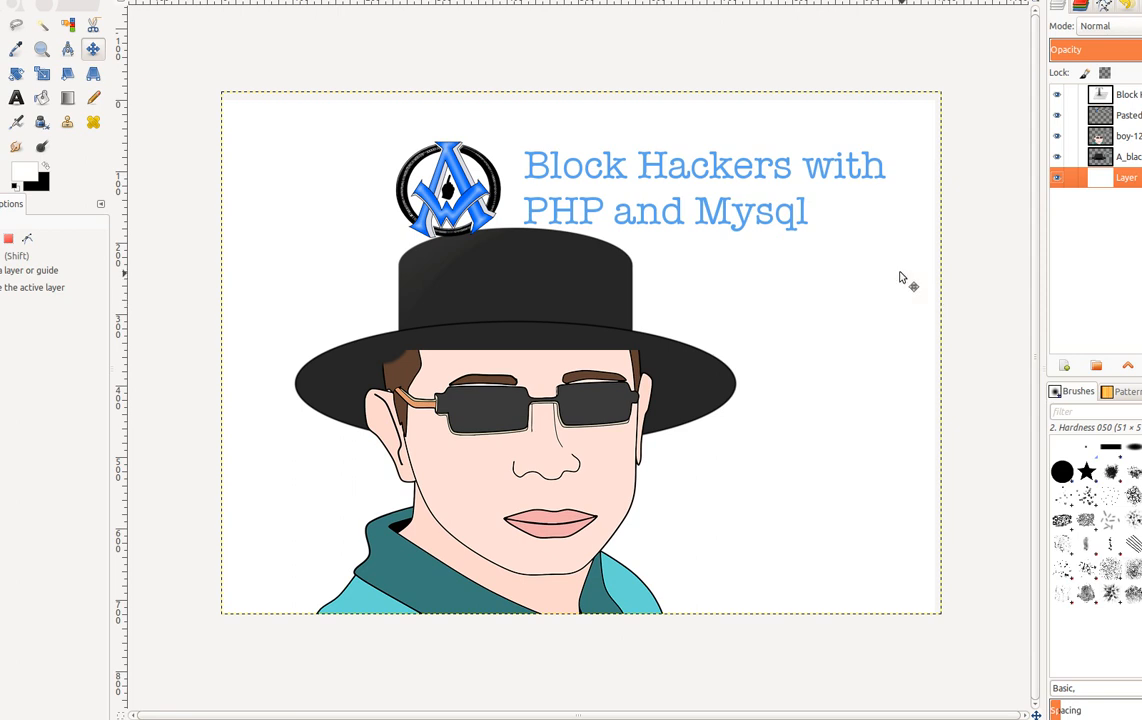
pyautogui.moveTo(712, 234)
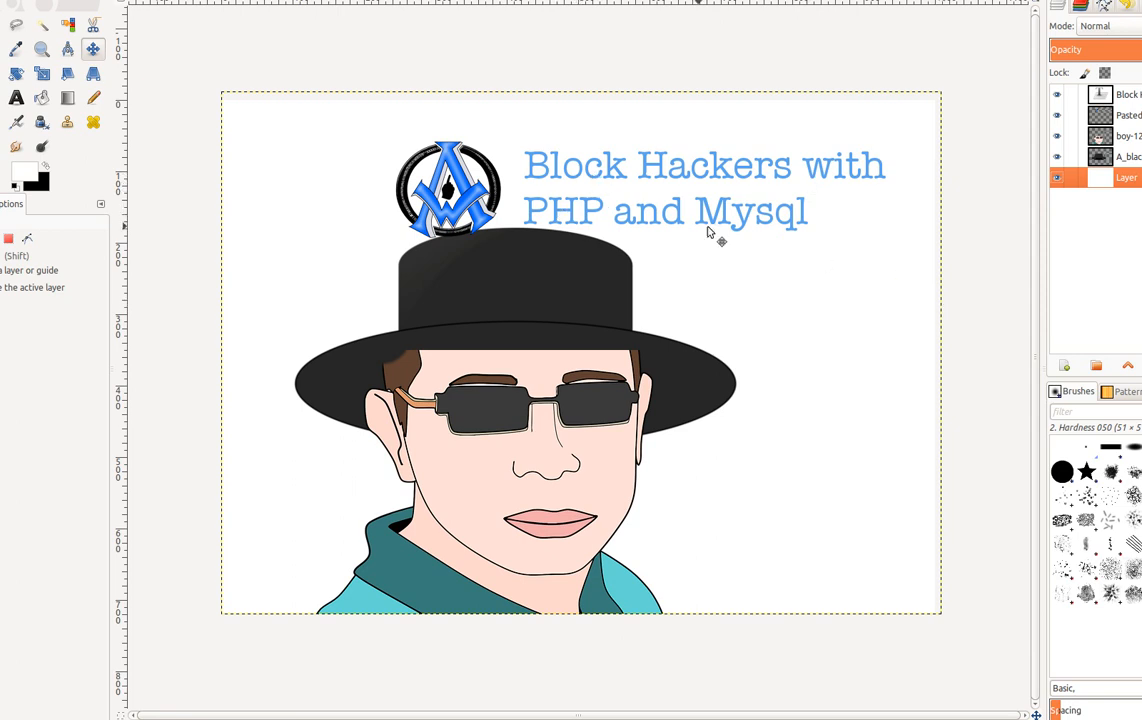
pyautogui.moveTo(752, 232)
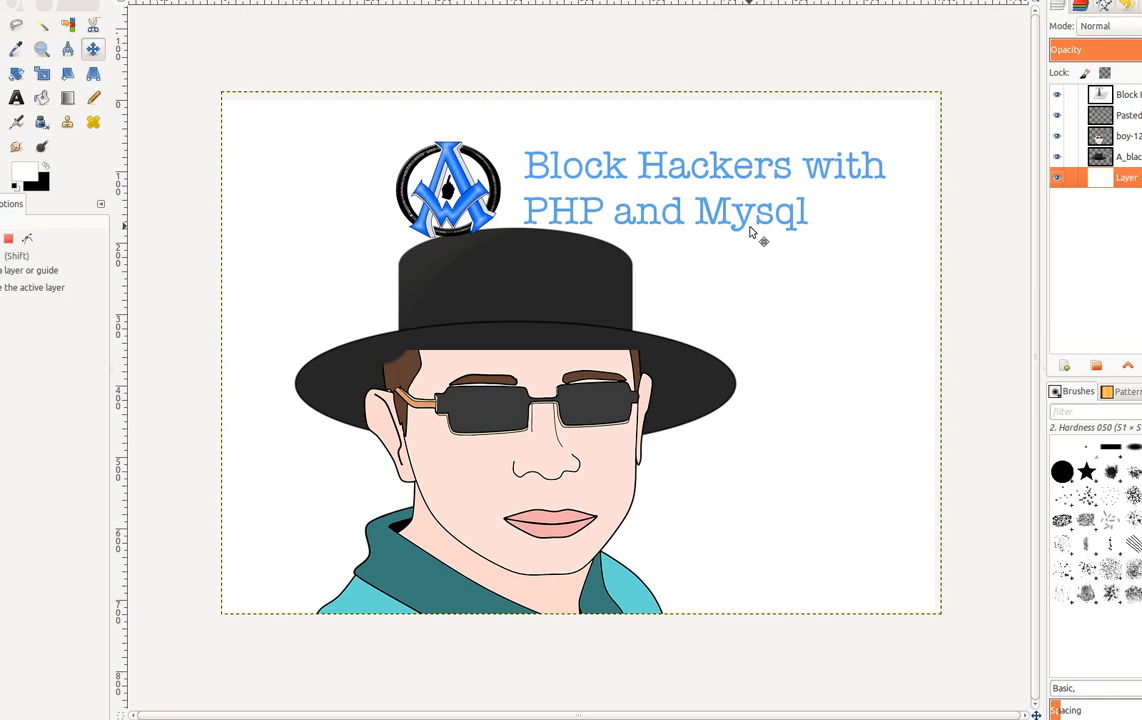
pyautogui.moveTo(752, 232)
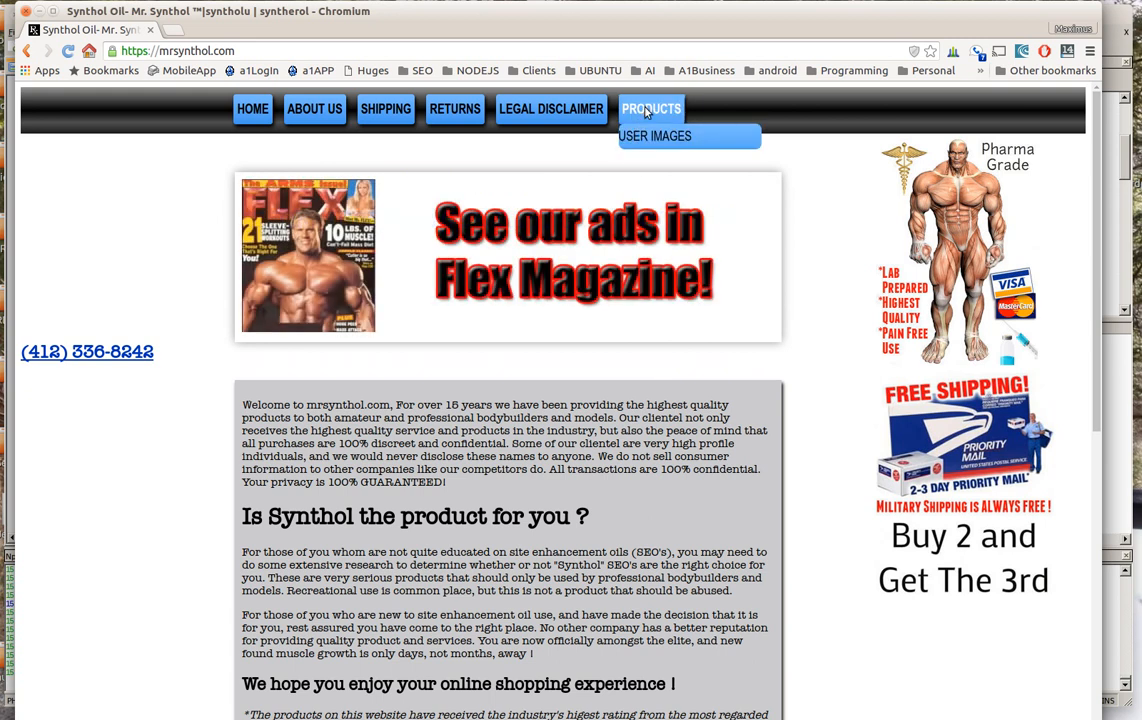
# Step: Go to PRODUCTS, open the Synthol Synthrol Professional 3 Pack page and scroll to Billing Information
pyautogui.click(650, 108)
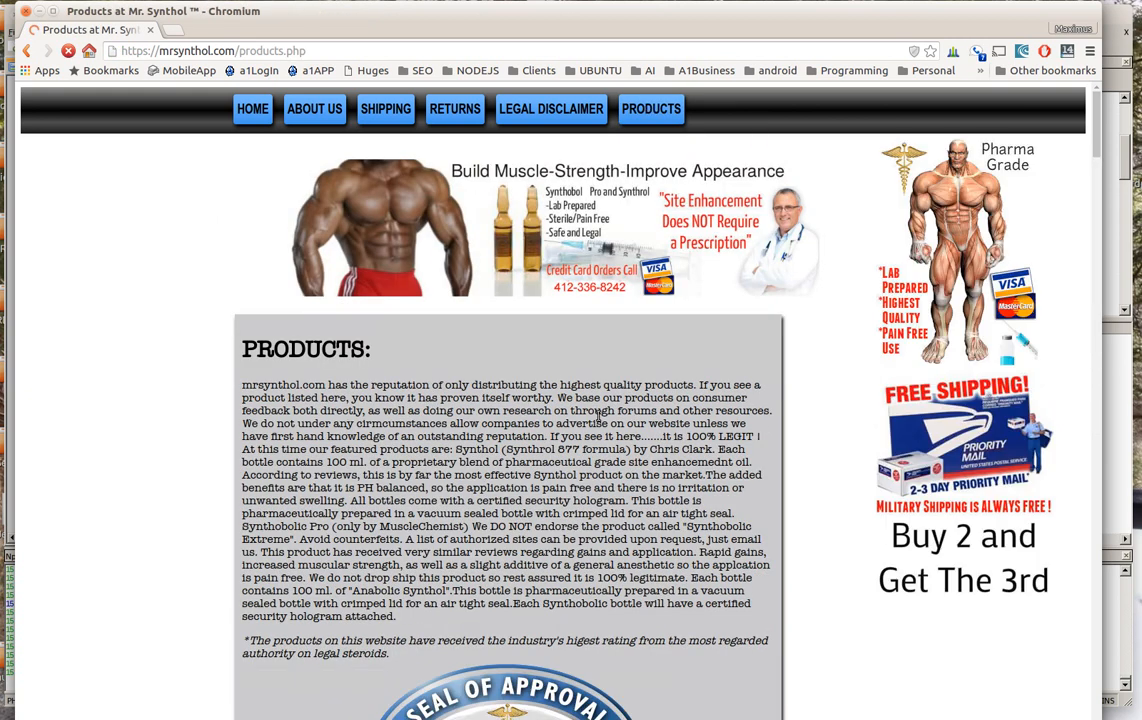
pyautogui.scroll(-3)
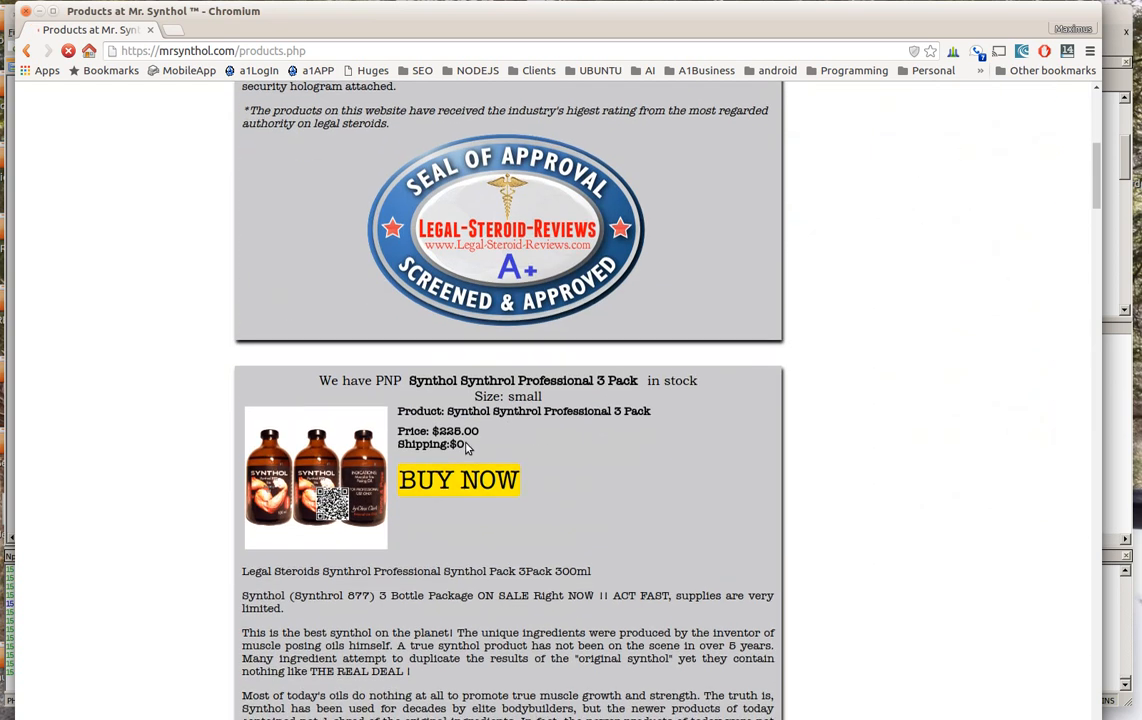
pyautogui.click(458, 480)
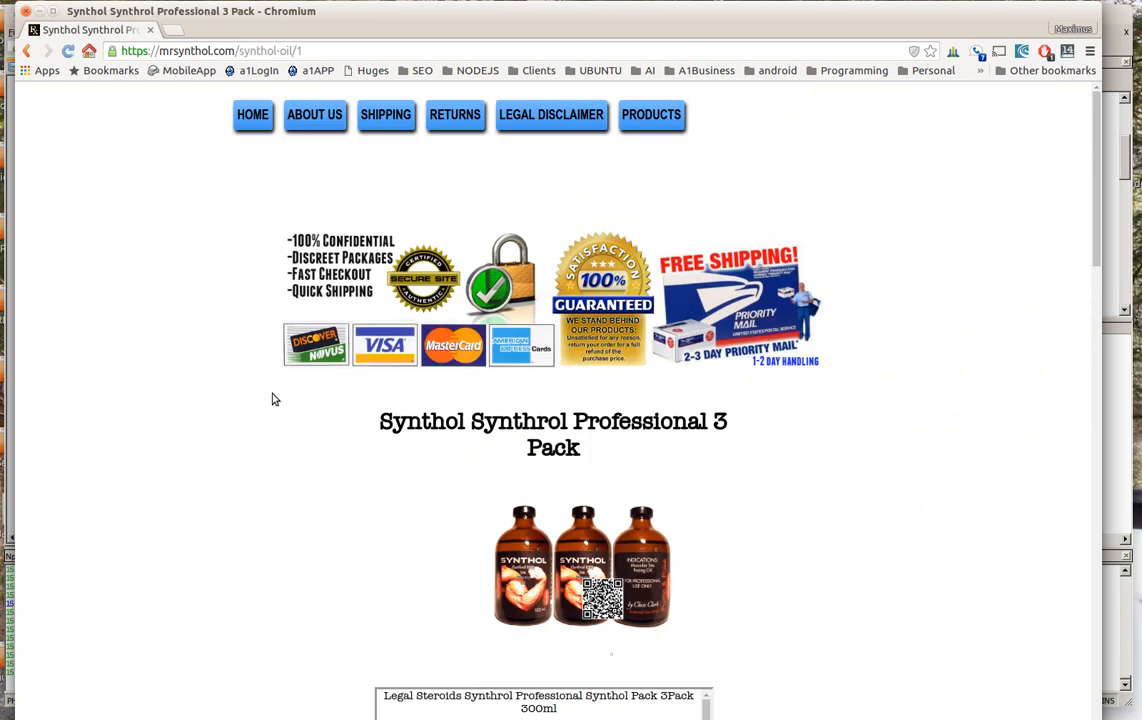
pyautogui.scroll(-3)
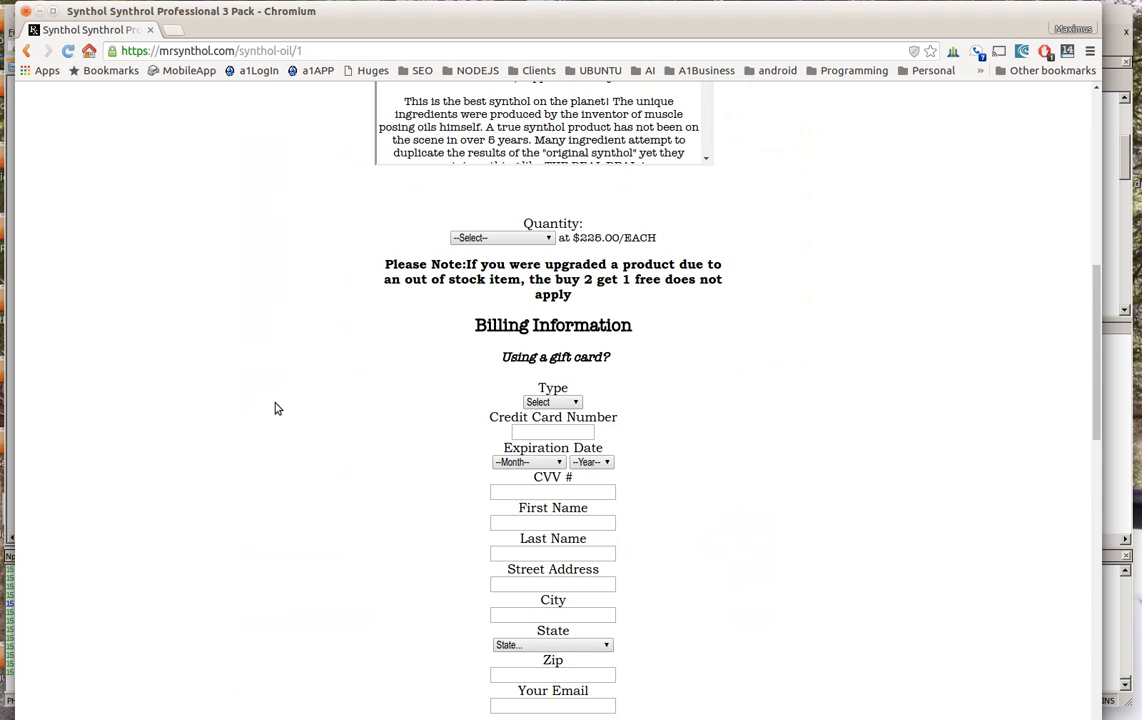
pyautogui.scroll(-3)
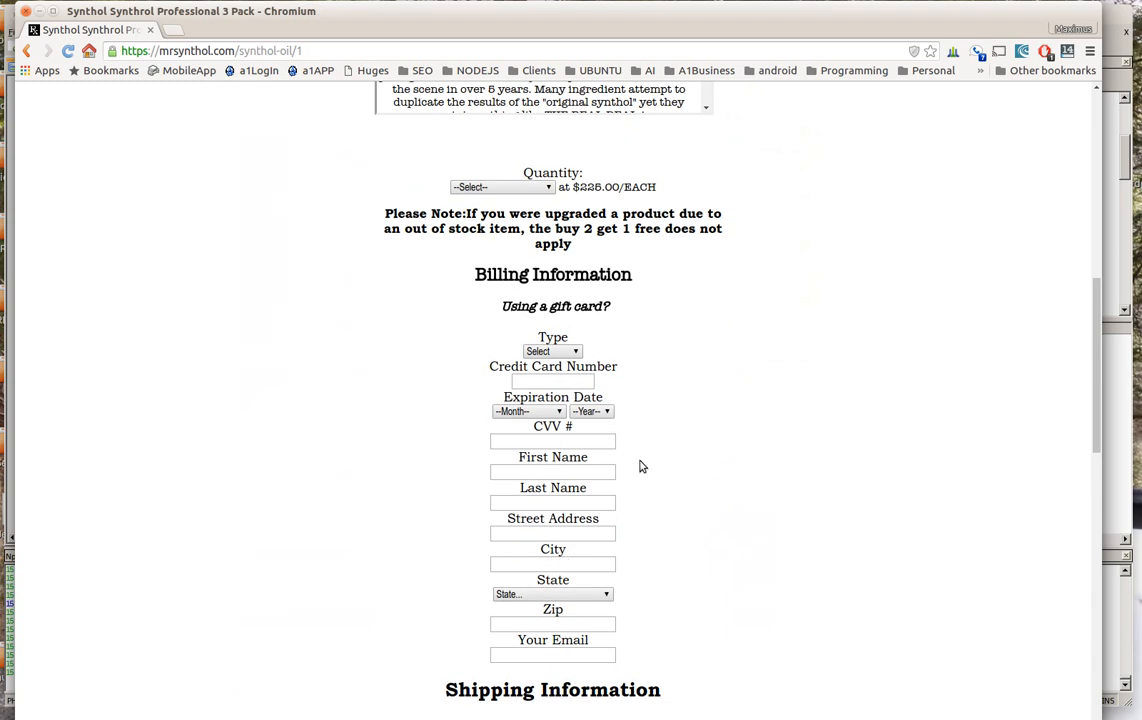
pyautogui.moveTo(798, 448)
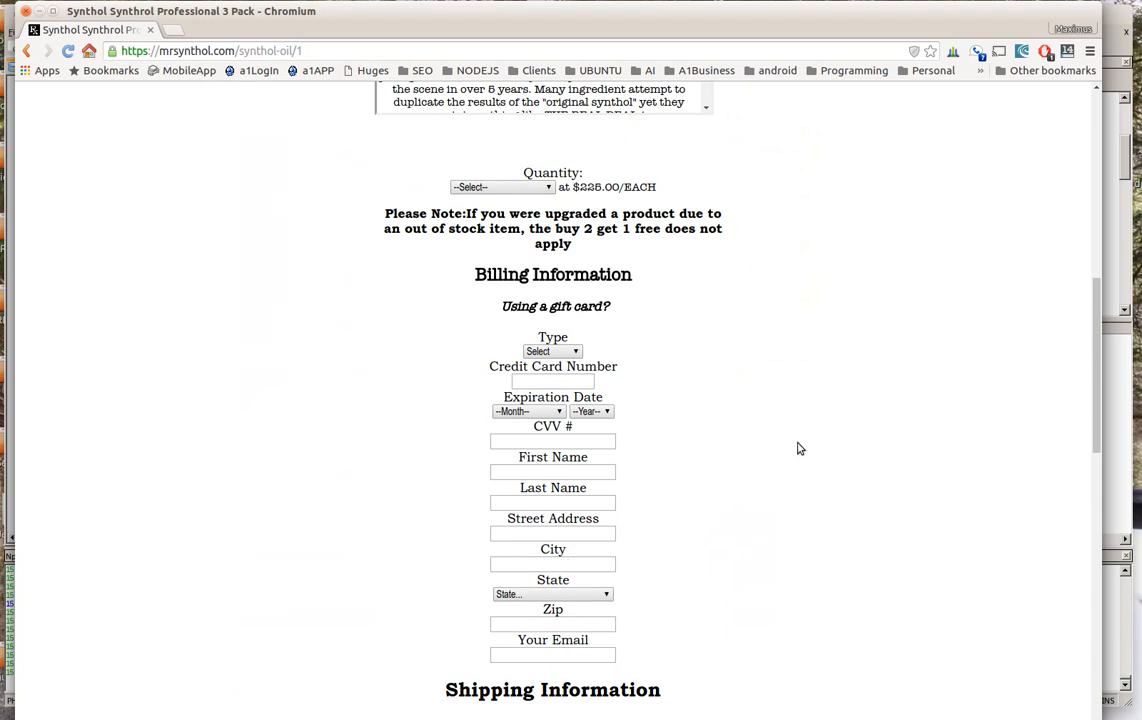
pyautogui.moveTo(800, 464)
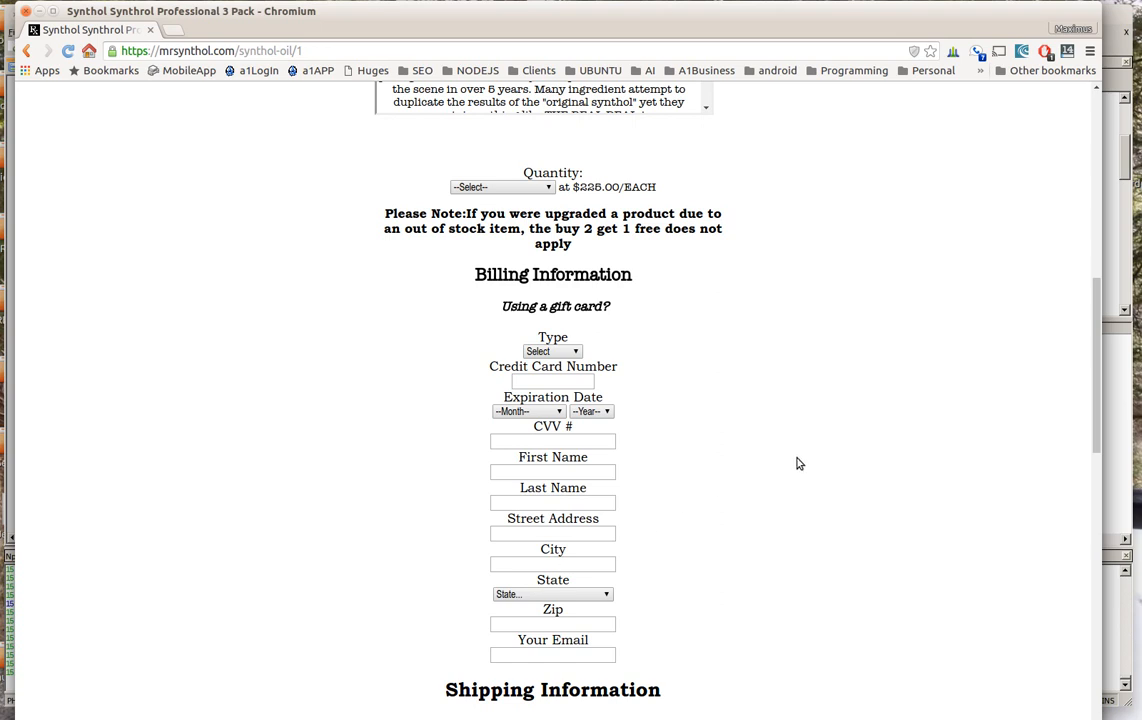
pyautogui.moveTo(820, 408)
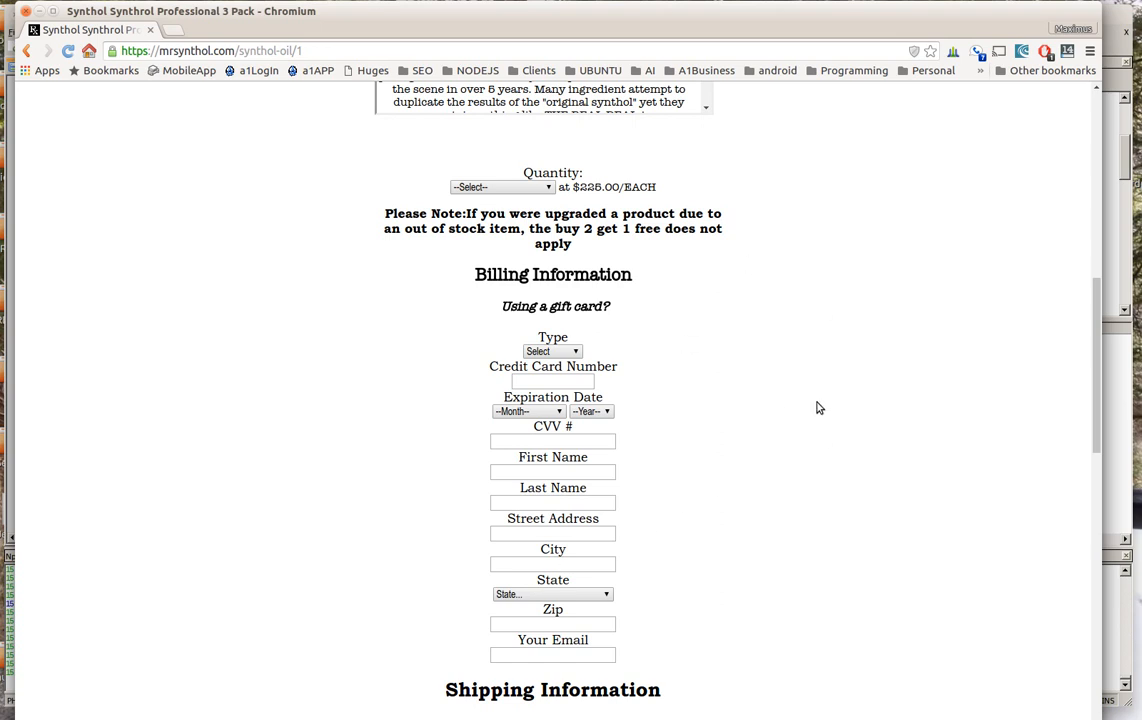
pyautogui.moveTo(680, 392)
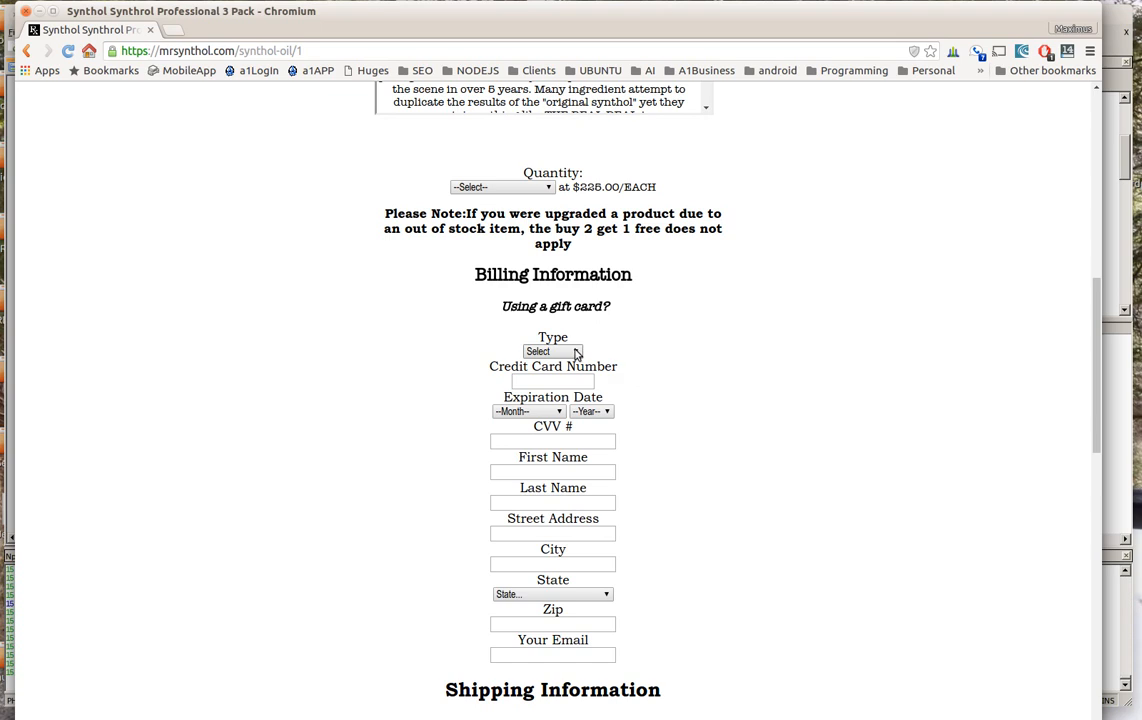
pyautogui.click(552, 352)
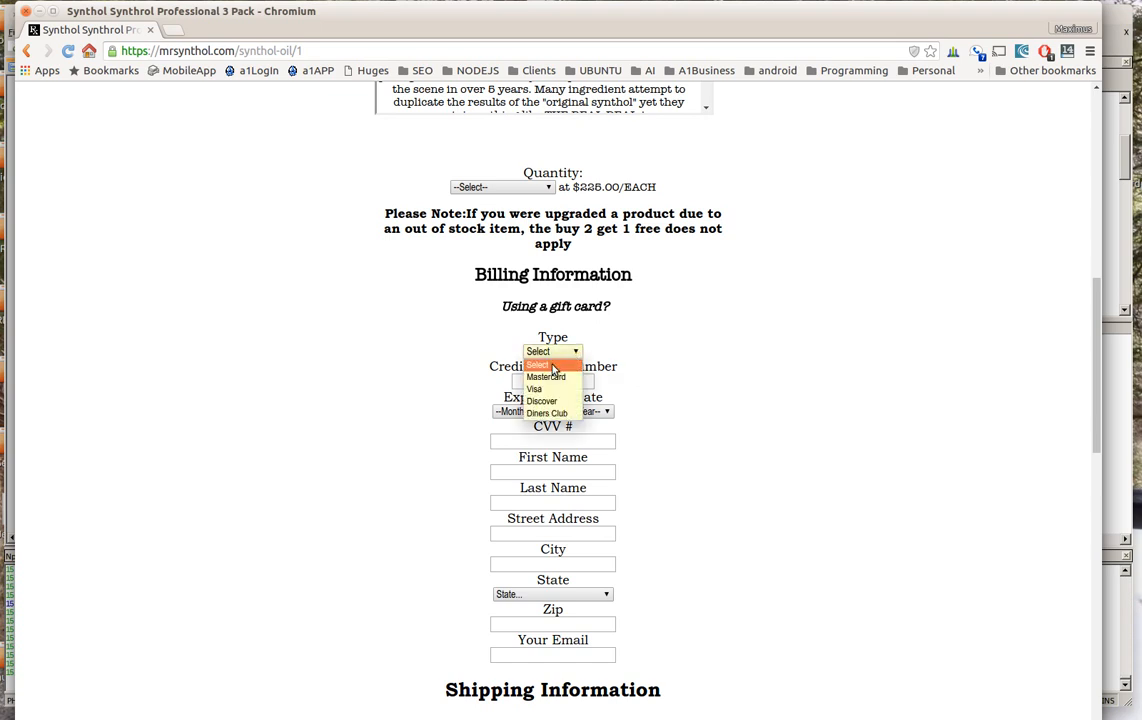
pyautogui.click(544, 376)
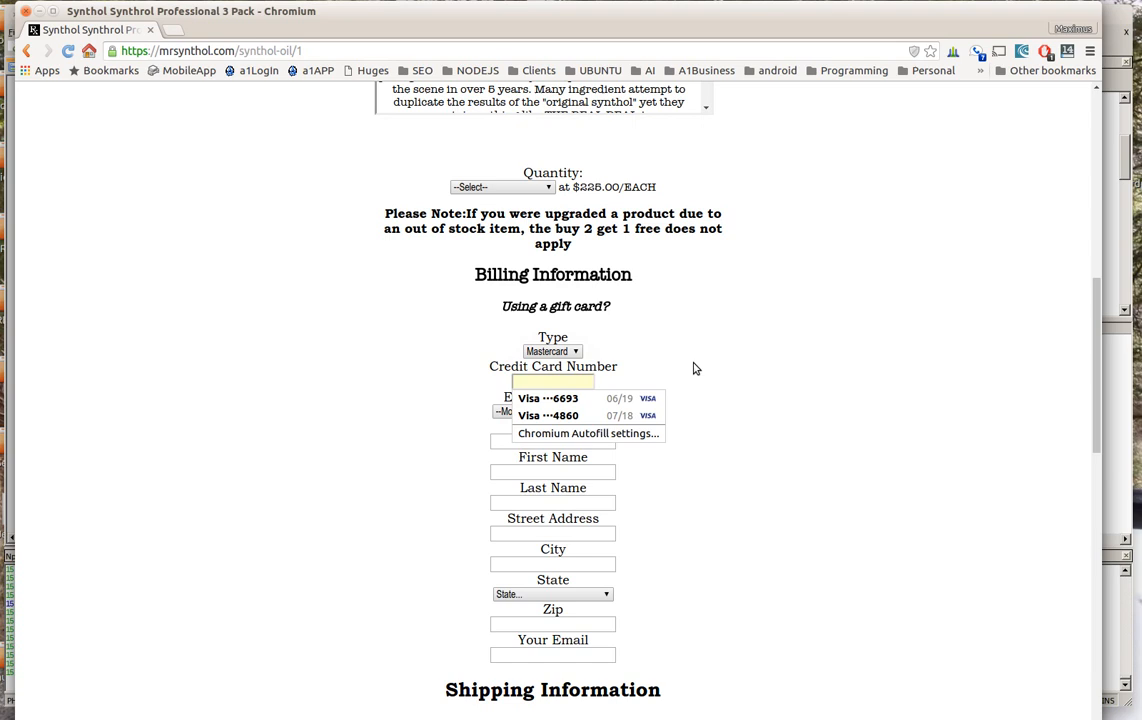
pyautogui.write('55')
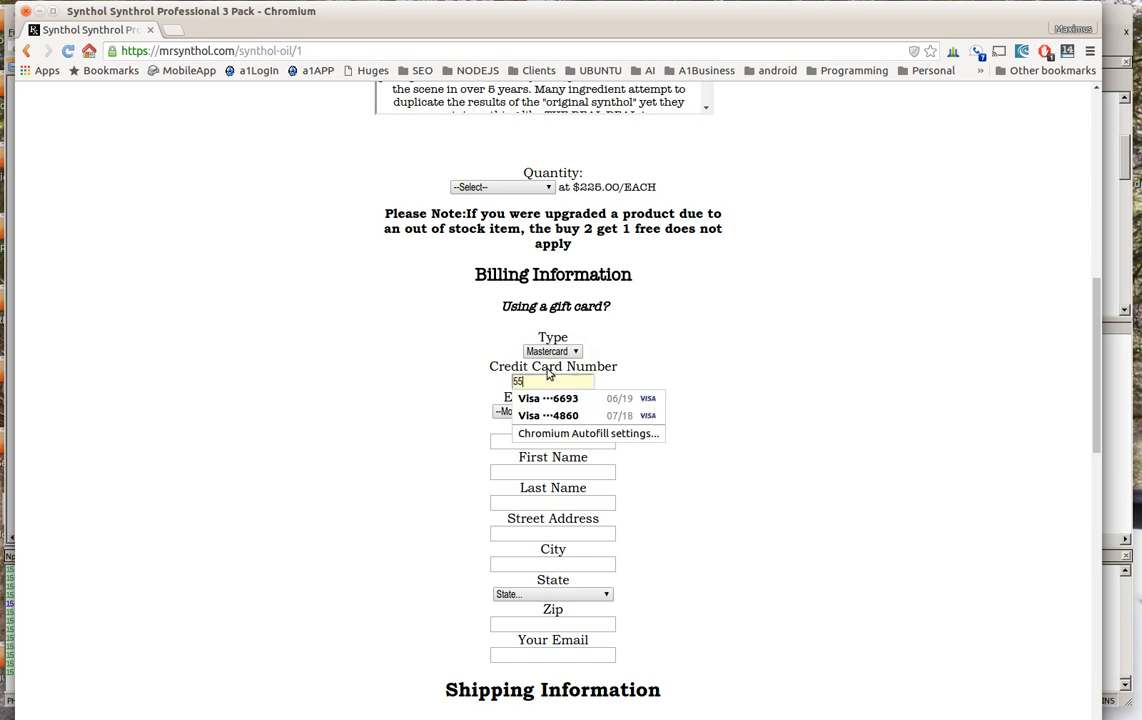
pyautogui.write('5555555555555555')
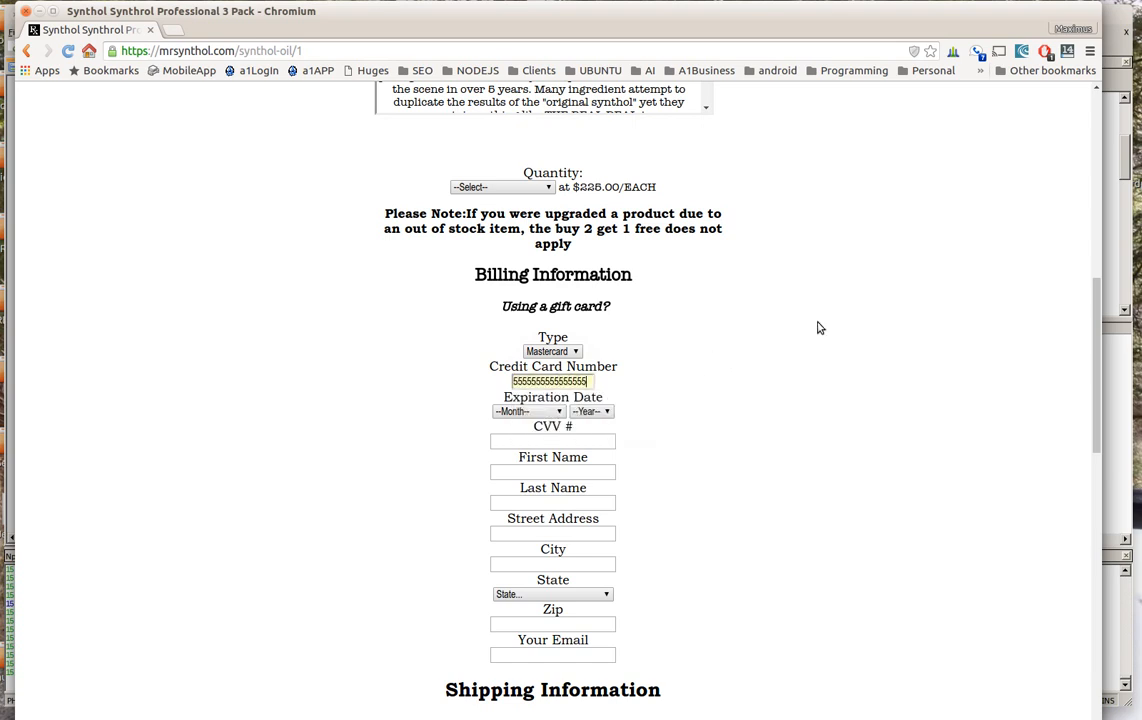
pyautogui.click(528, 412)
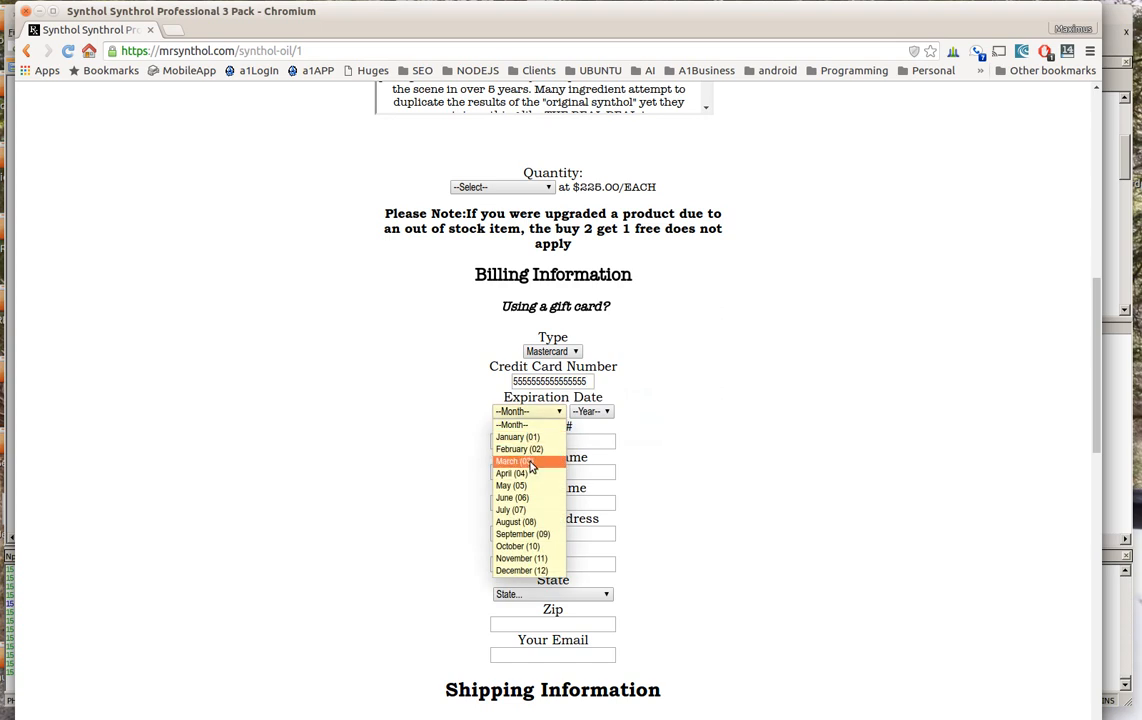
pyautogui.click(512, 460)
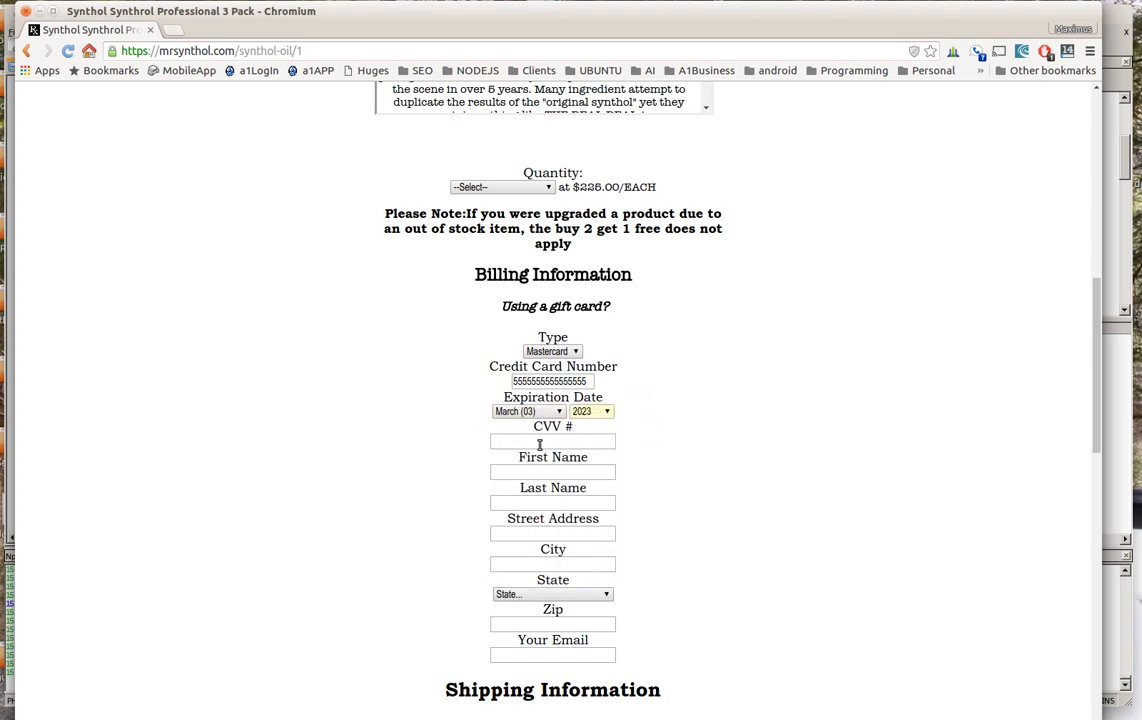
pyautogui.write('666')
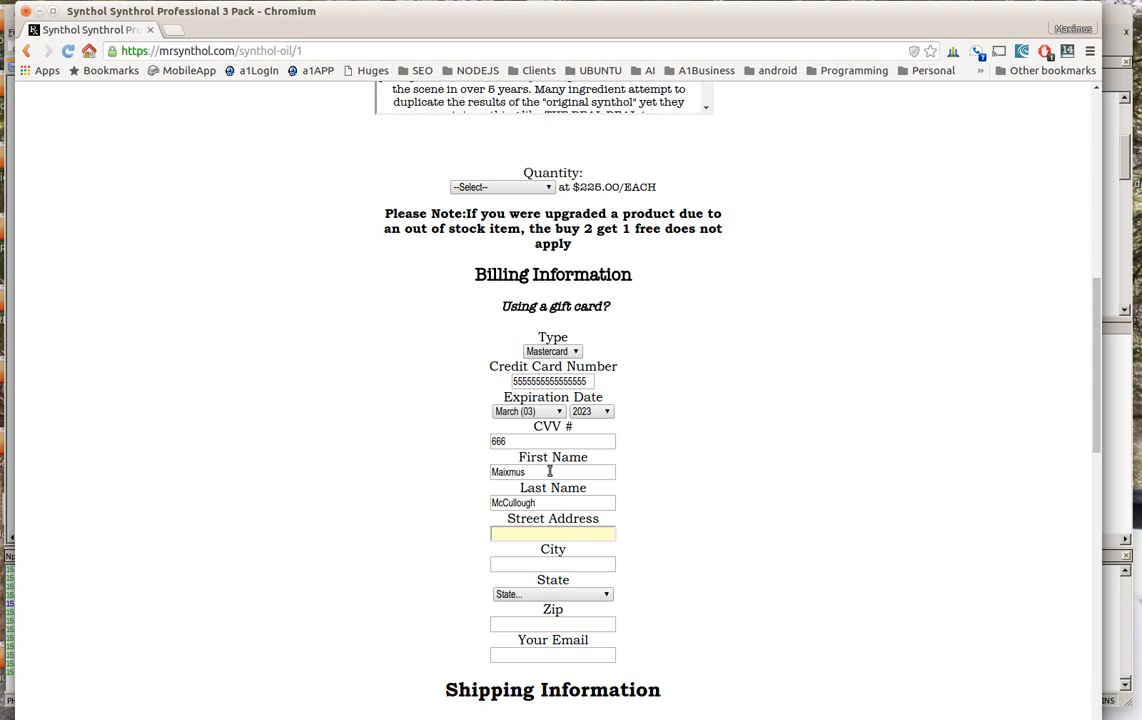
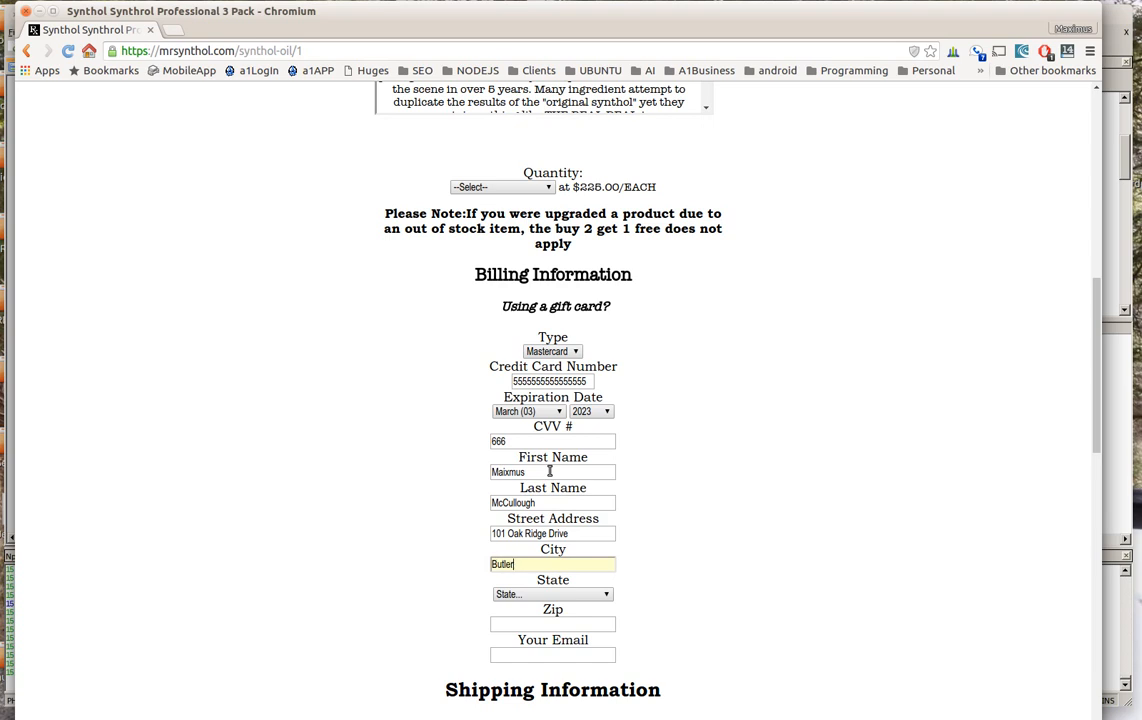
pyautogui.click(552, 594)
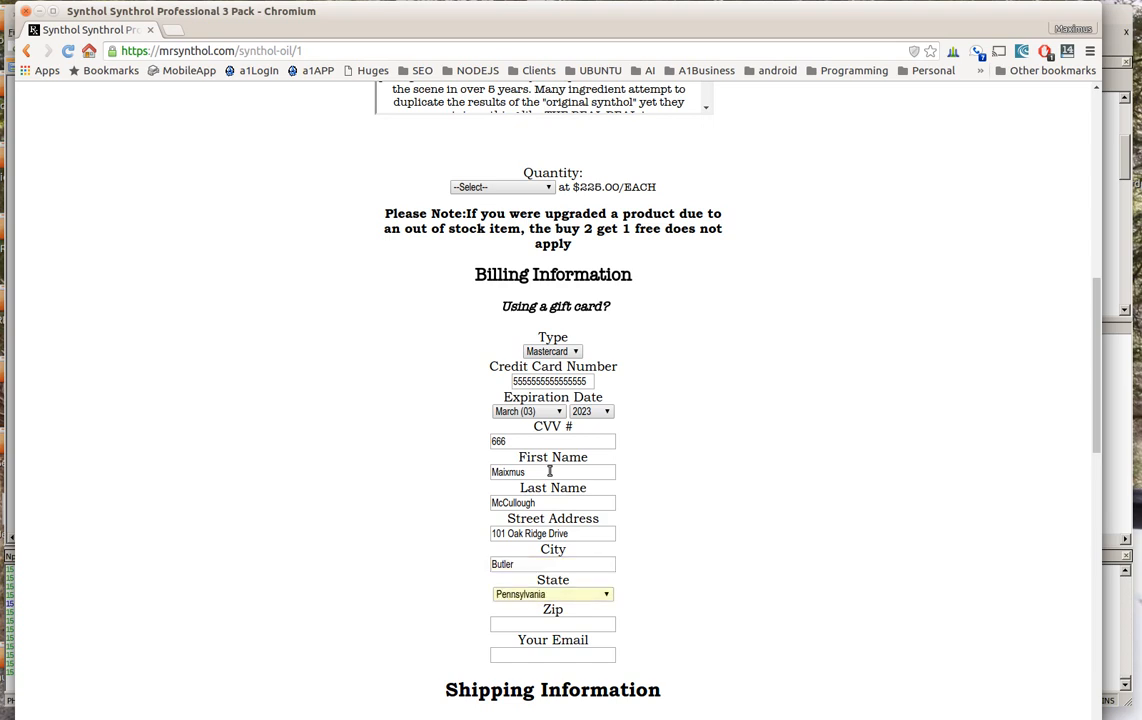
pyautogui.write('16002')
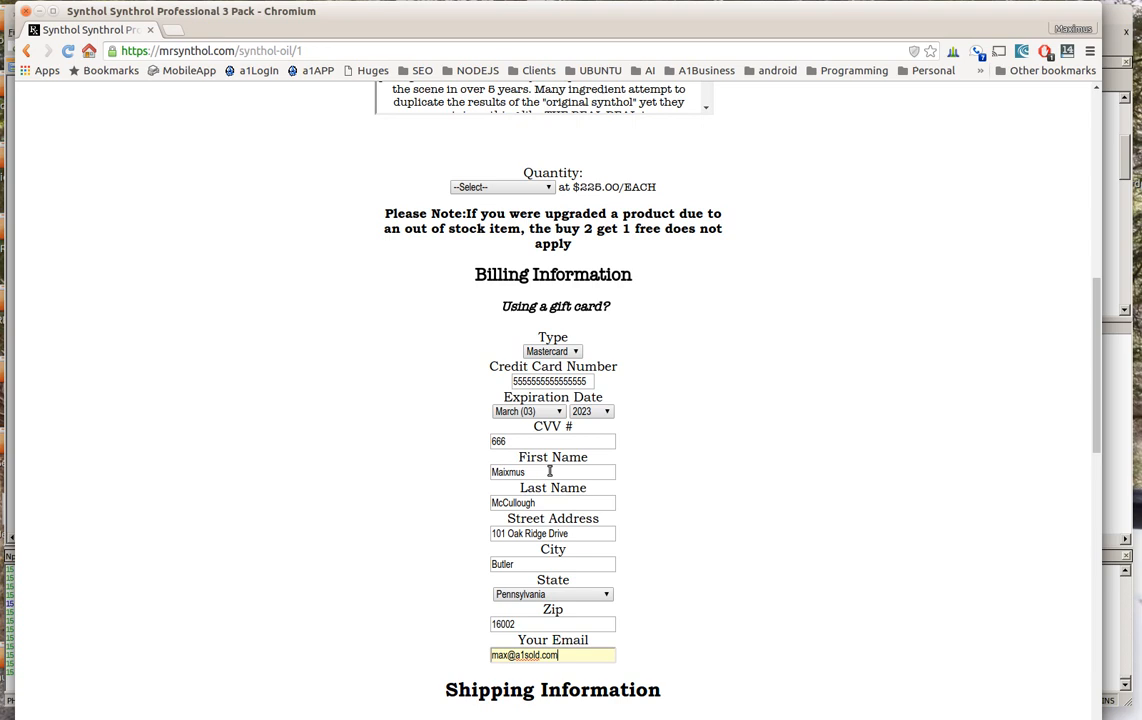
# Step: Choose 'FREE within USA $0' shipping and pick an order quantity
pyautogui.scroll(-3)
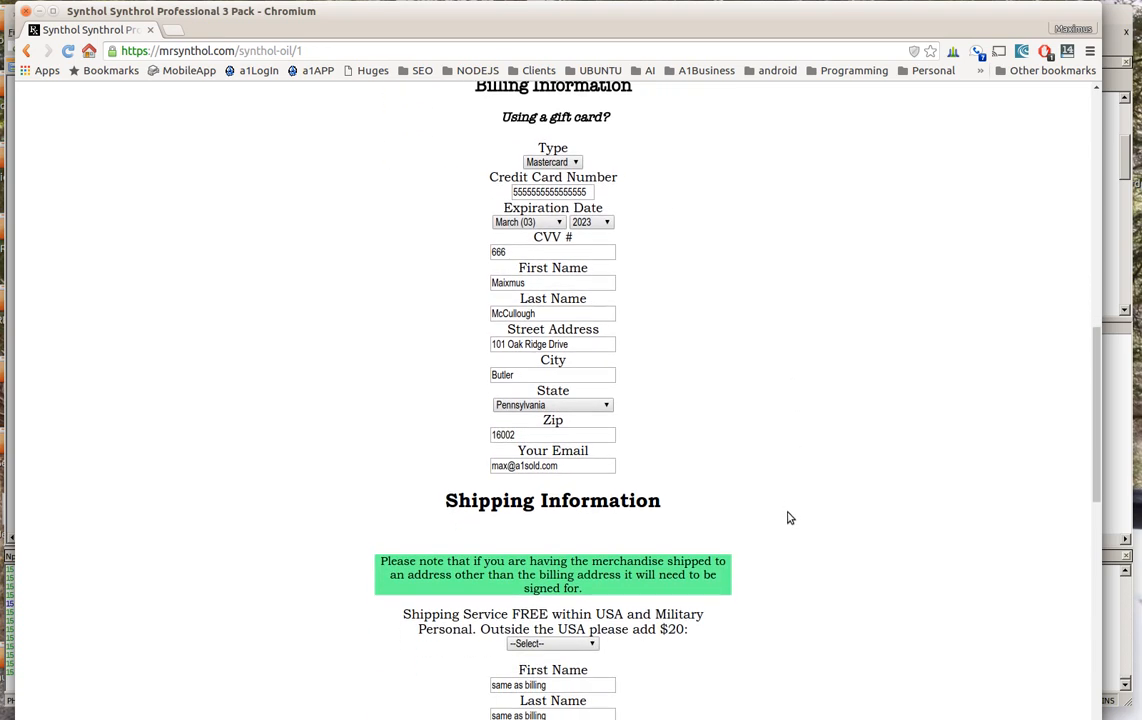
pyautogui.scroll(-3)
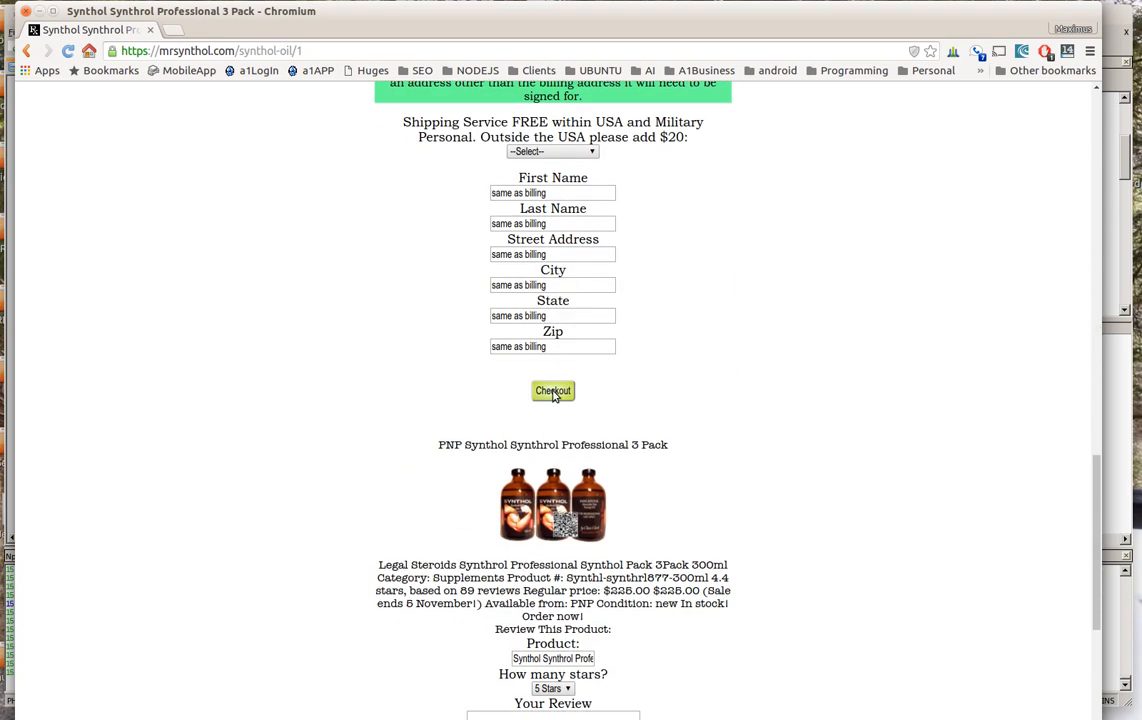
pyautogui.moveTo(744, 304)
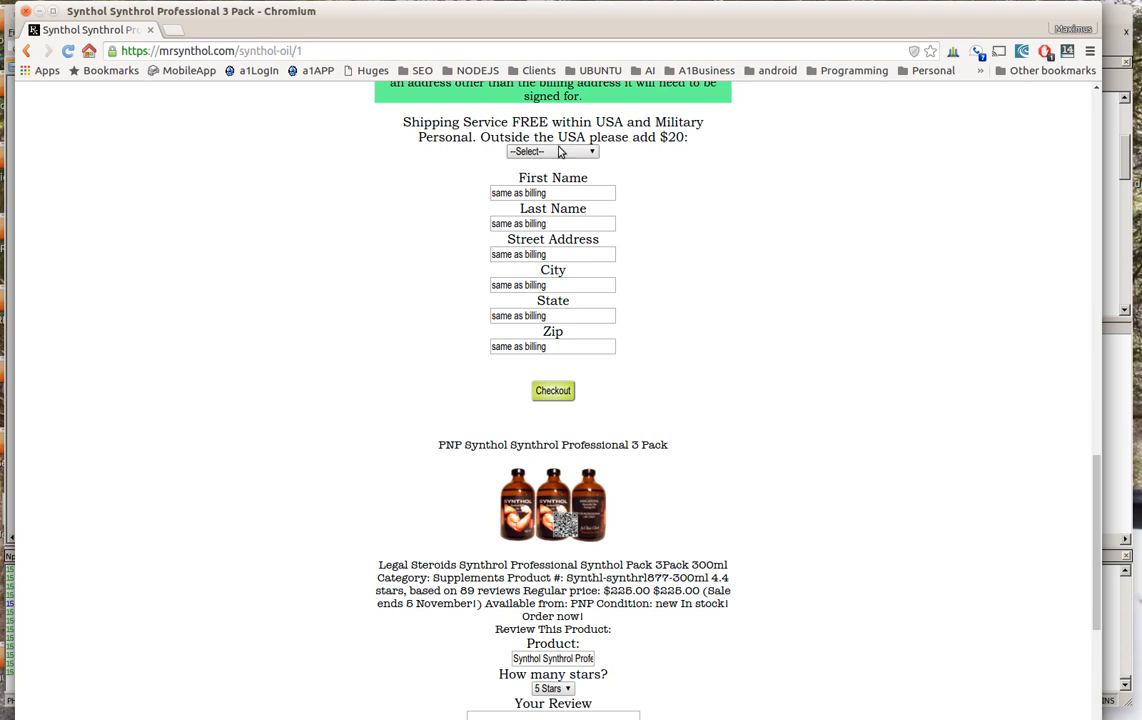
pyautogui.click(552, 152)
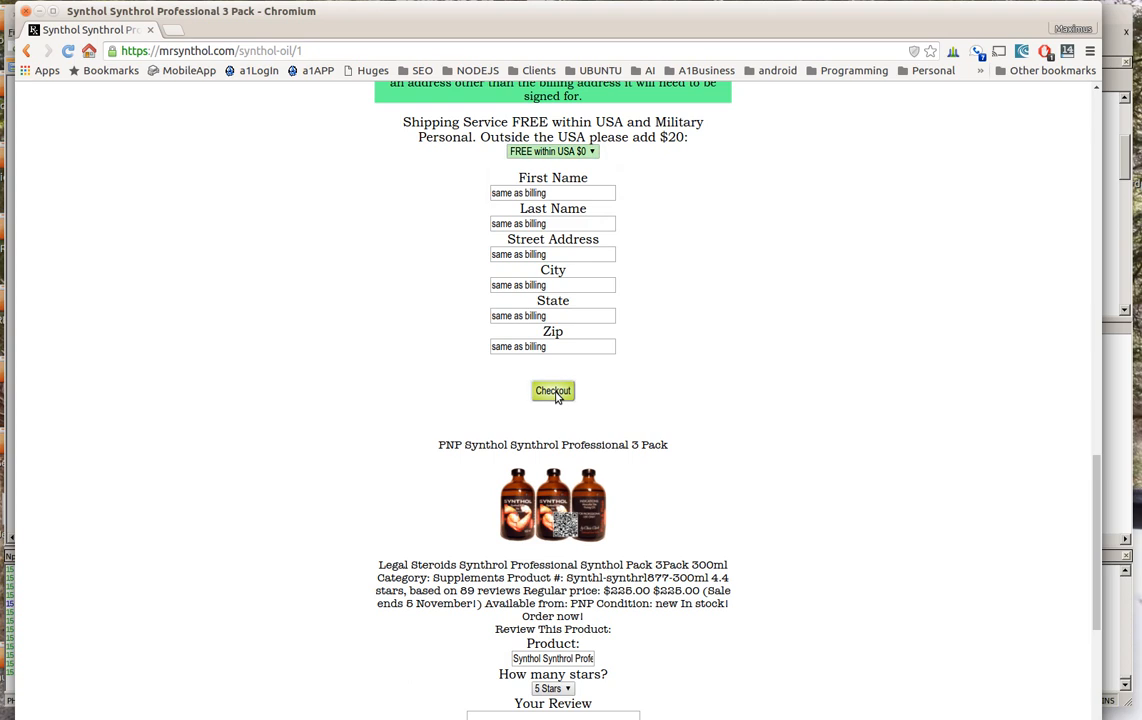
pyautogui.scroll(3)
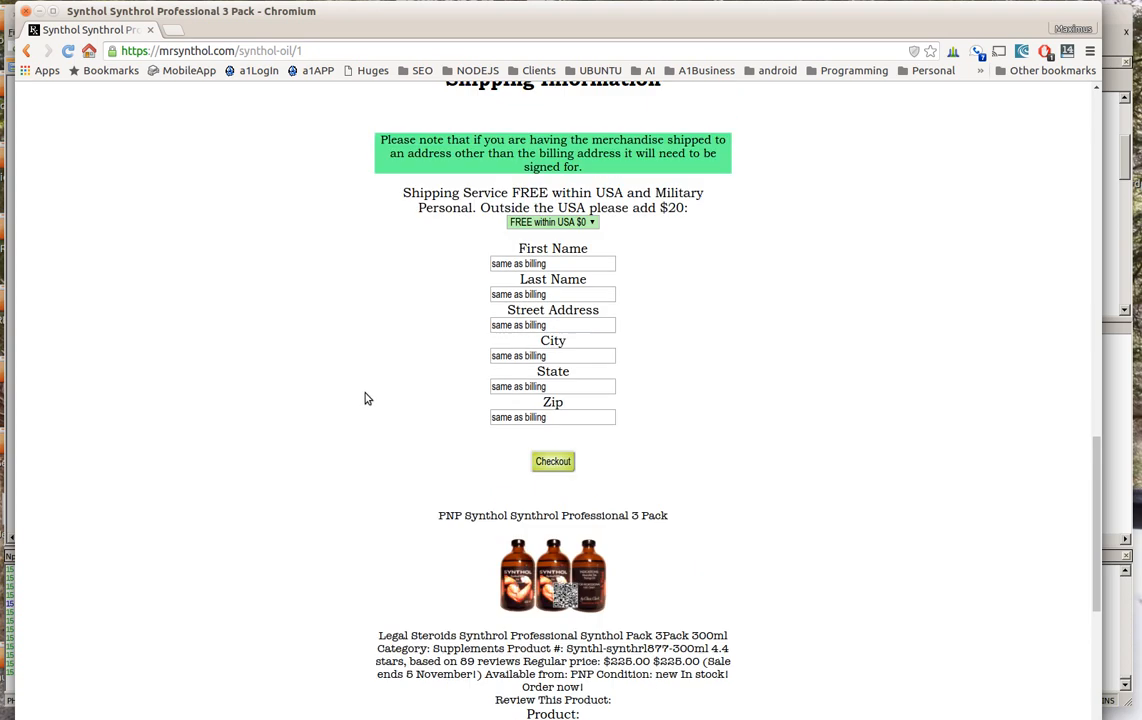
pyautogui.scroll(3)
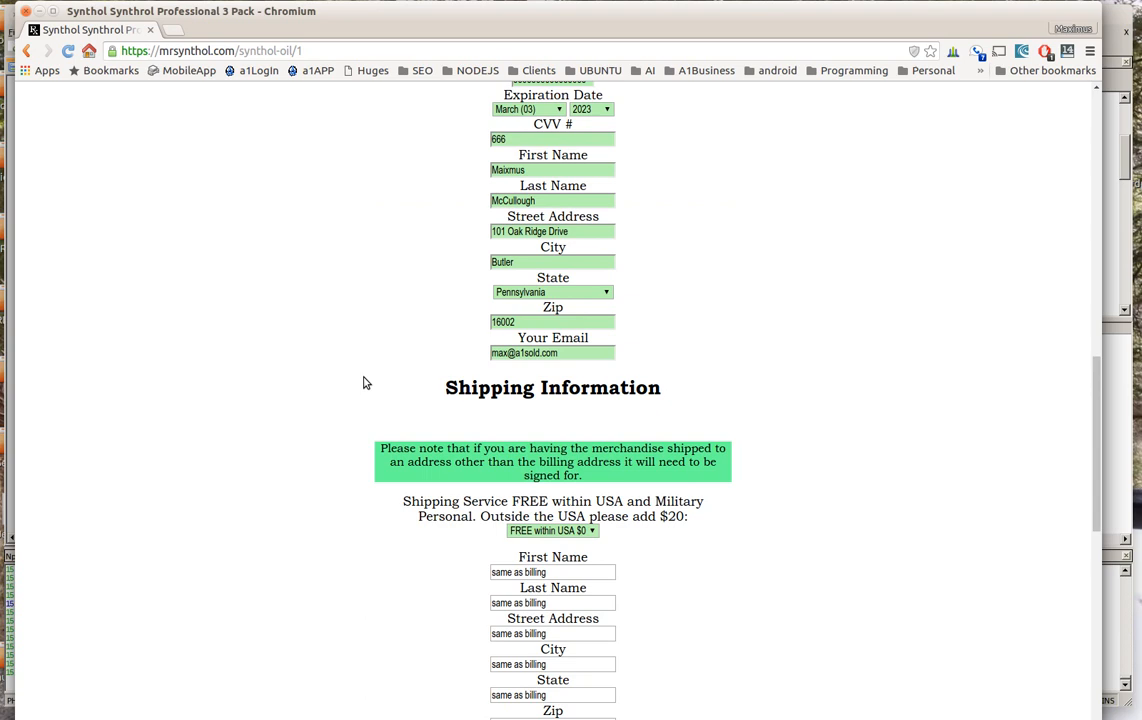
pyautogui.scroll(3)
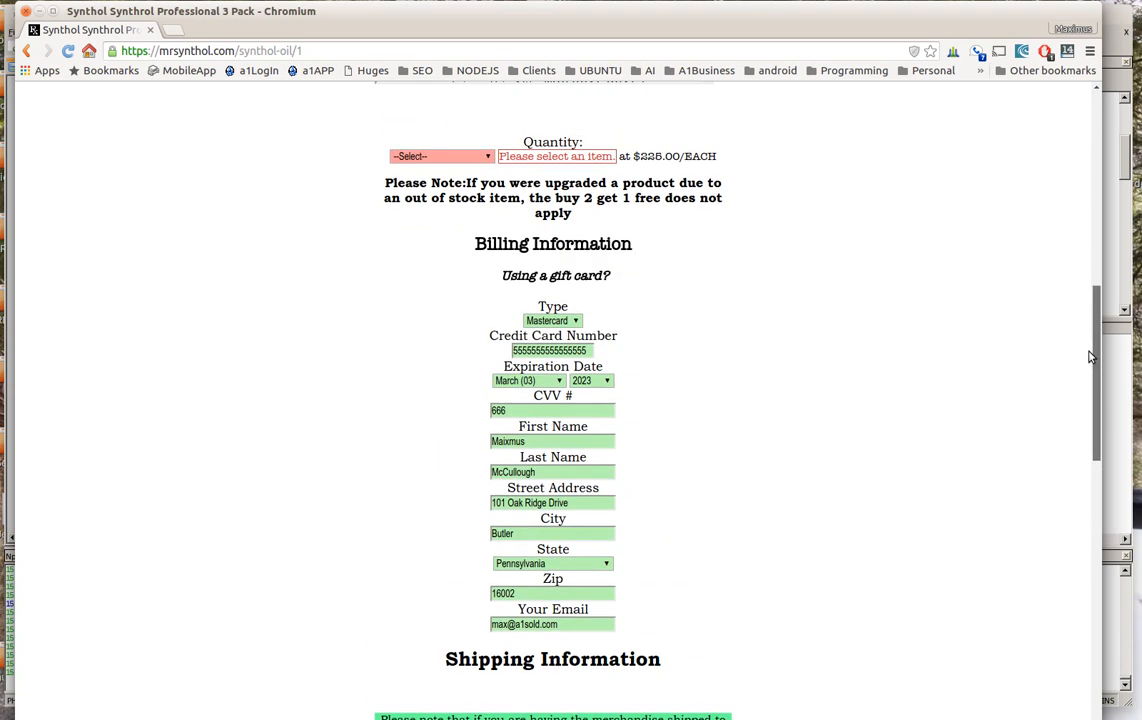
pyautogui.click(440, 156)
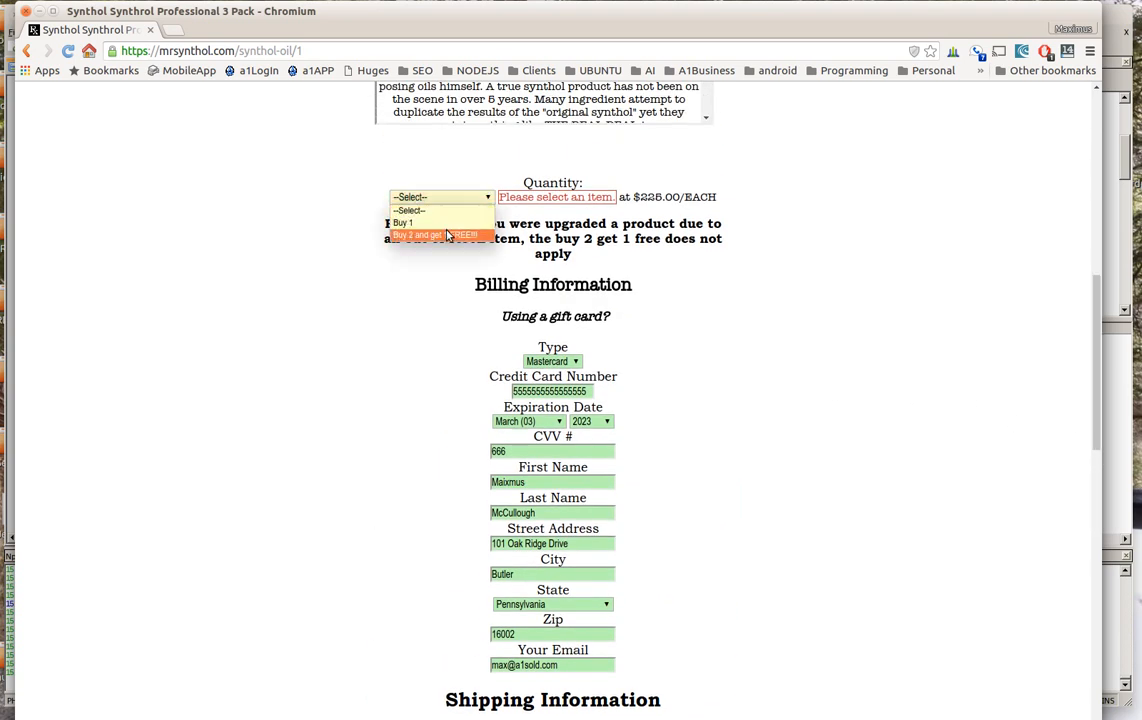
# Step: Send the Synthol order form to checkout for review
pyautogui.scroll(-3)
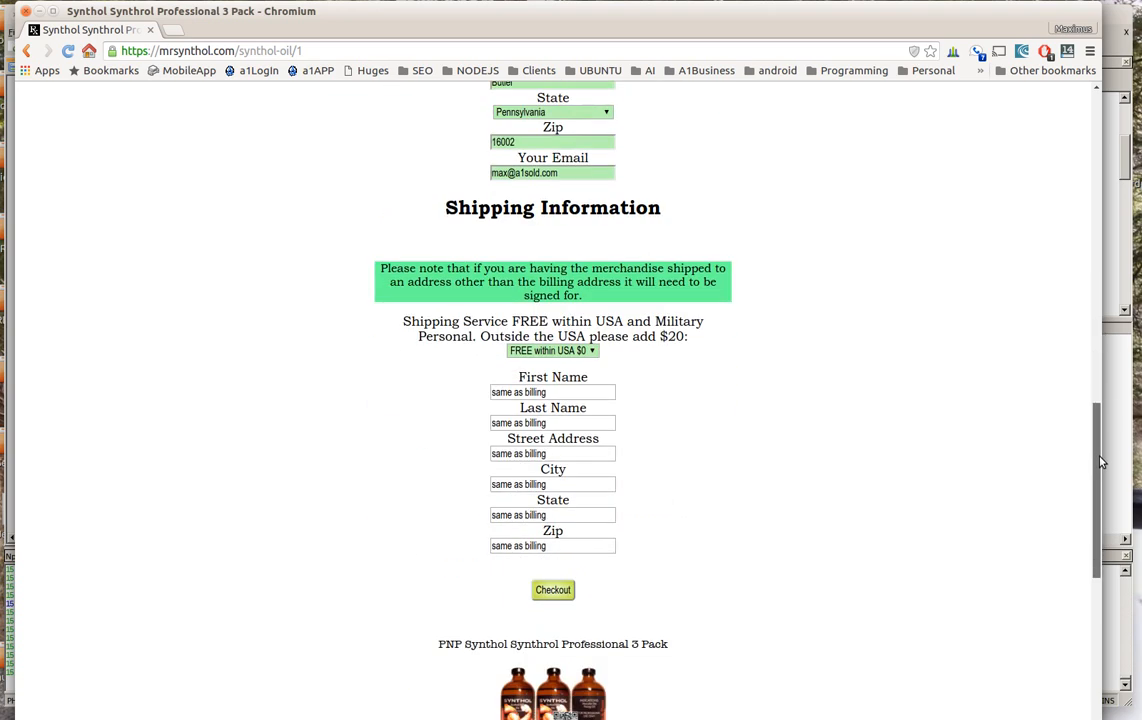
pyautogui.click(552, 588)
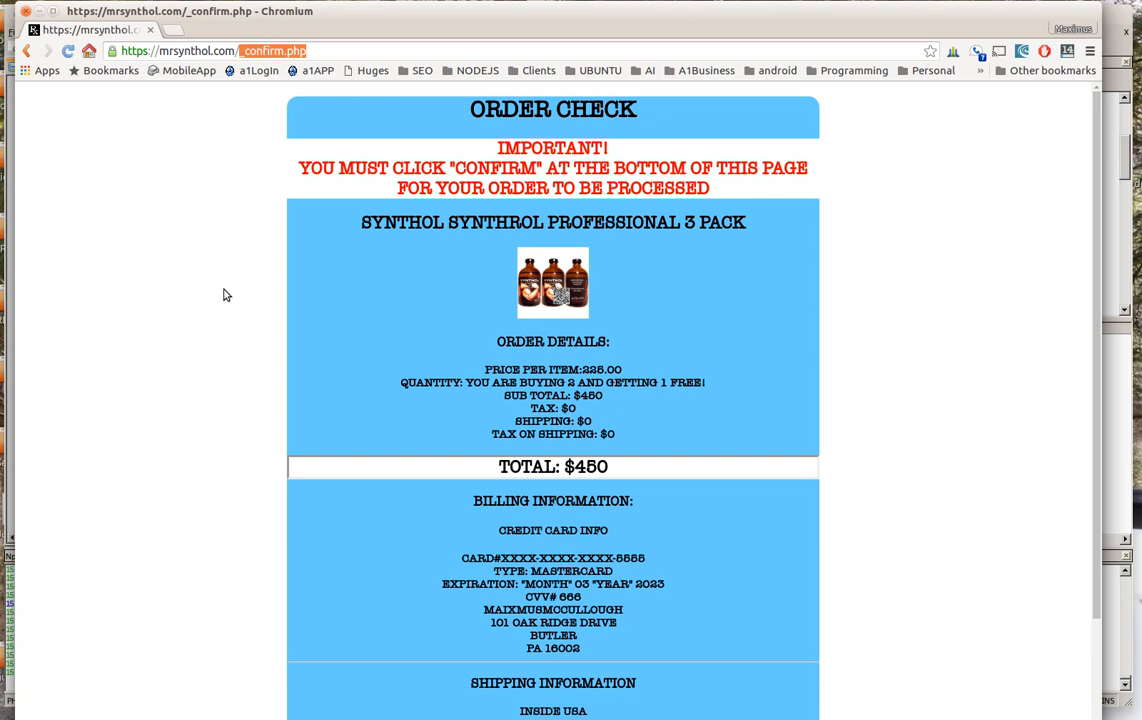
pyautogui.moveTo(170, 228)
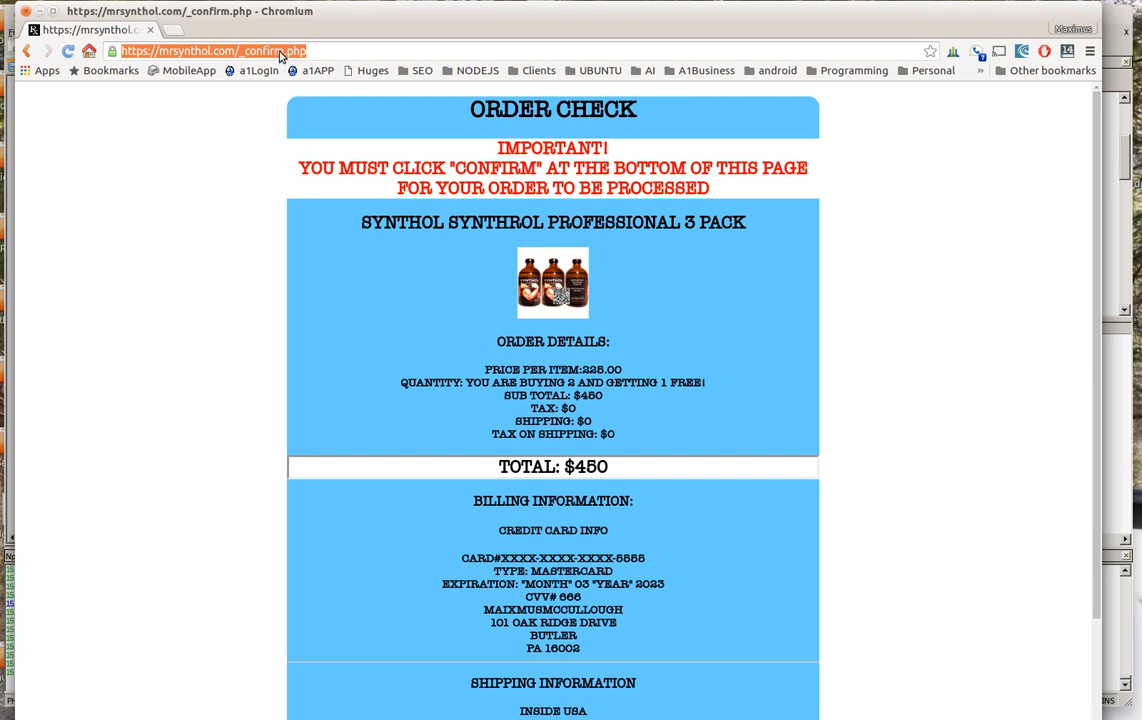
pyautogui.moveTo(660, 426)
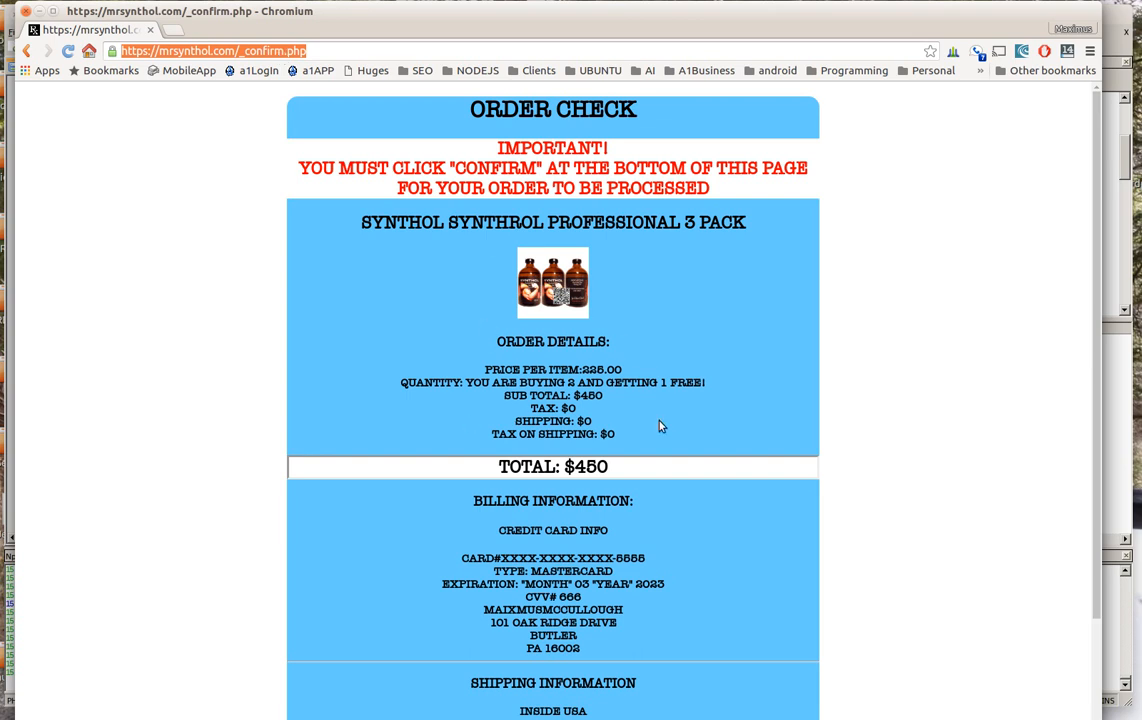
pyautogui.moveTo(730, 482)
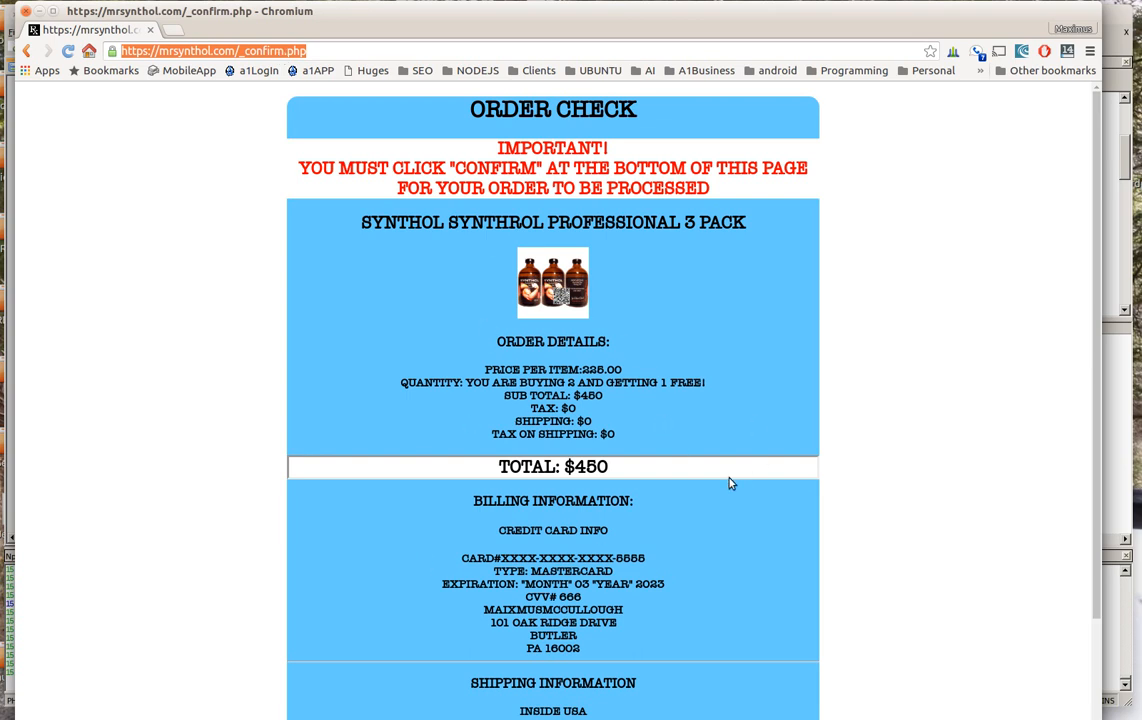
pyautogui.moveTo(504, 448)
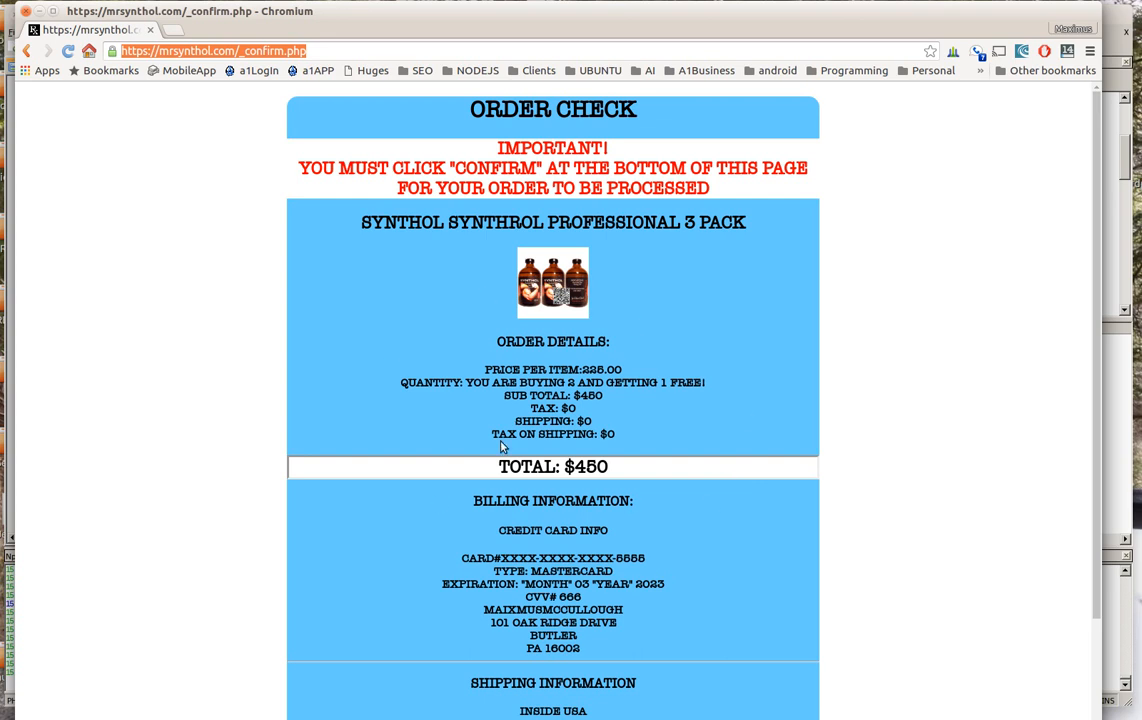
pyautogui.moveTo(910, 376)
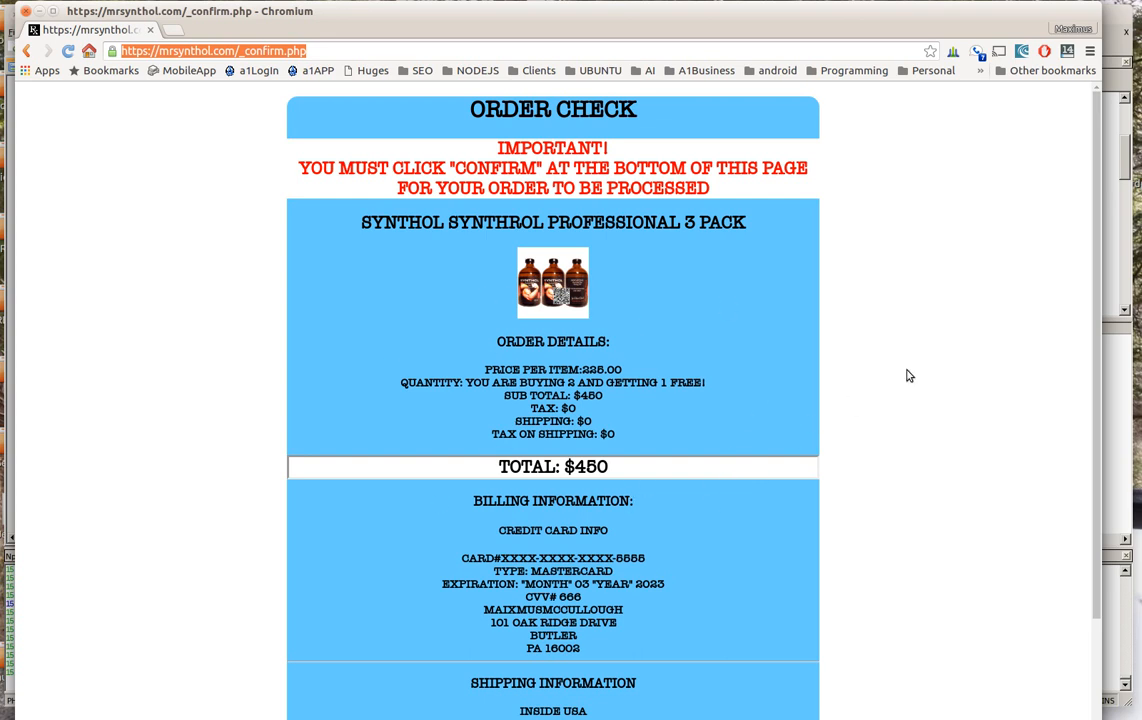
pyautogui.moveTo(756, 476)
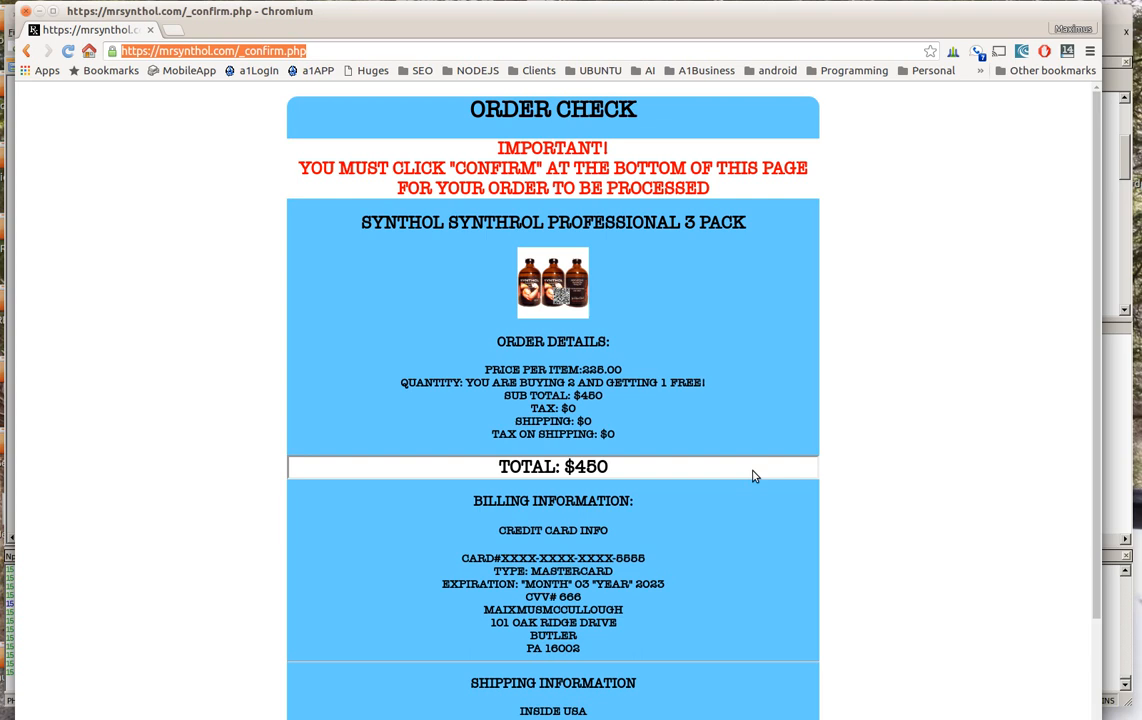
pyautogui.moveTo(730, 400)
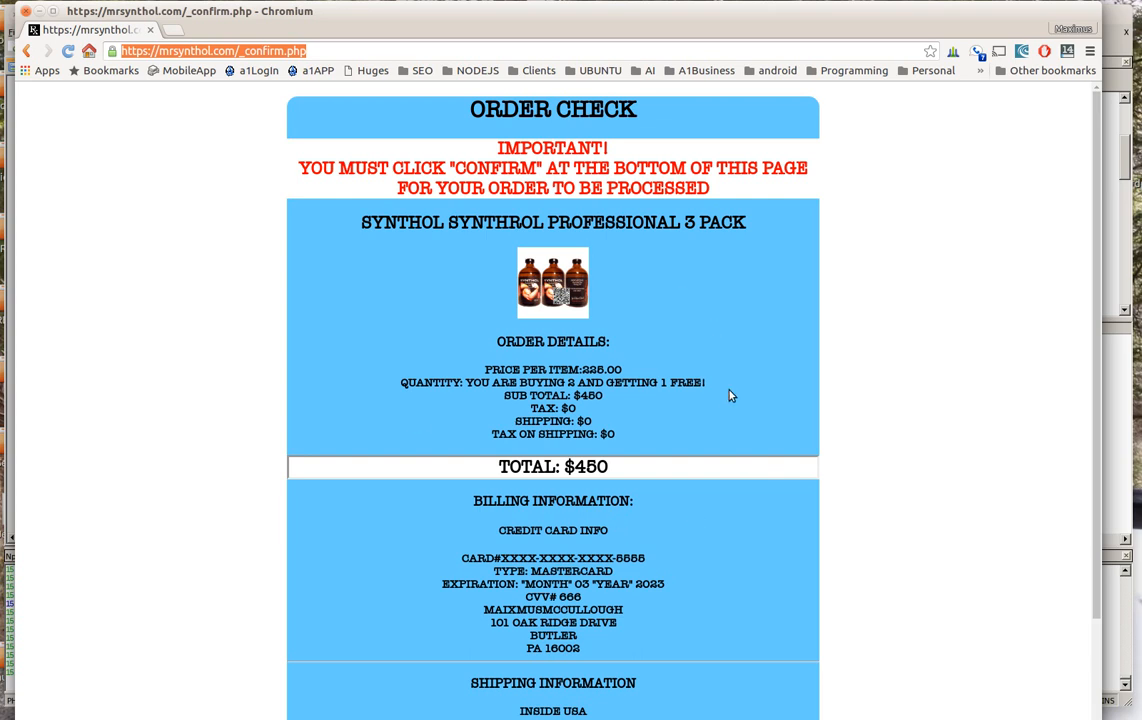
pyautogui.moveTo(1088, 308)
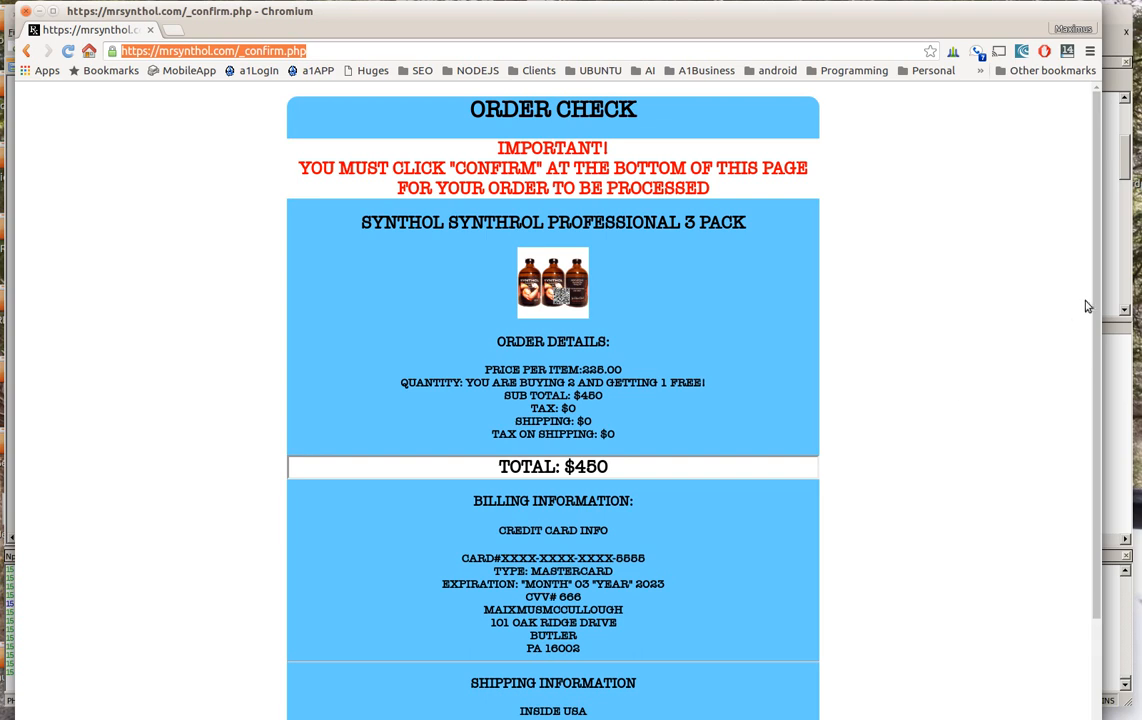
# Step: Confirm the reviewed order and request an email confirmation
pyautogui.scroll(-3)
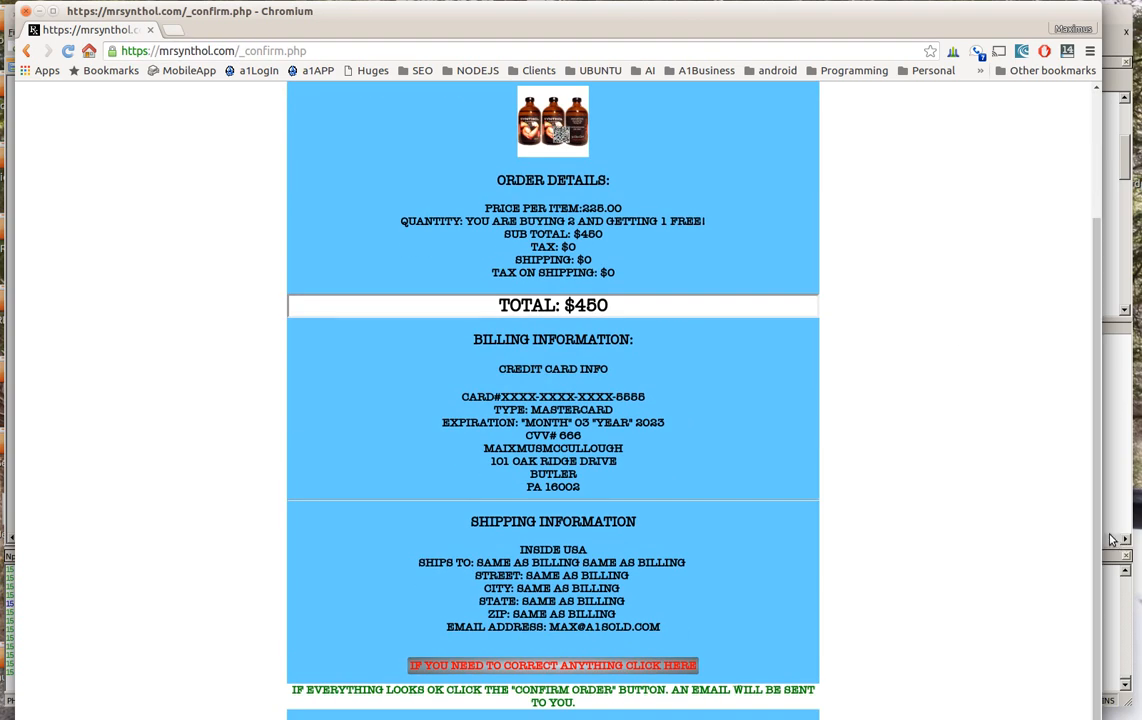
pyautogui.moveTo(738, 6)
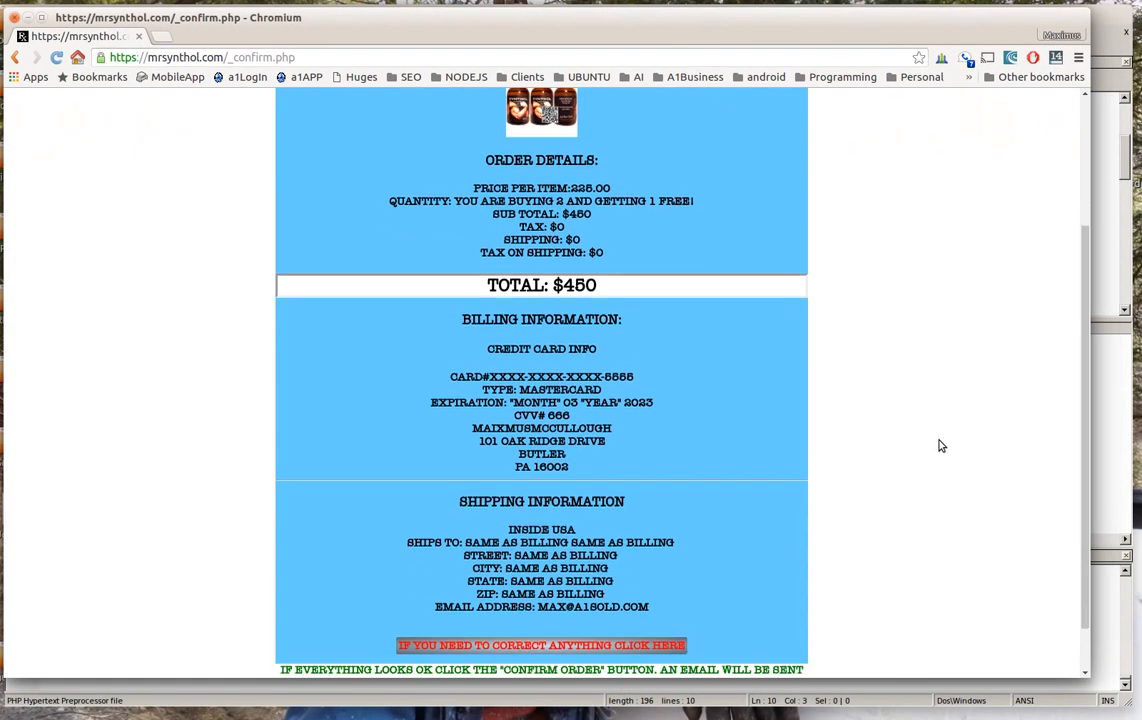
pyautogui.scroll(-3)
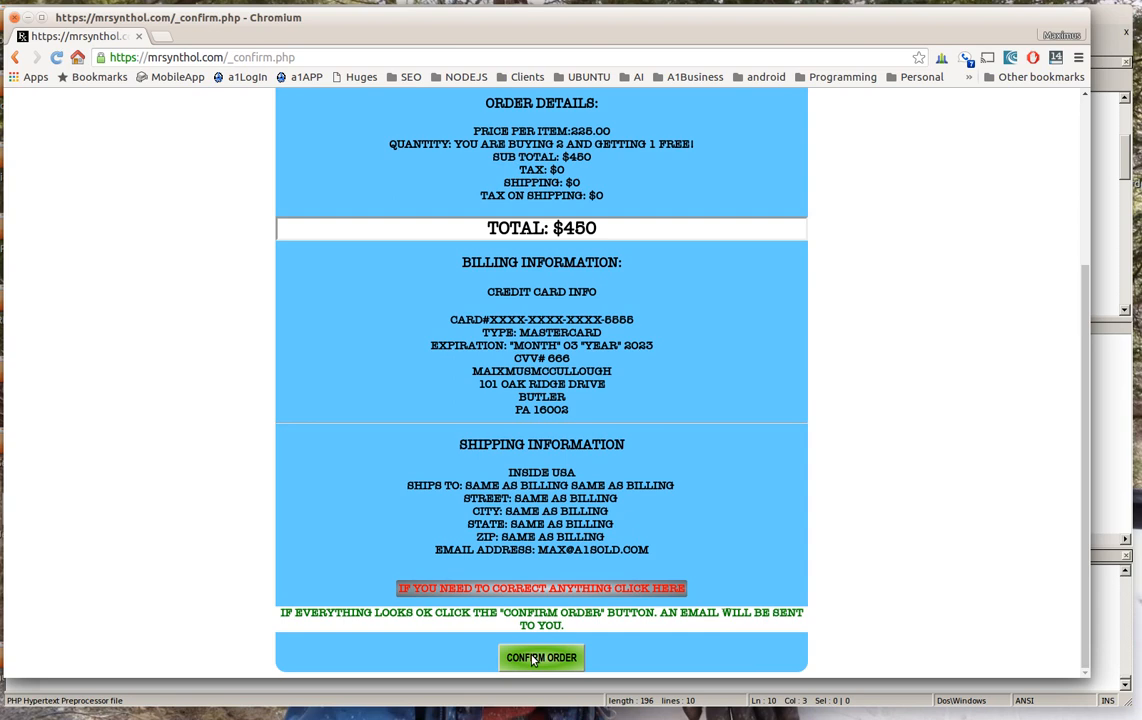
pyautogui.click(540, 656)
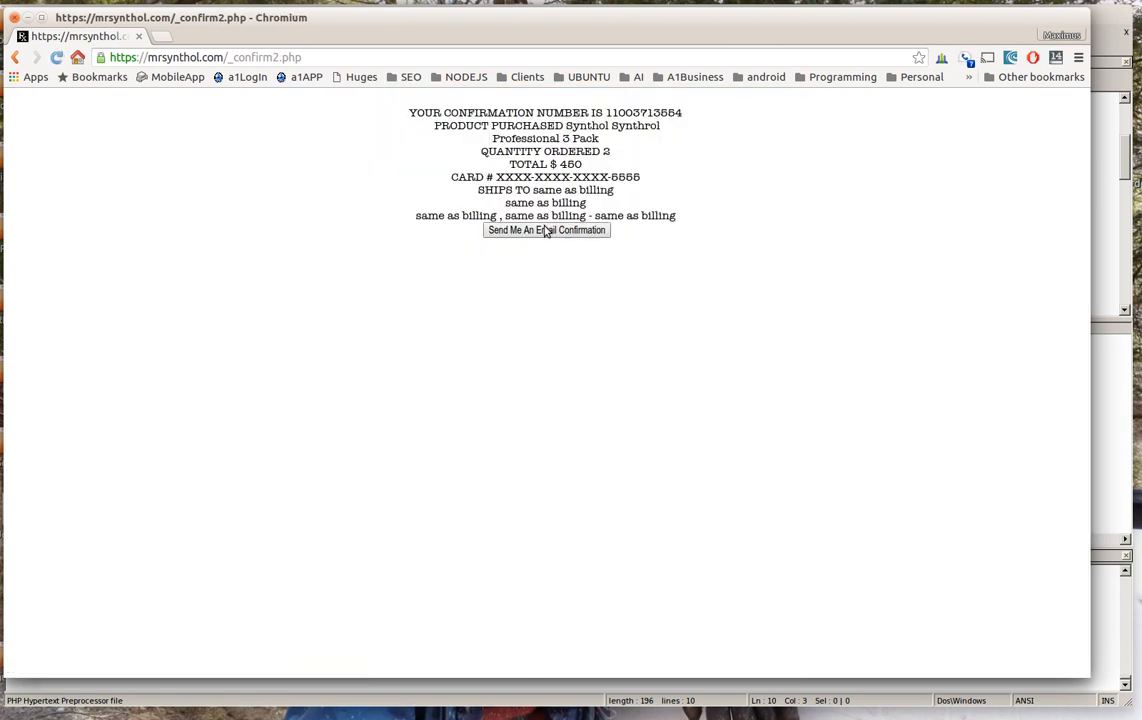
pyautogui.click(546, 230)
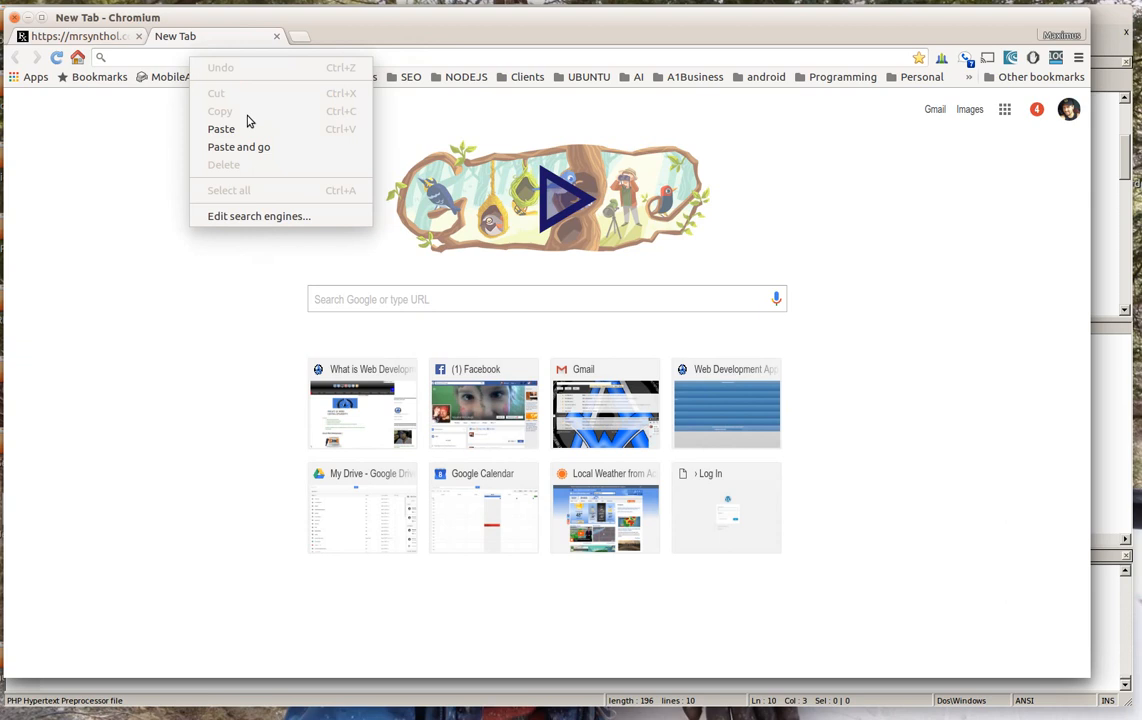
pyautogui.click(238, 148)
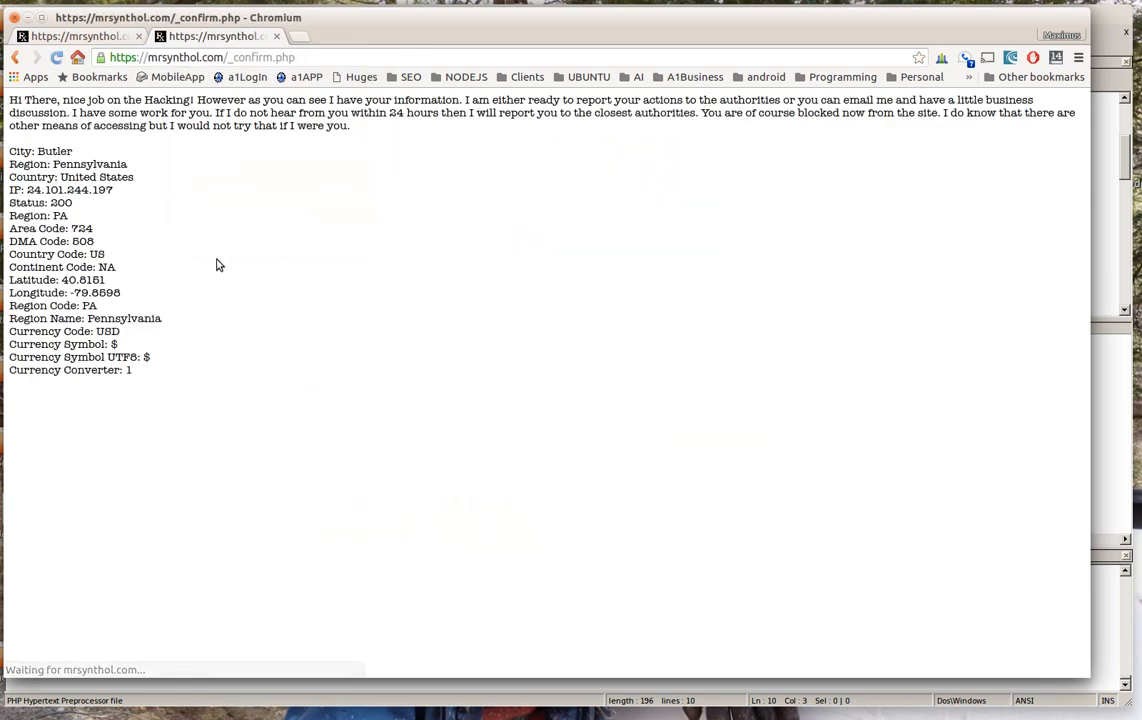
pyautogui.moveTo(36, 100); pyautogui.dragTo(194, 100)
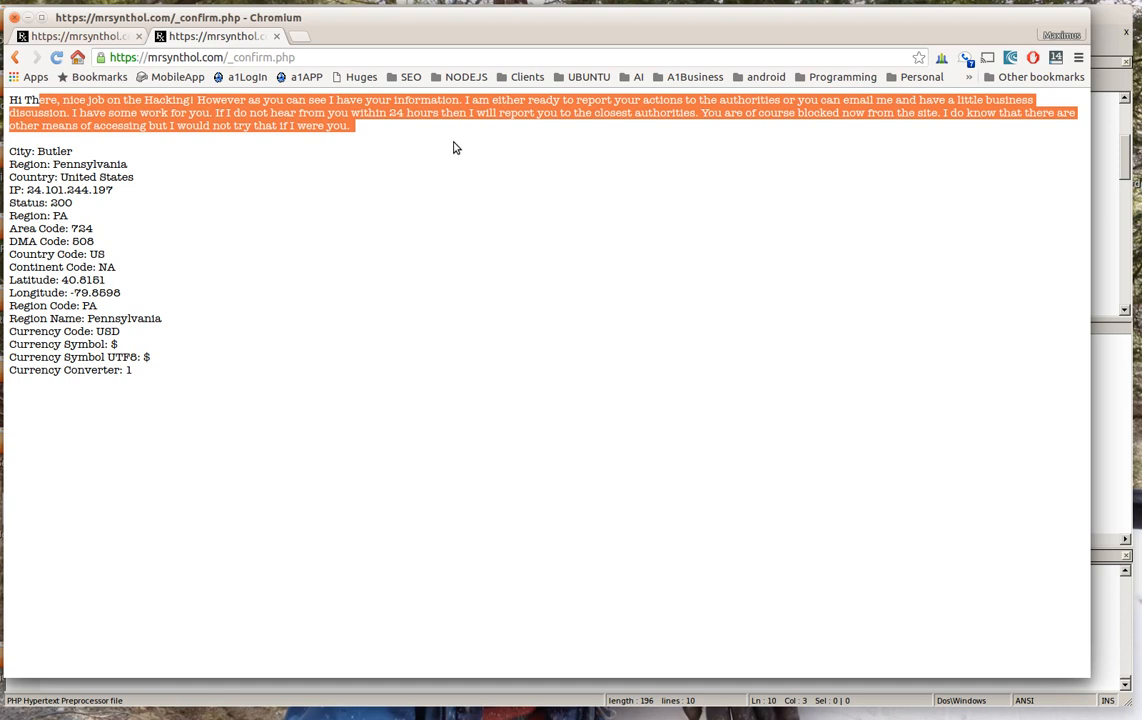
pyautogui.moveTo(700, 114)
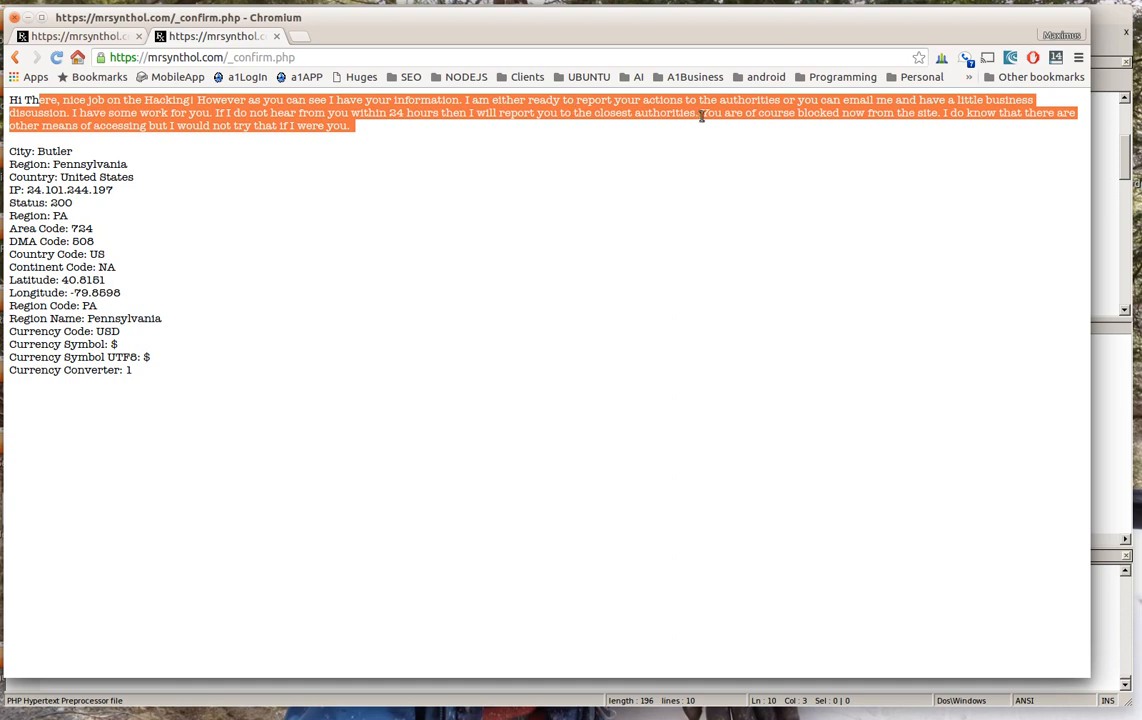
pyautogui.moveTo(232, 192)
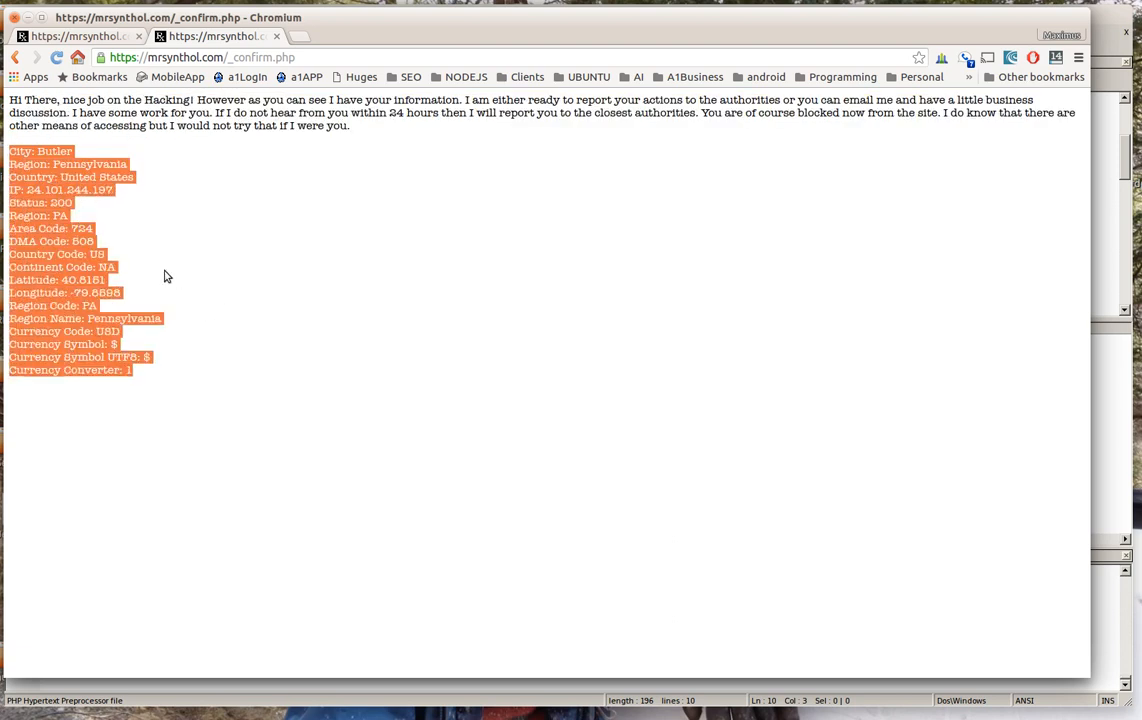
pyautogui.moveTo(184, 296)
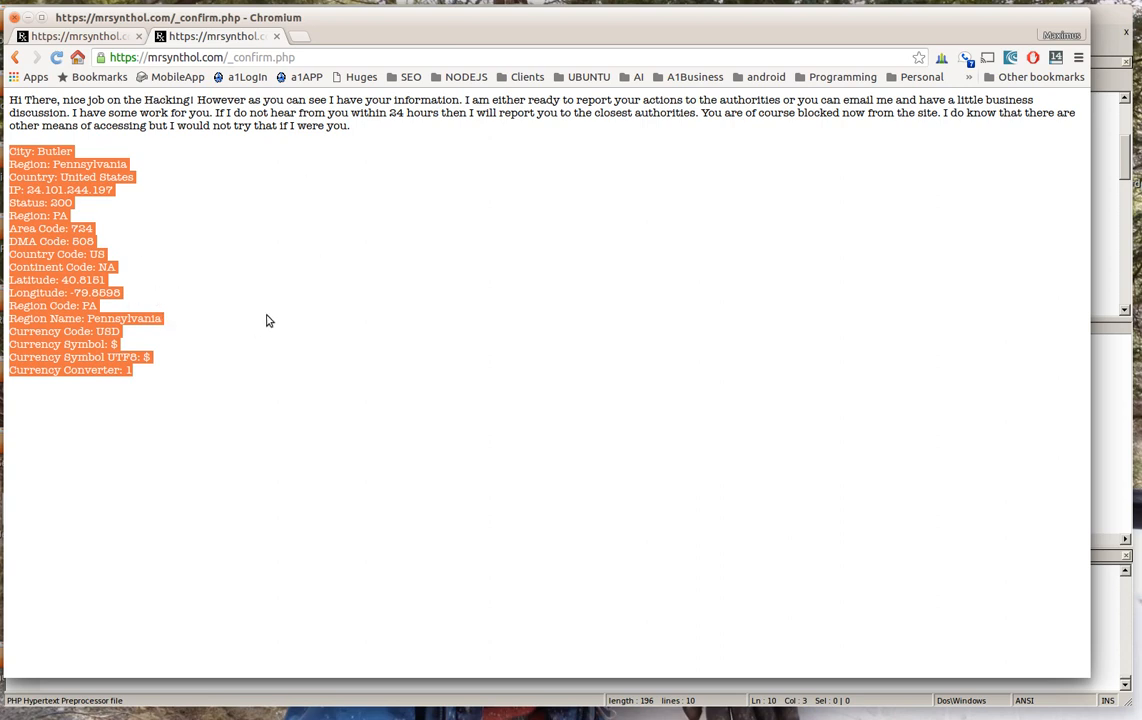
pyautogui.moveTo(336, 220)
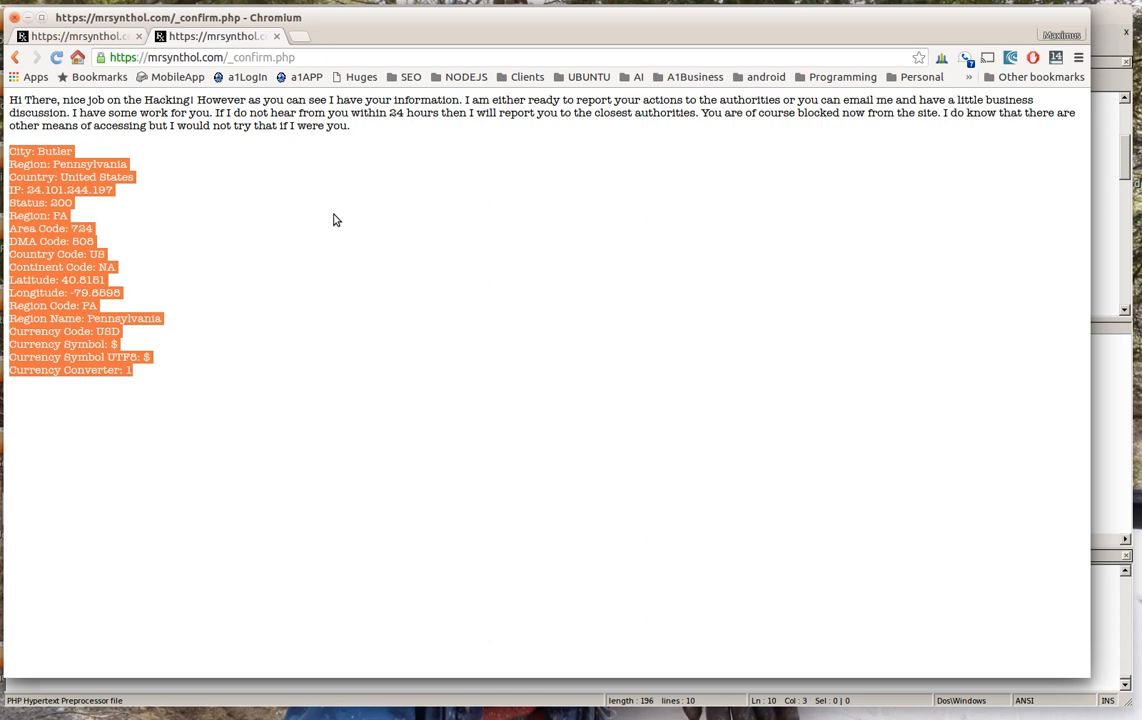
pyautogui.moveTo(220, 138)
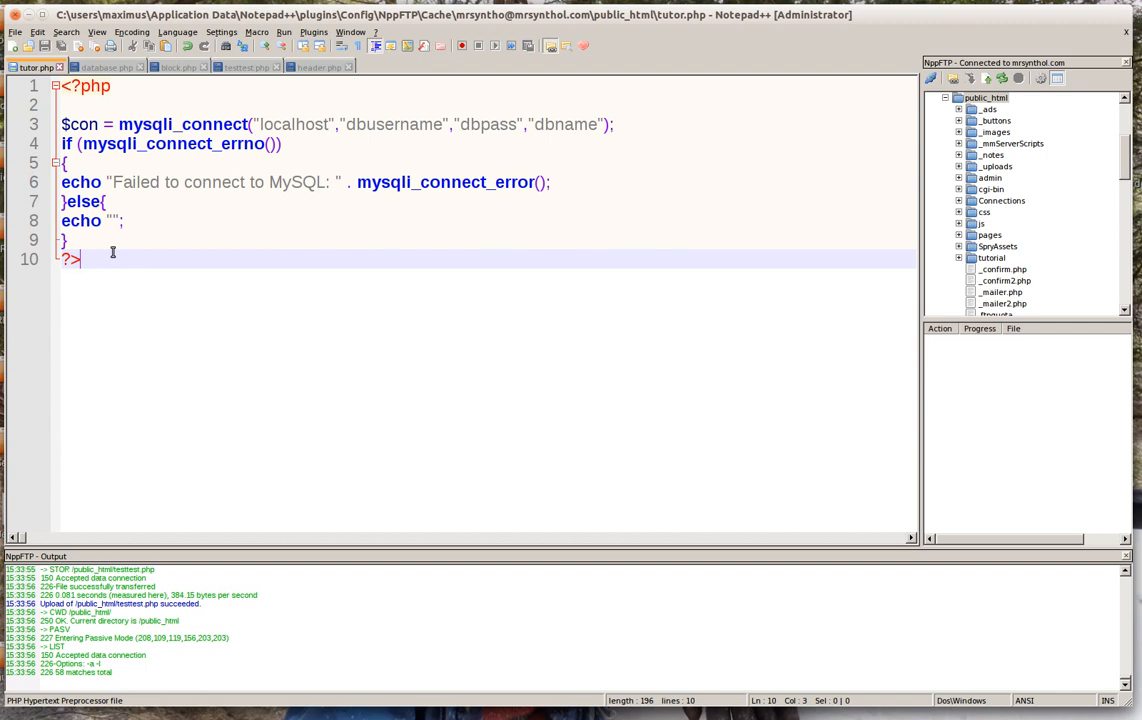
# Step: Make tutor.php echo 'success' in the else branch, then move to database.php
pyautogui.write('config.ph')
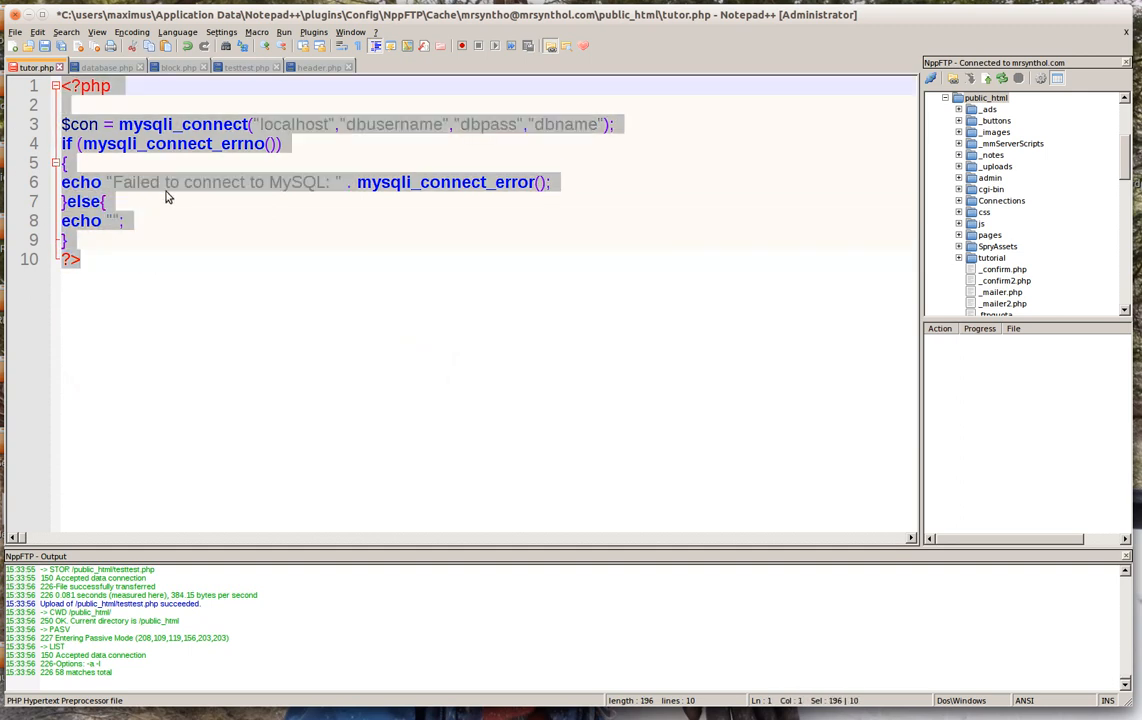
pyautogui.click(184, 124)
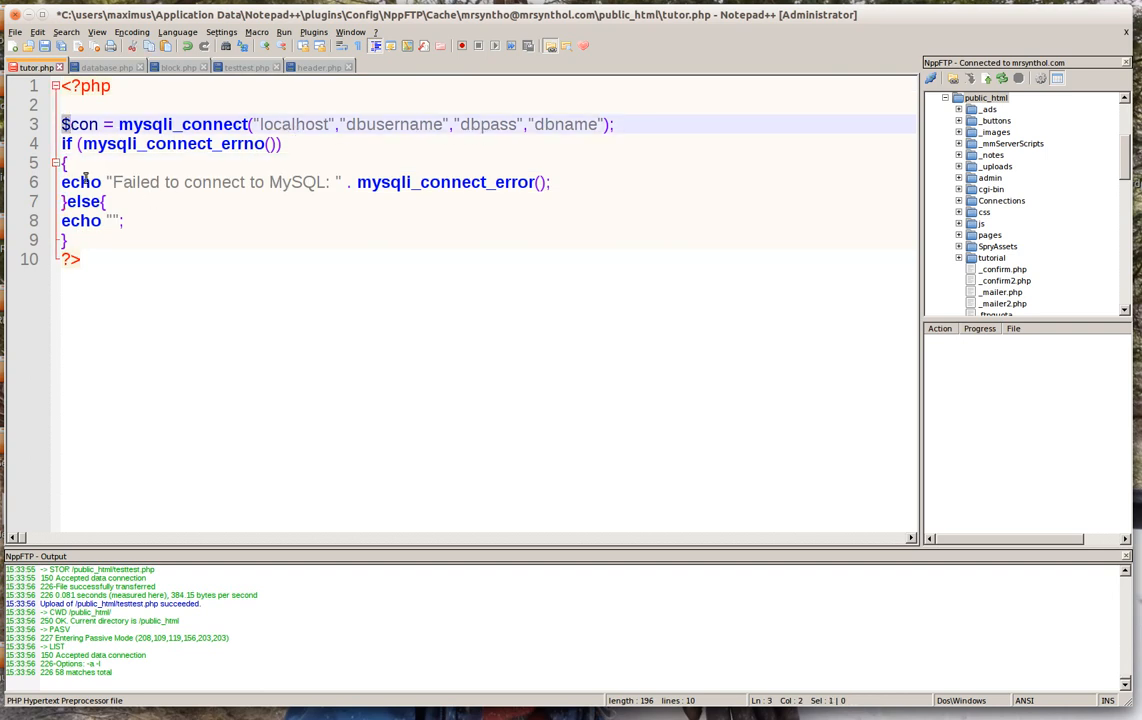
pyautogui.doubleClick(444, 182)
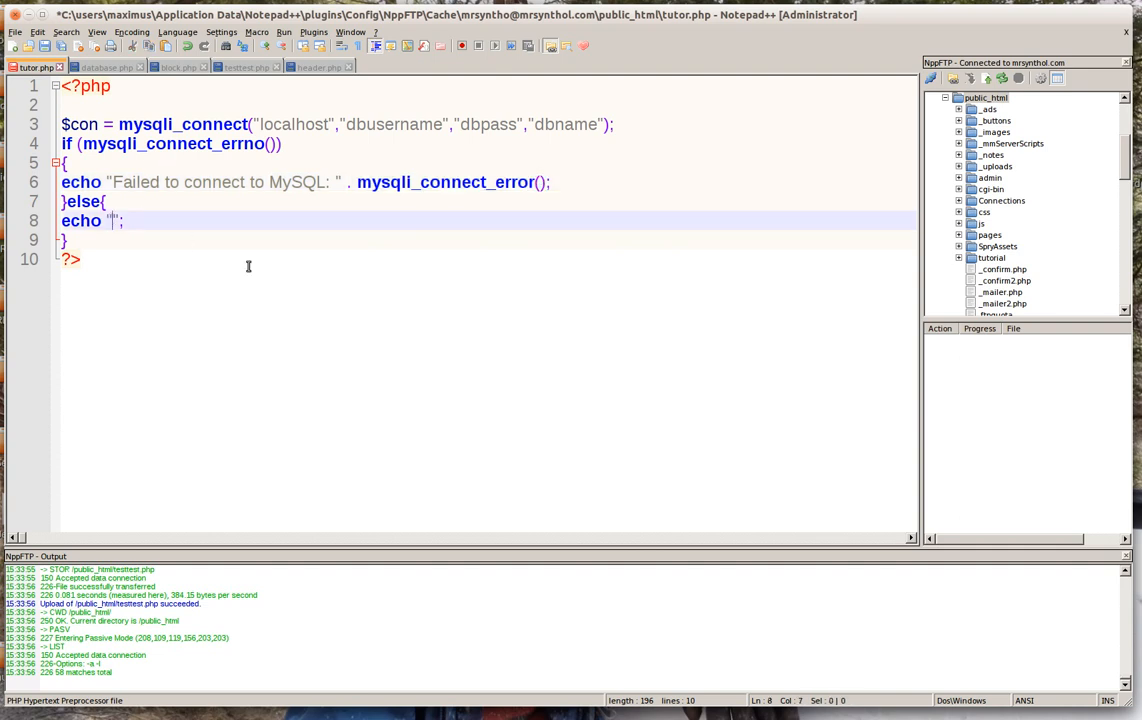
pyautogui.moveTo(272, 286)
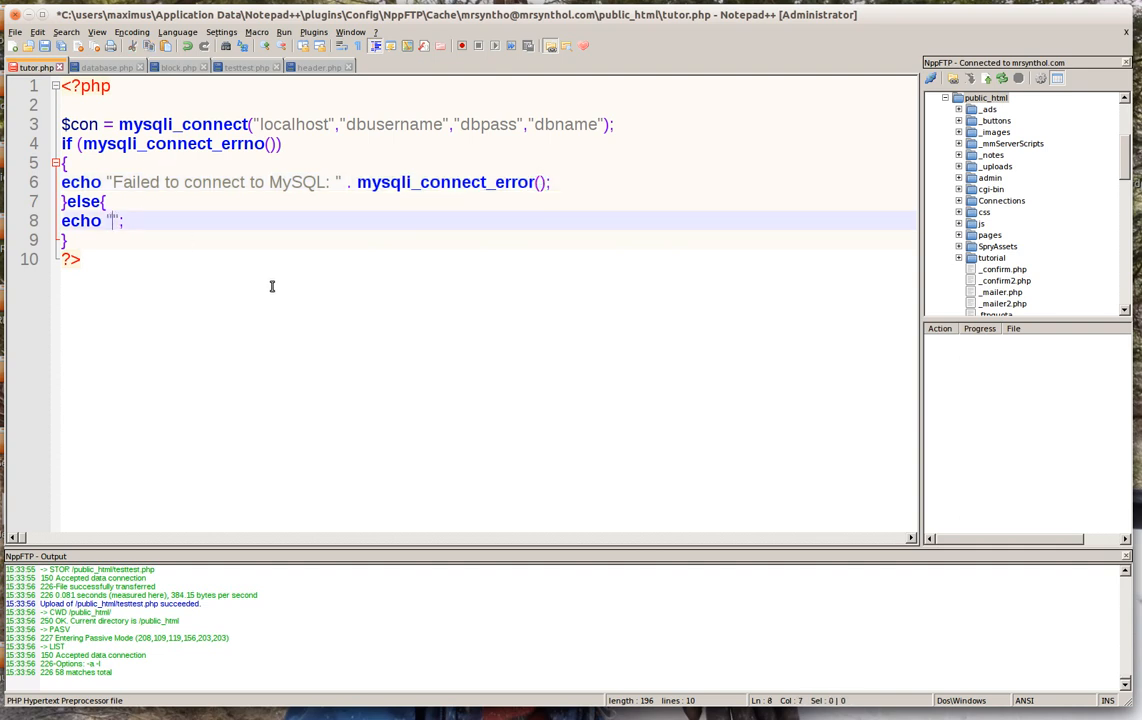
pyautogui.write('success')
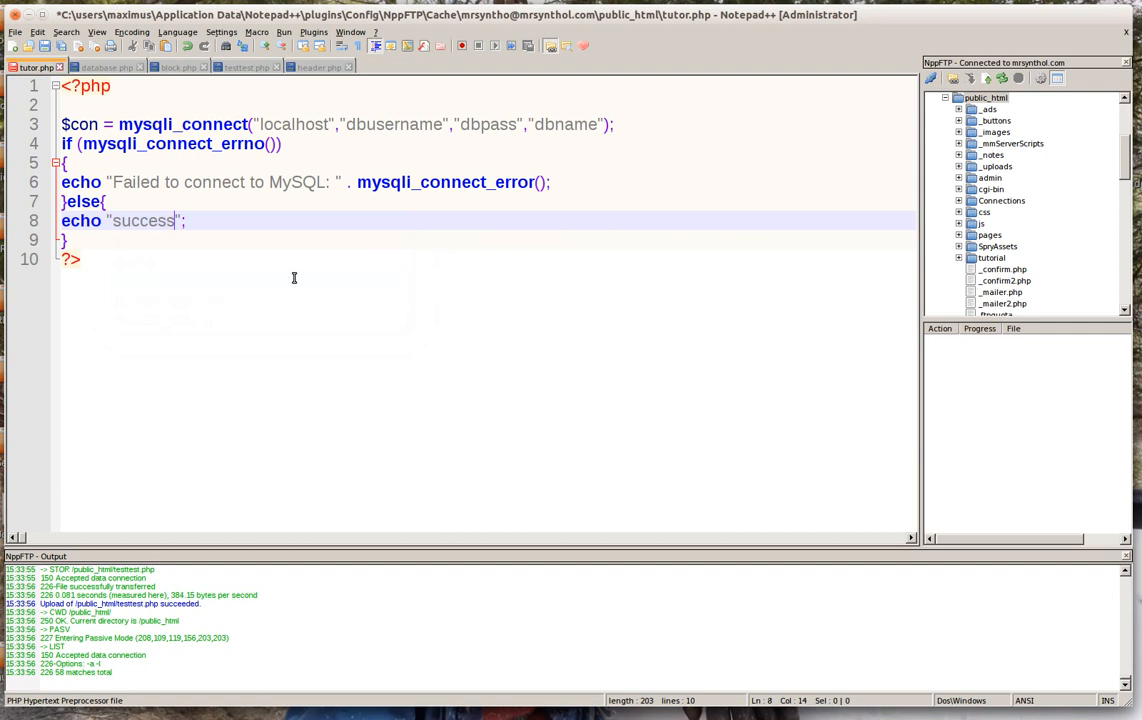
pyautogui.moveTo(284, 266)
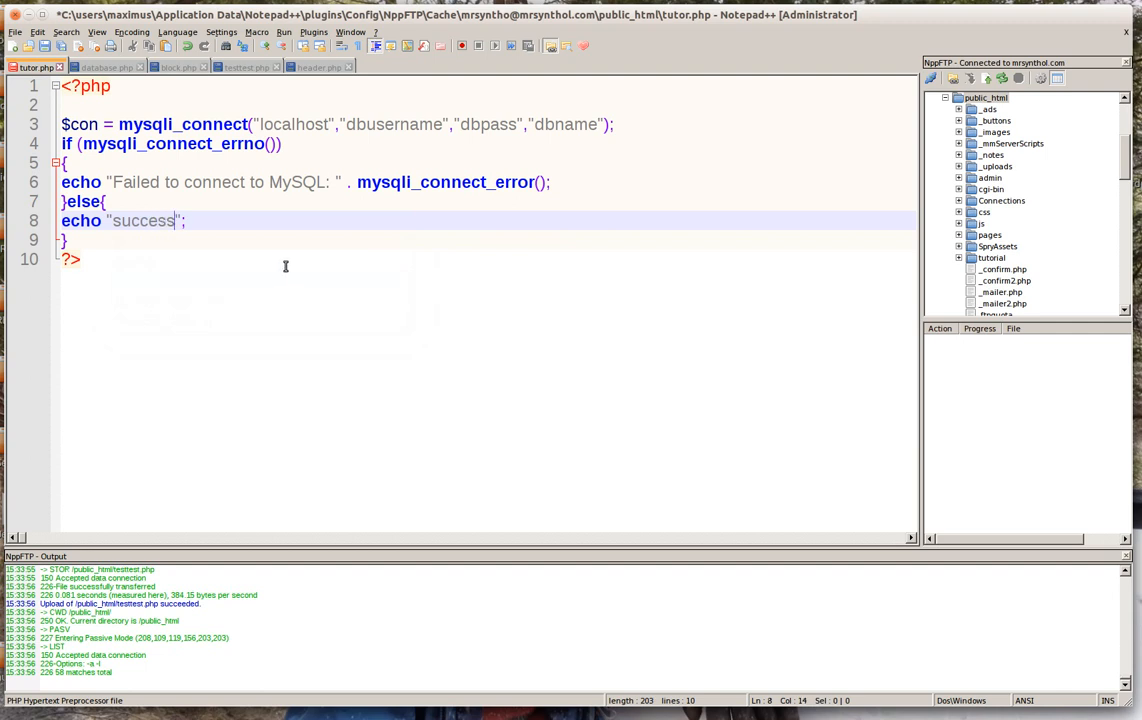
pyautogui.click(82, 260)
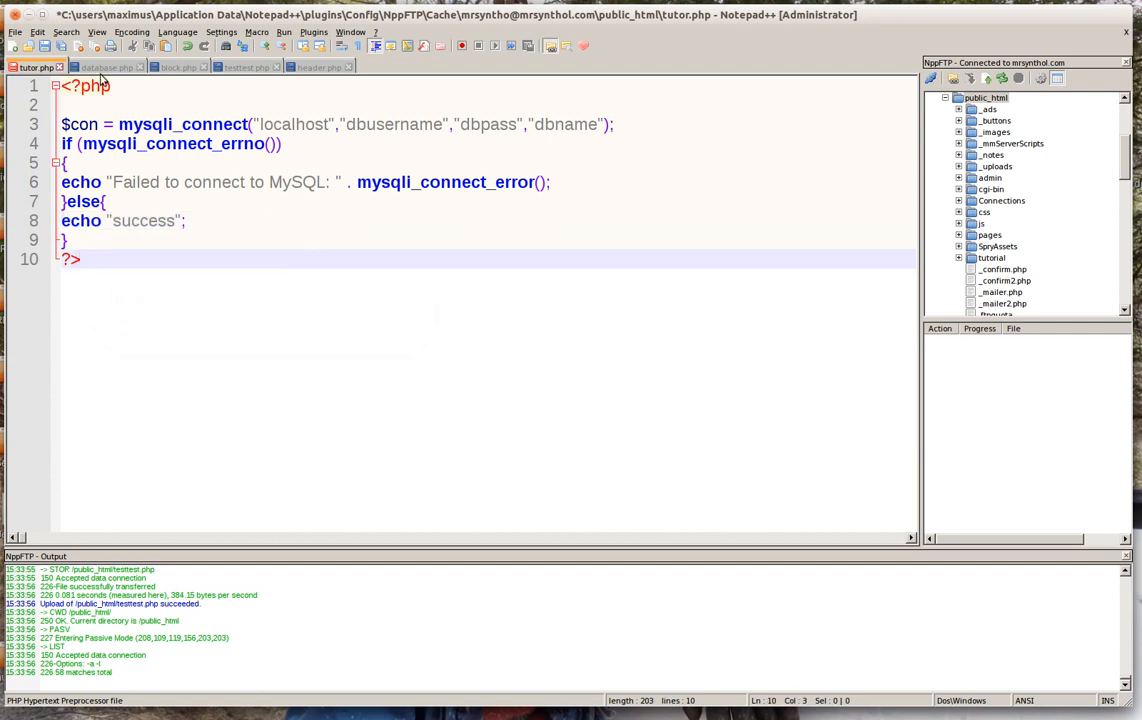
pyautogui.click(104, 66)
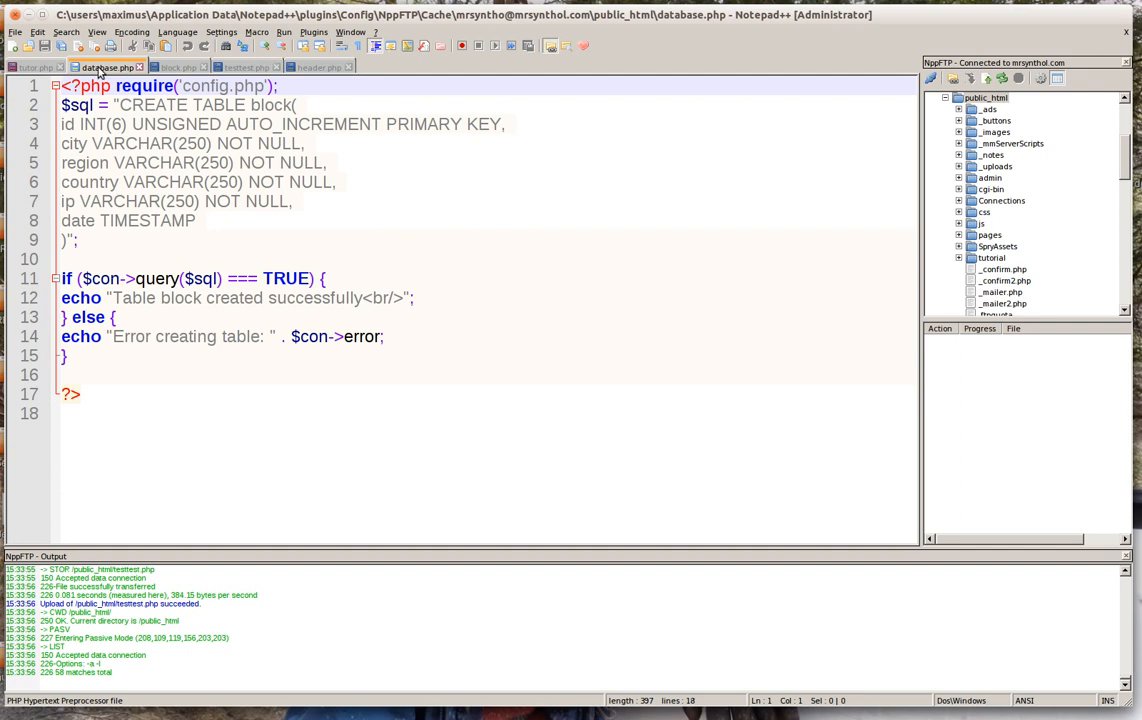
pyautogui.moveTo(300, 218)
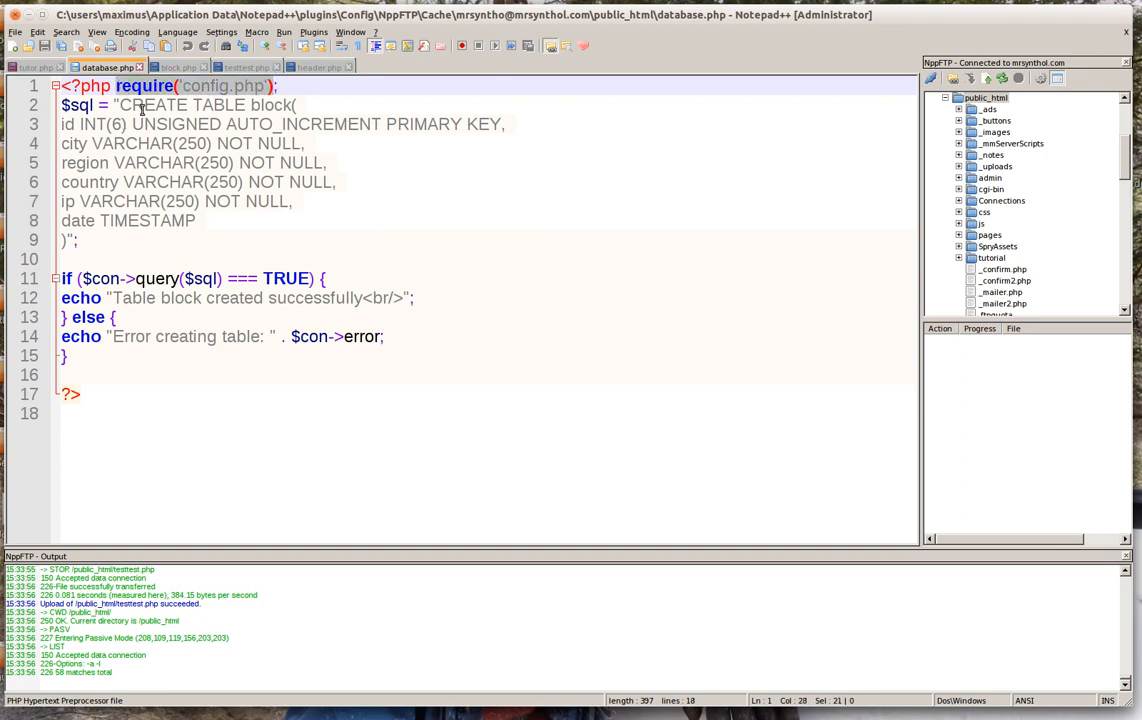
# Step: Review database.php's CREATE TABLE block columns (city, ip, date) and switch to block.php
pyautogui.click(218, 104)
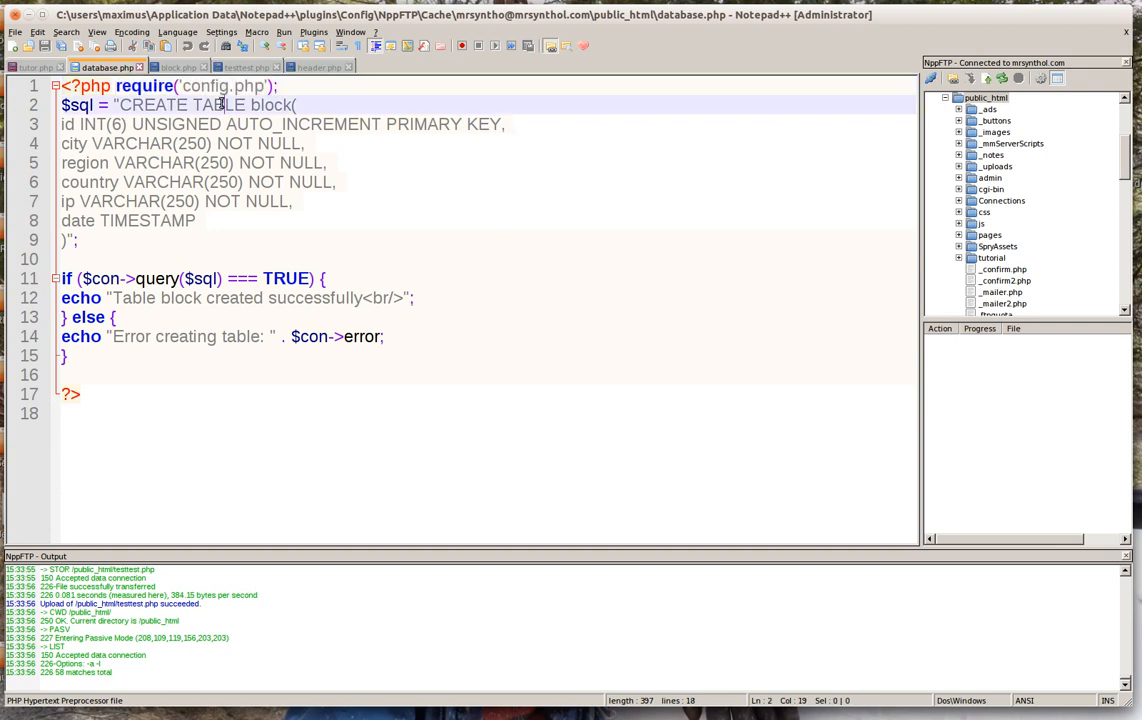
pyautogui.doubleClick(270, 104)
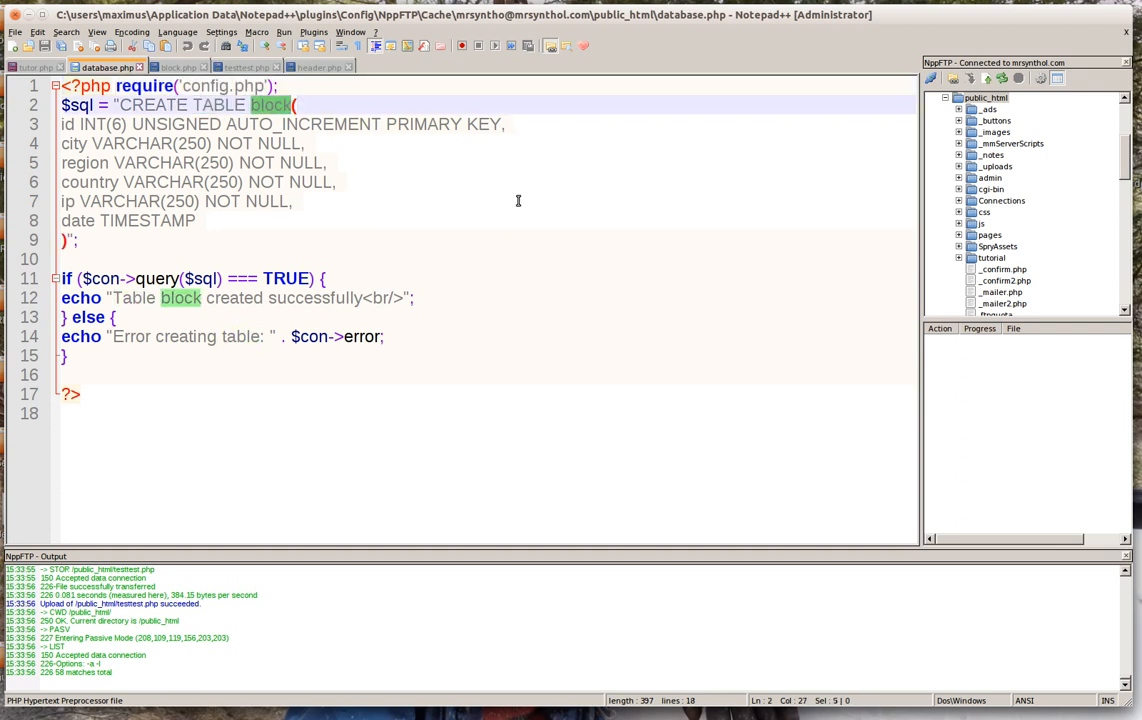
pyautogui.moveTo(140, 172)
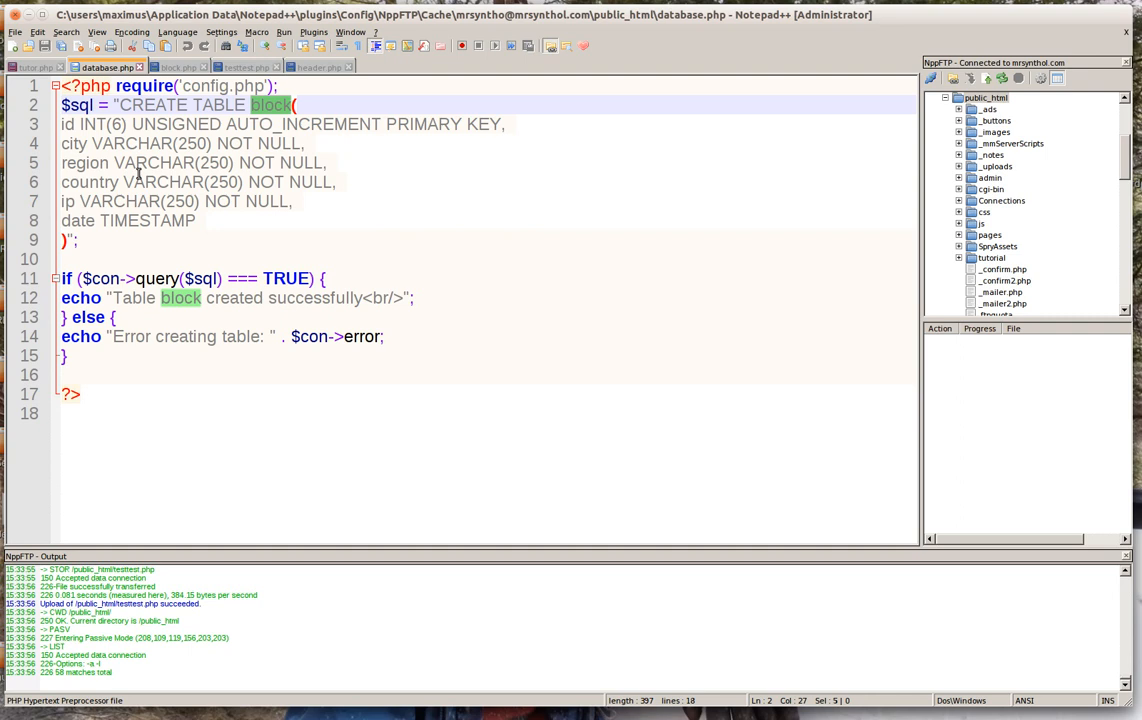
pyautogui.click(64, 124)
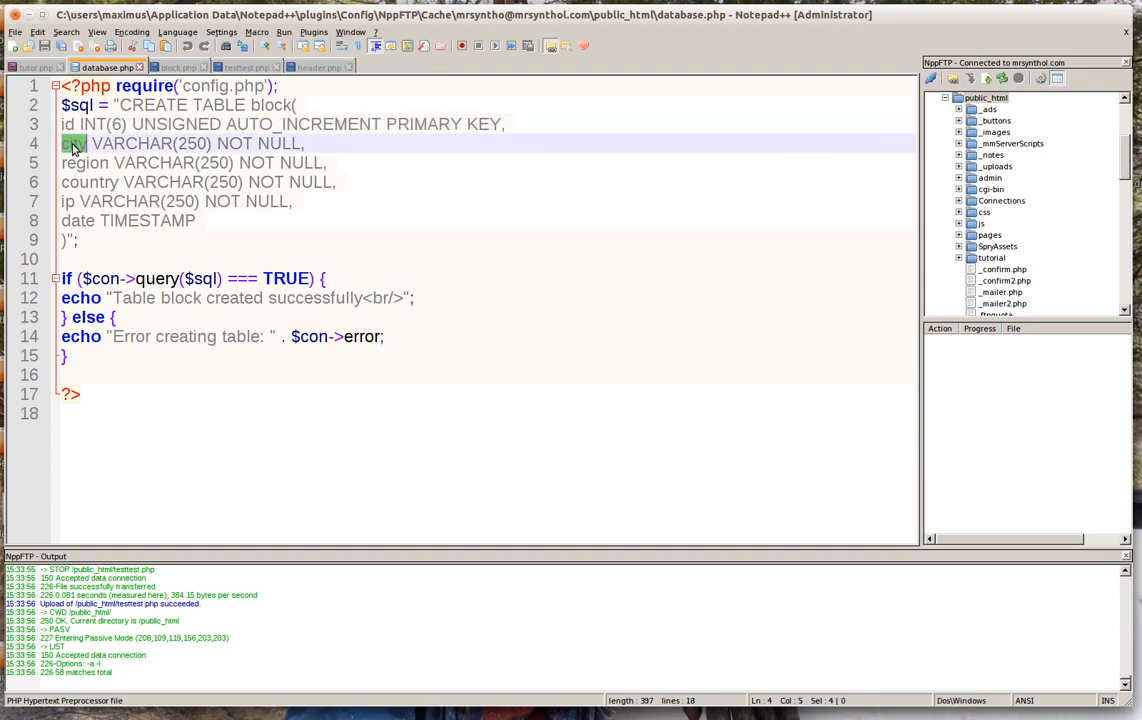
pyautogui.click(90, 182)
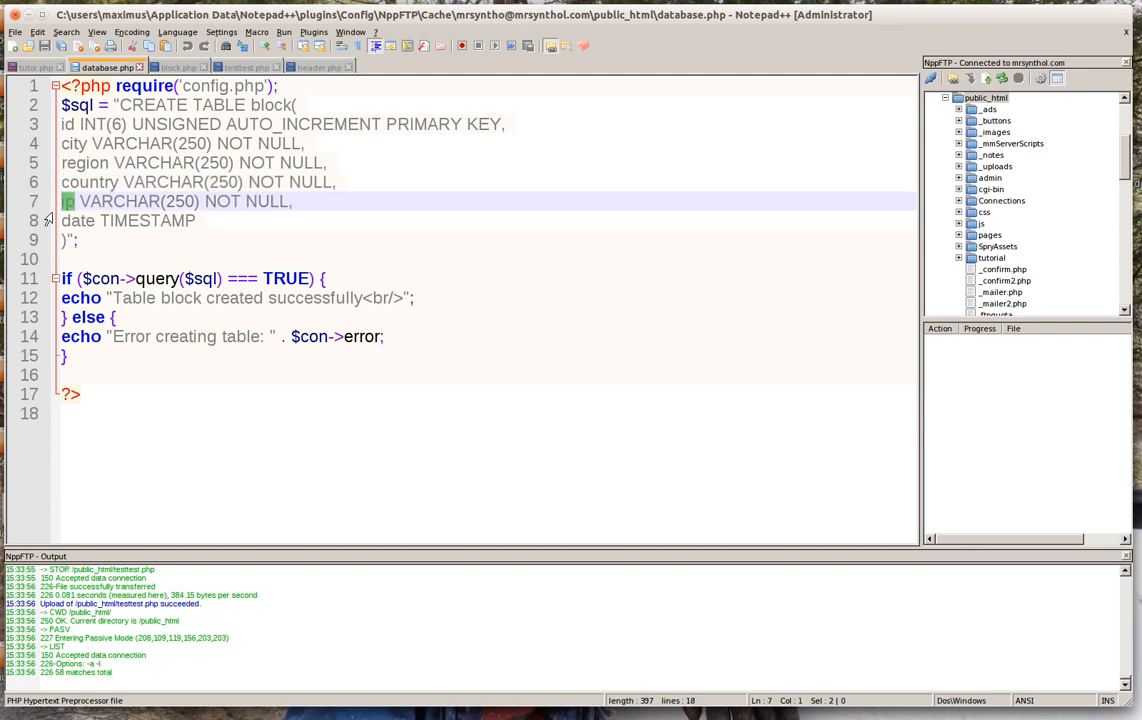
pyautogui.click(76, 220)
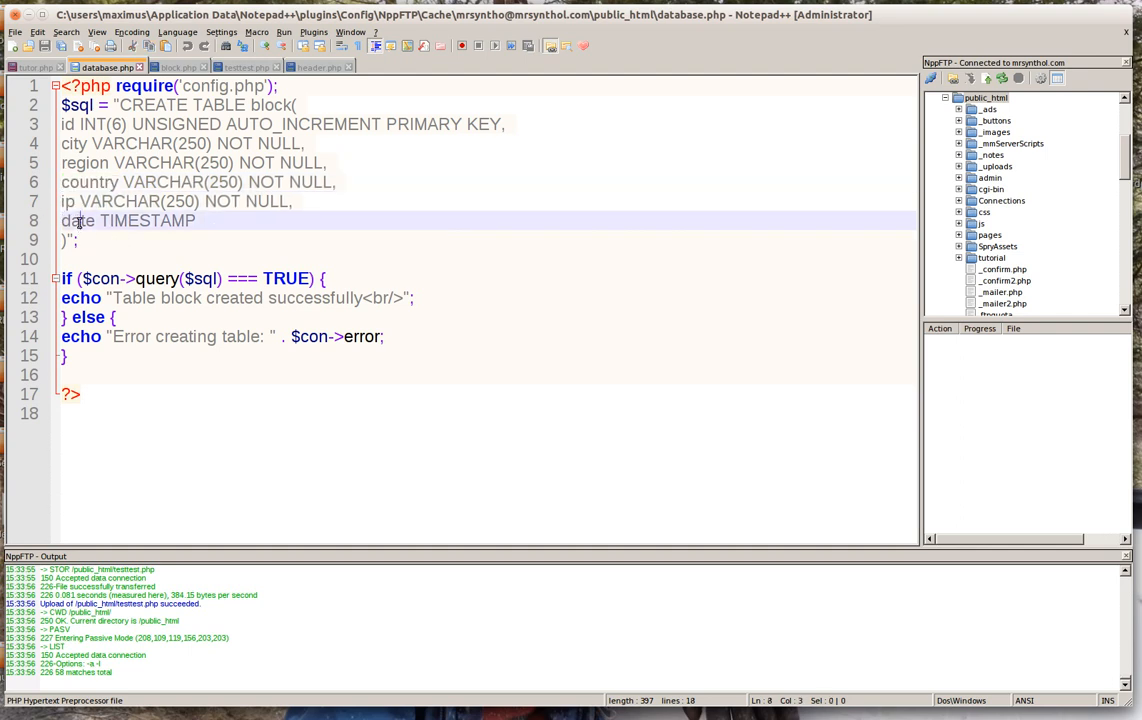
pyautogui.doubleClick(76, 220)
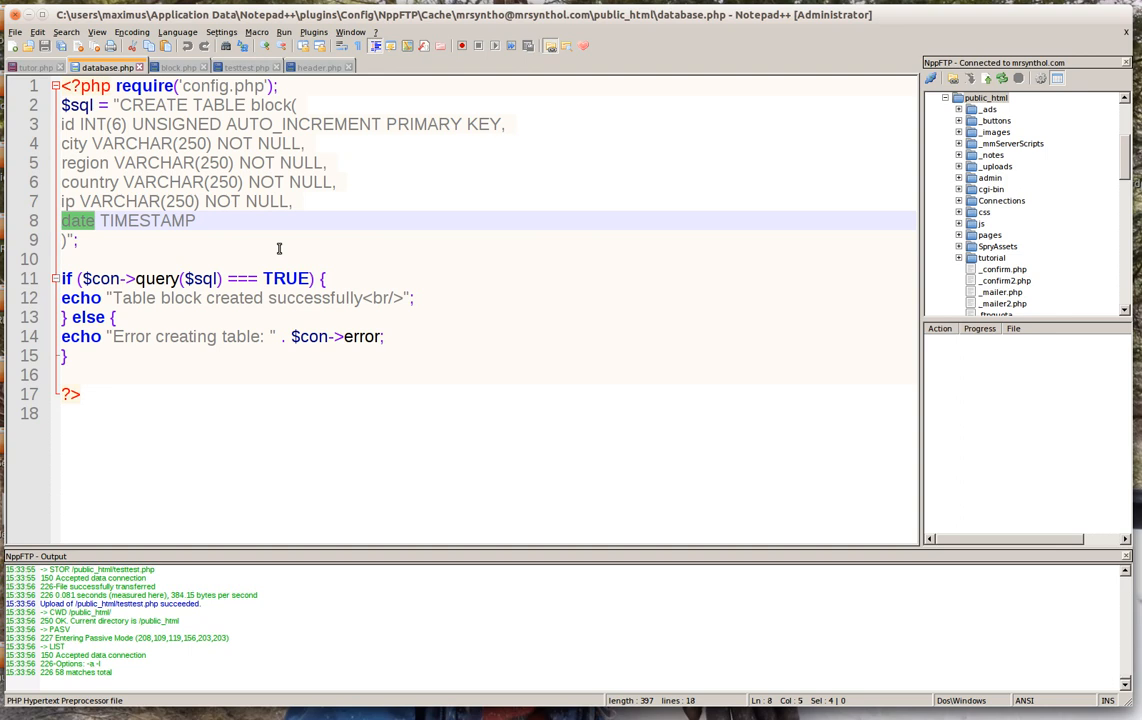
pyautogui.moveTo(148, 312)
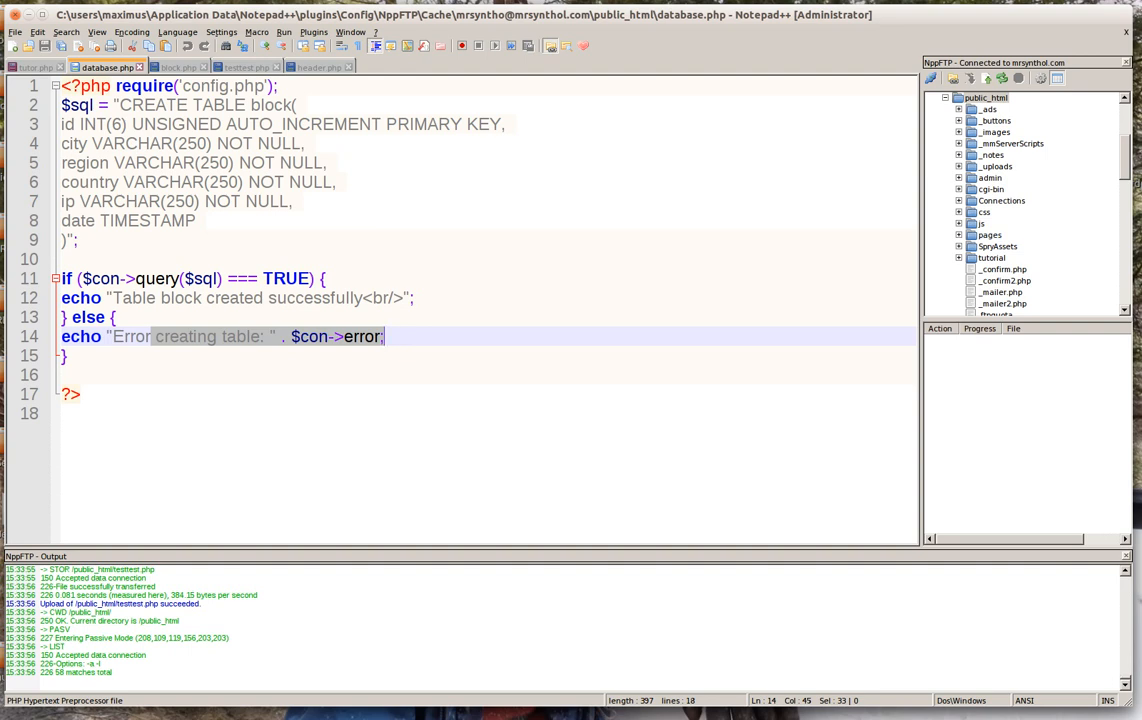
pyautogui.moveTo(374, 220)
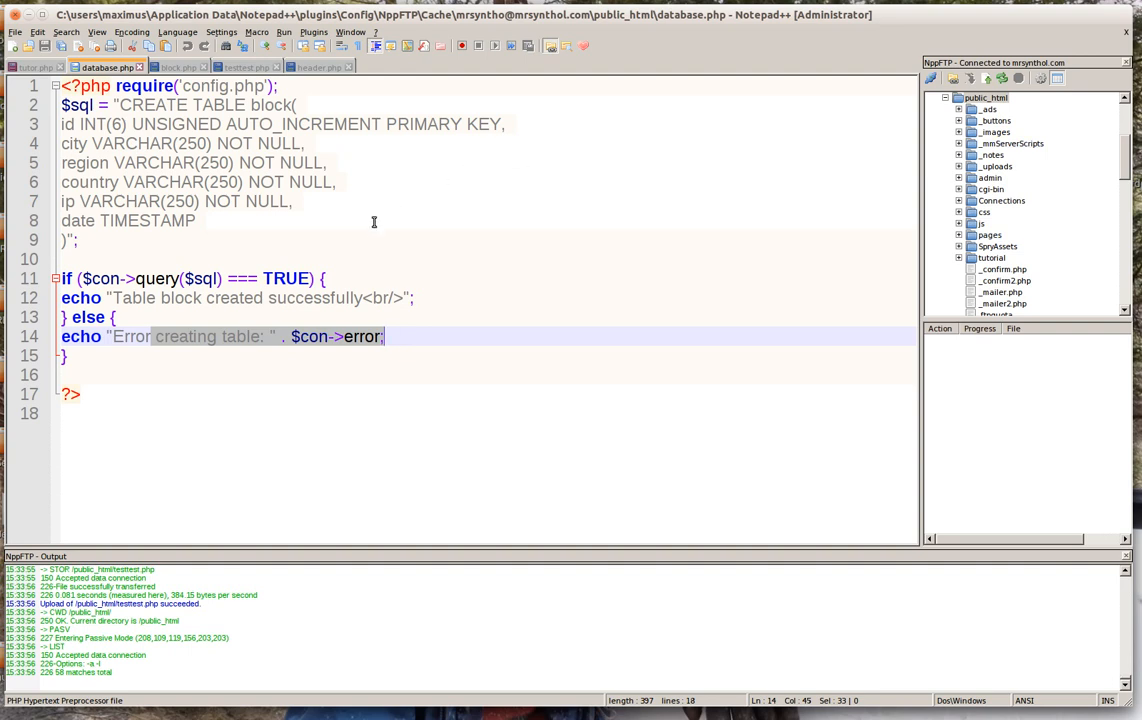
pyautogui.moveTo(180, 76)
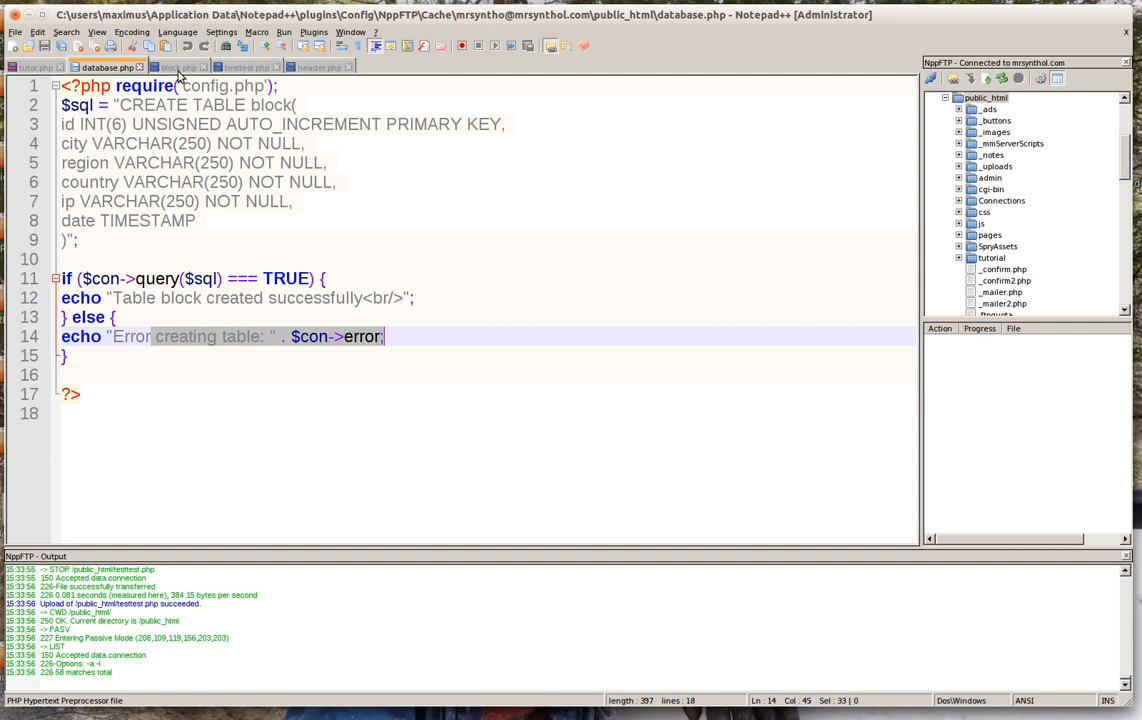
pyautogui.click(176, 66)
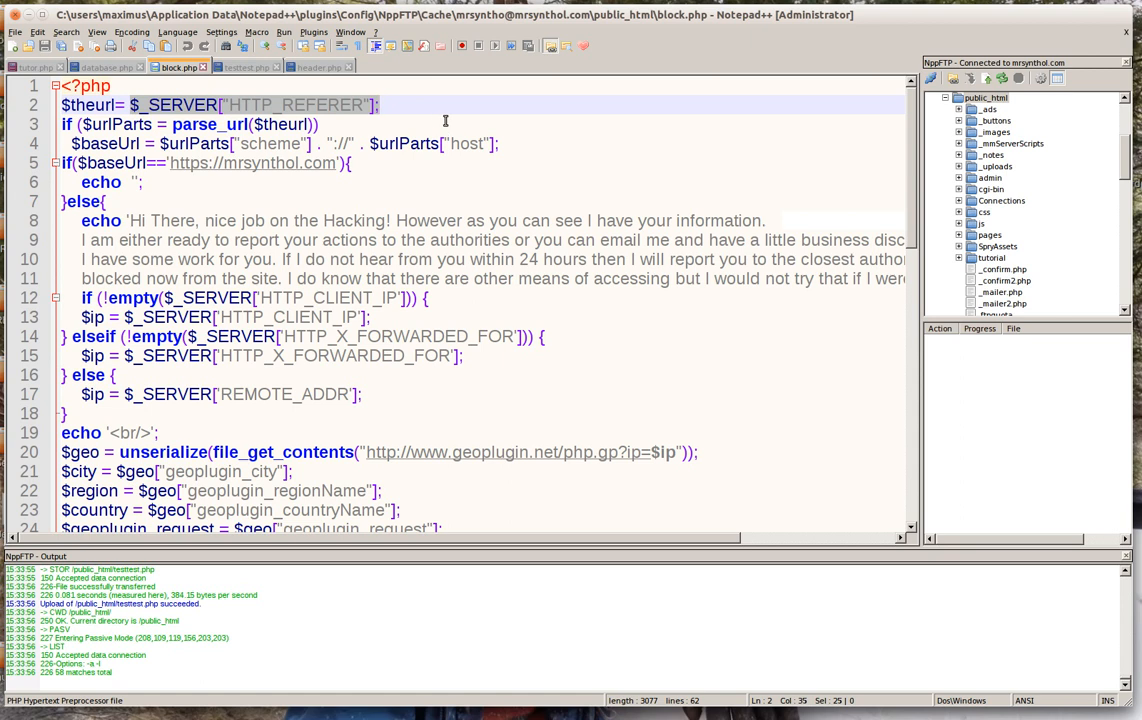
pyautogui.moveTo(268, 104)
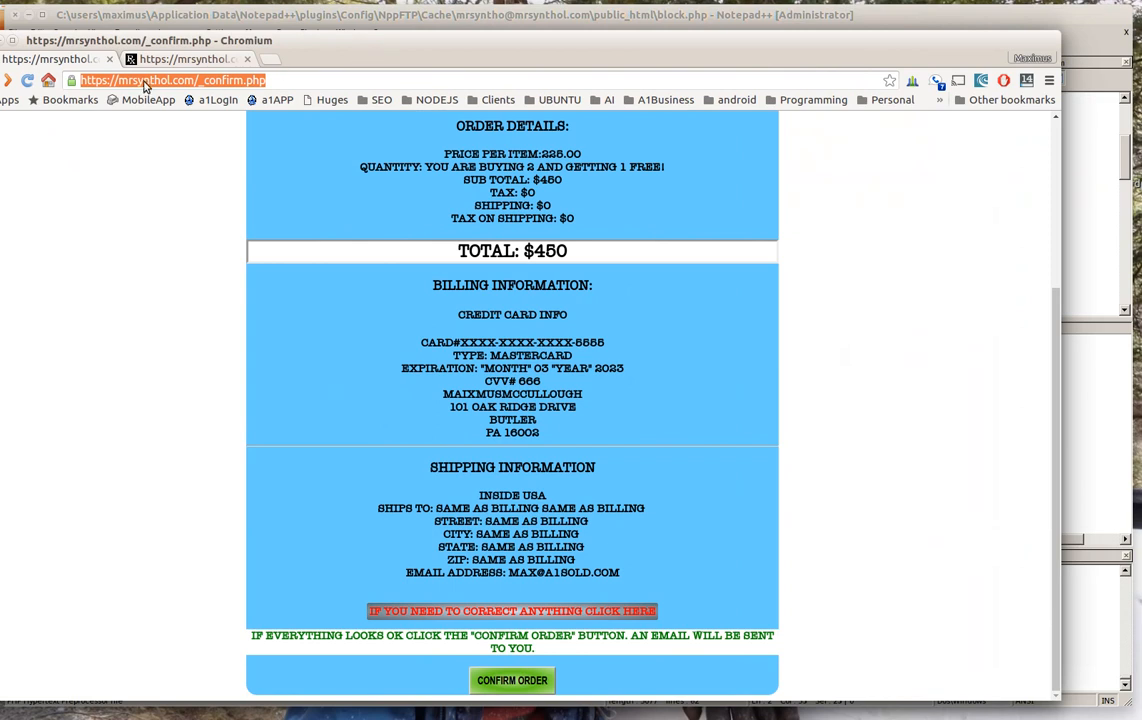
pyautogui.moveTo(580, 284)
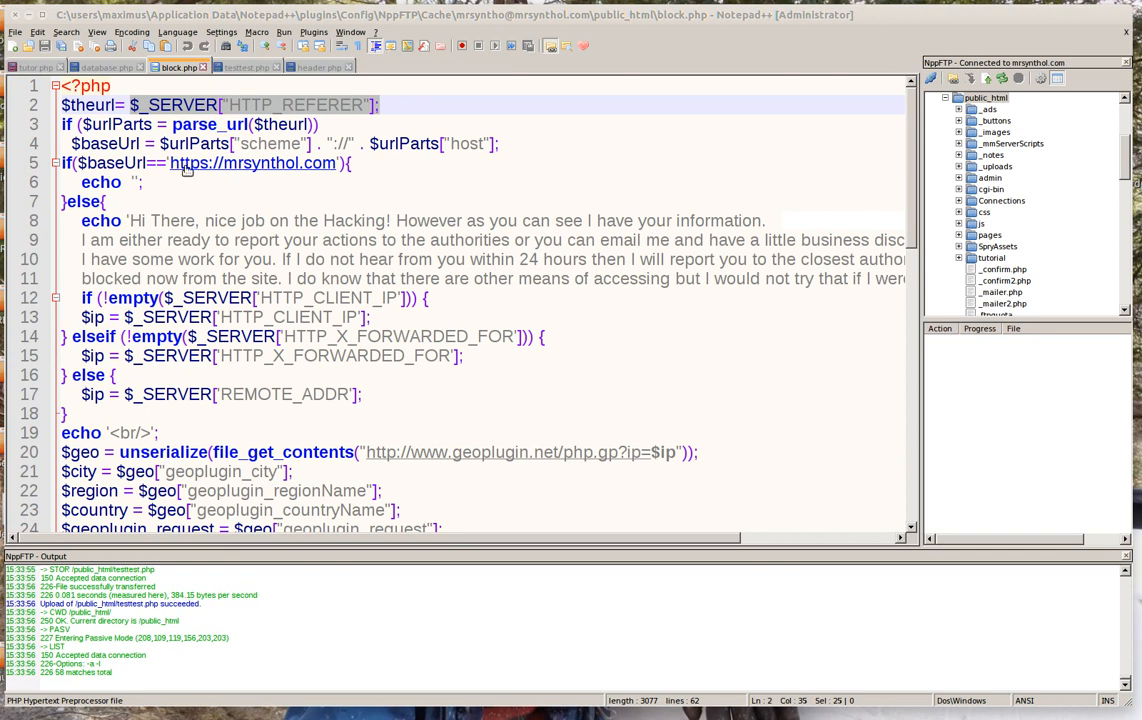
pyautogui.moveTo(208, 164)
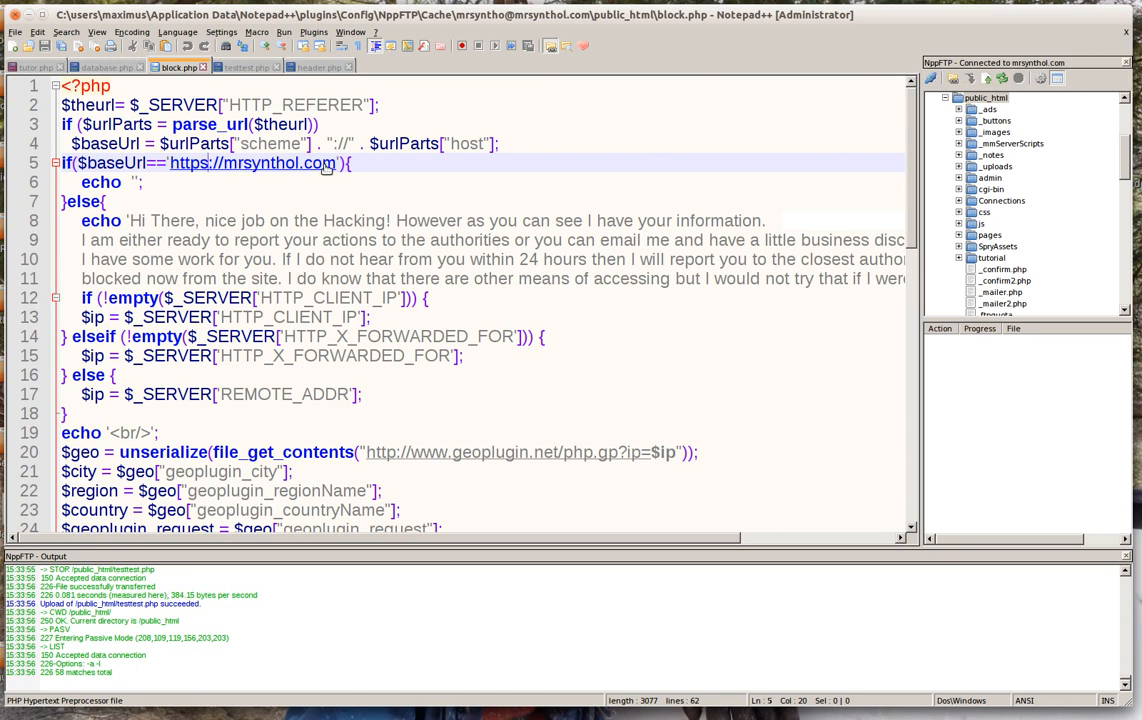
pyautogui.scroll(-3)
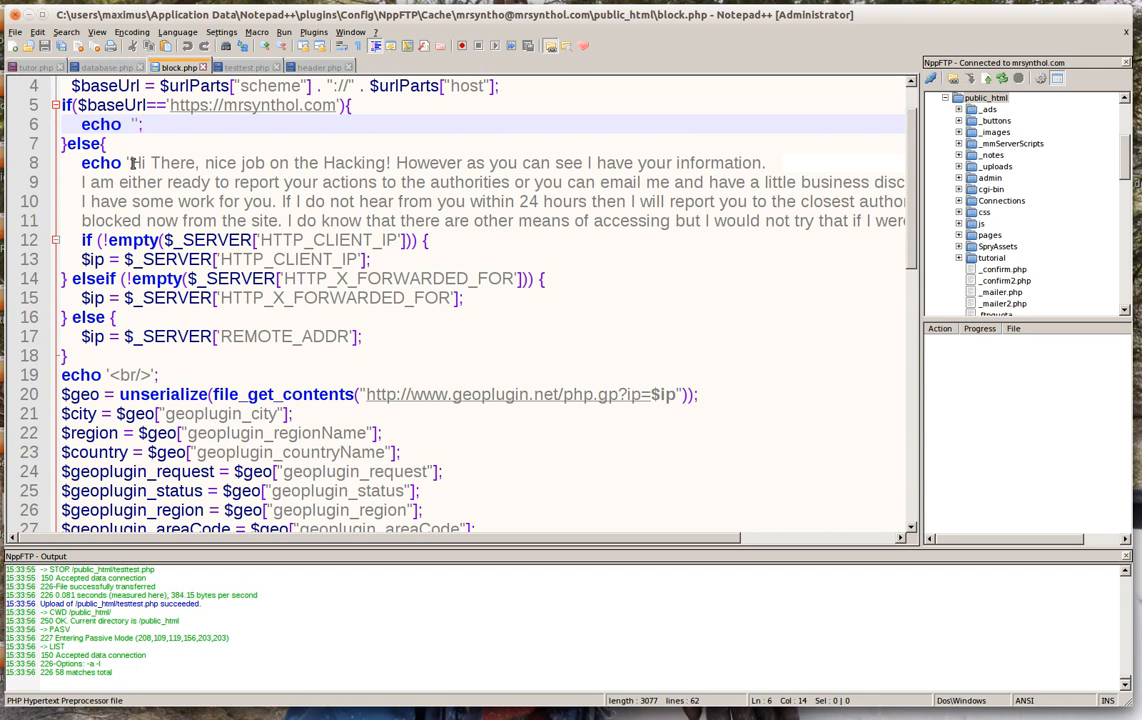
pyautogui.moveTo(128, 162); pyautogui.dragTo(672, 220)
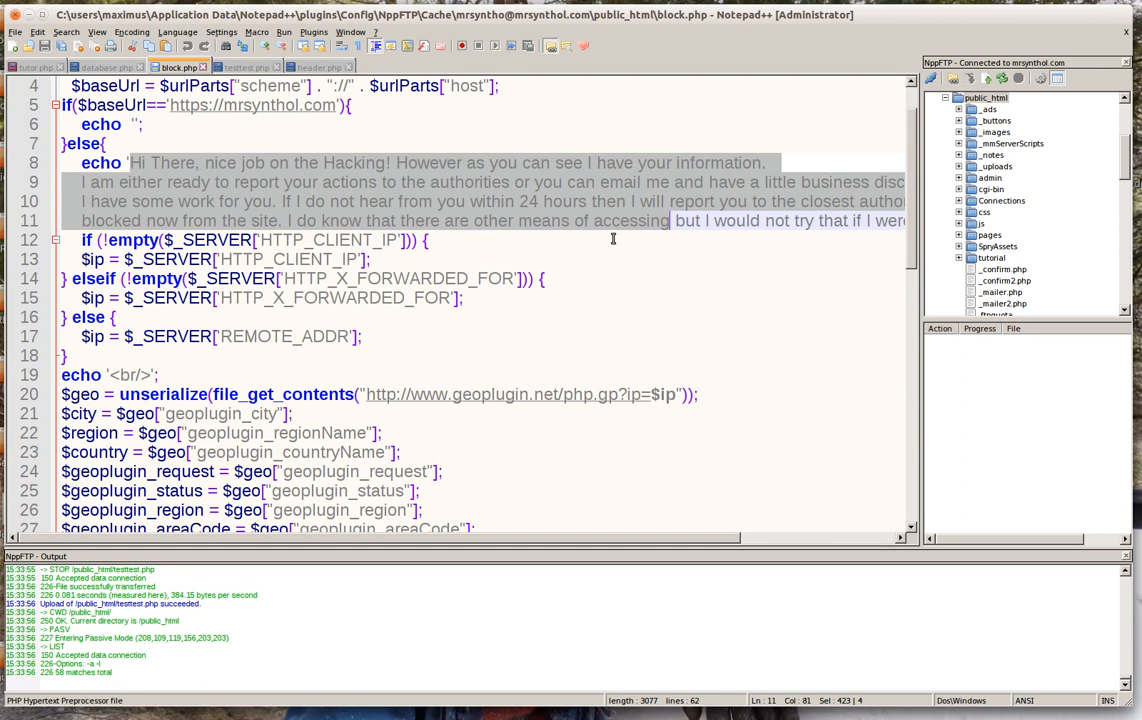
pyautogui.moveTo(444, 248)
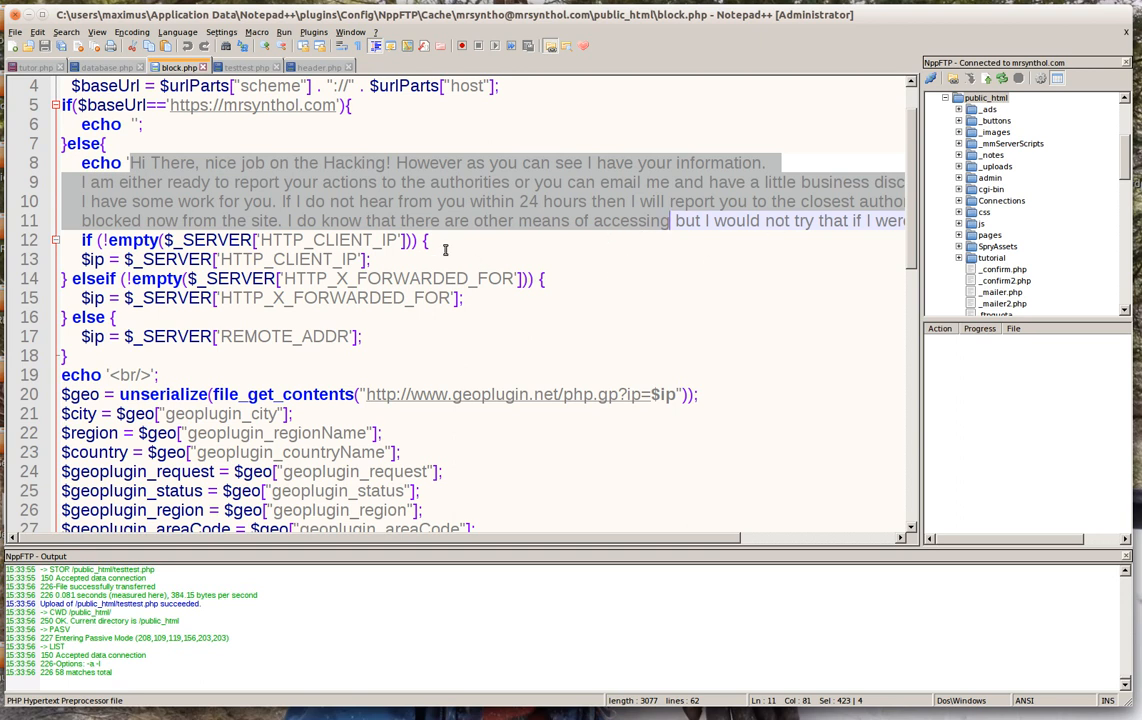
pyautogui.moveTo(552, 218)
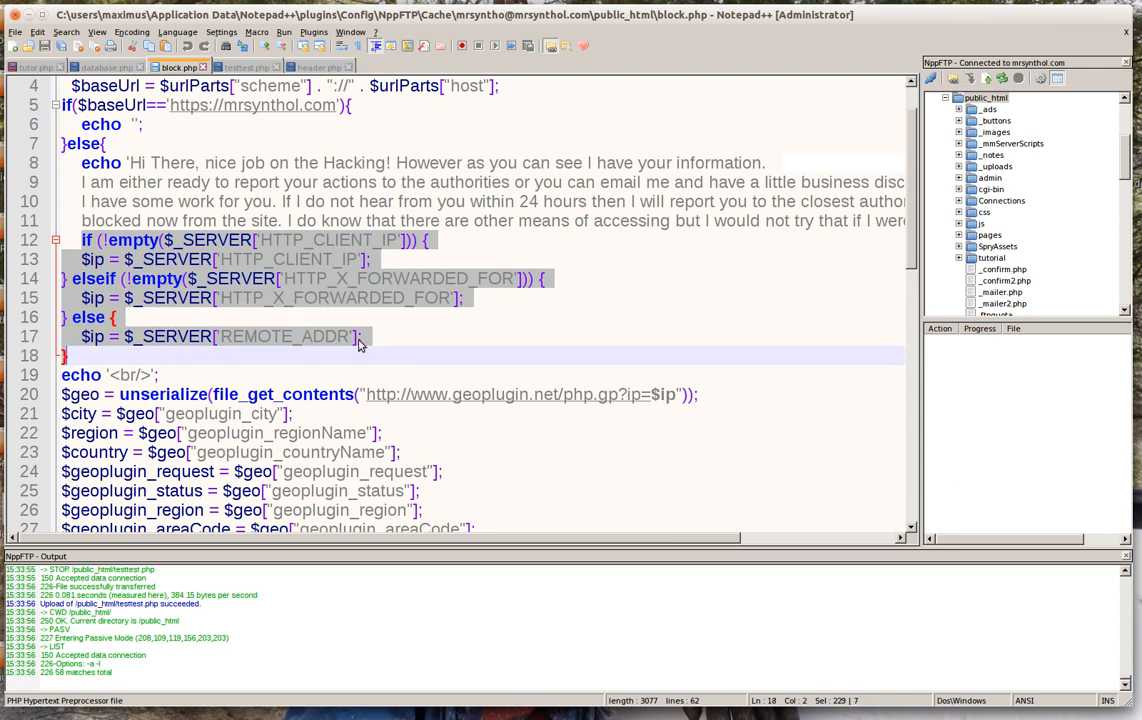
pyautogui.moveTo(240, 336)
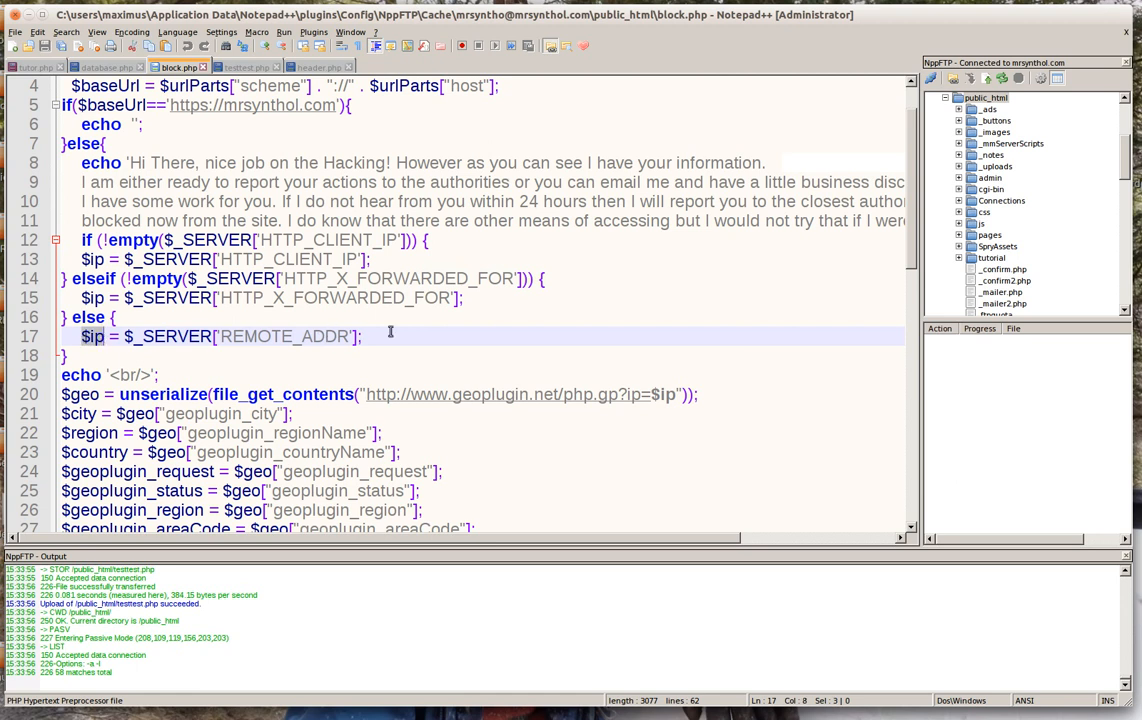
pyautogui.scroll(-3)
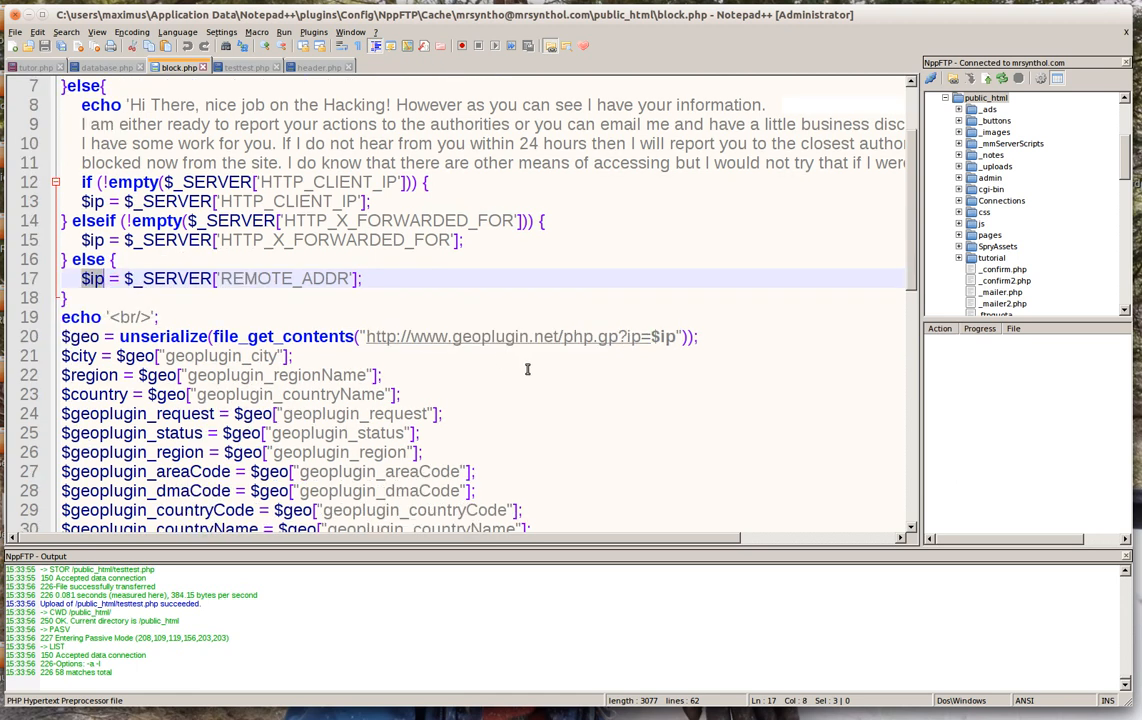
pyautogui.scroll(-3)
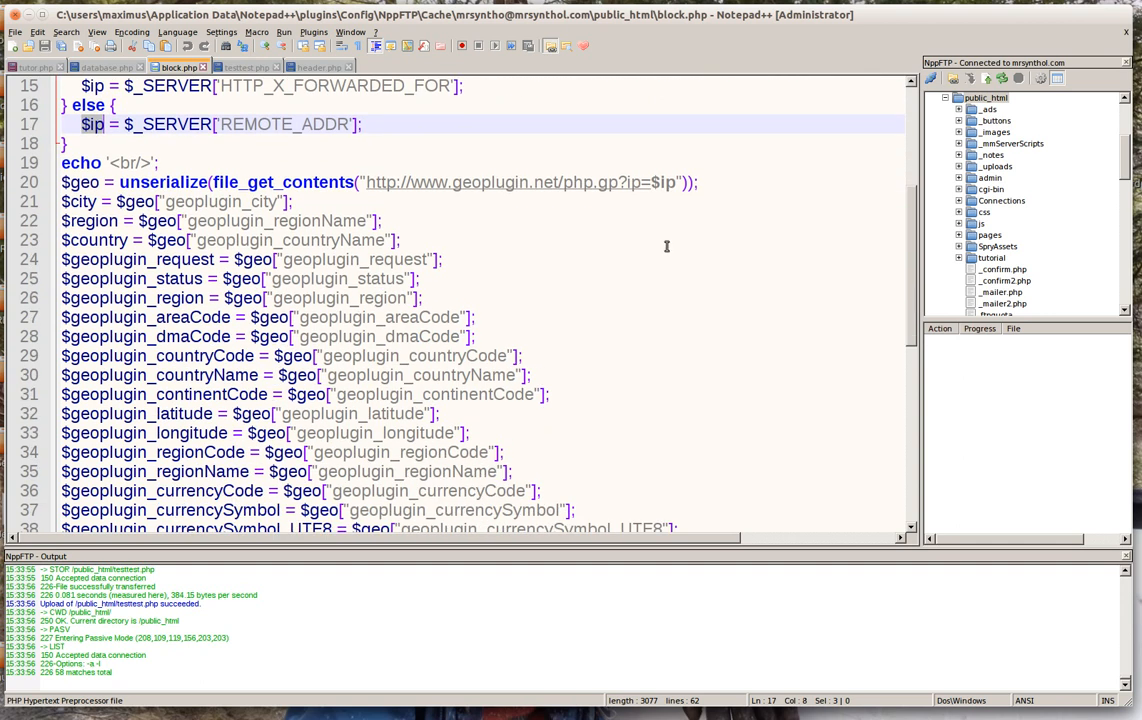
pyautogui.moveTo(648, 186)
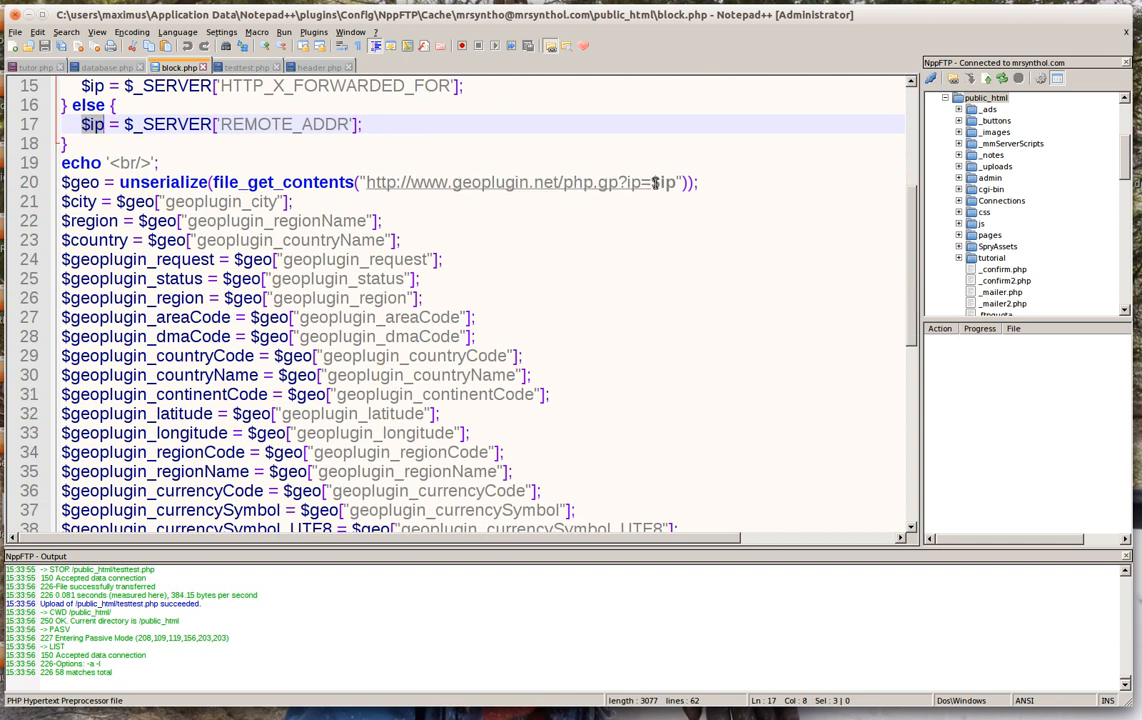
pyautogui.moveTo(312, 140)
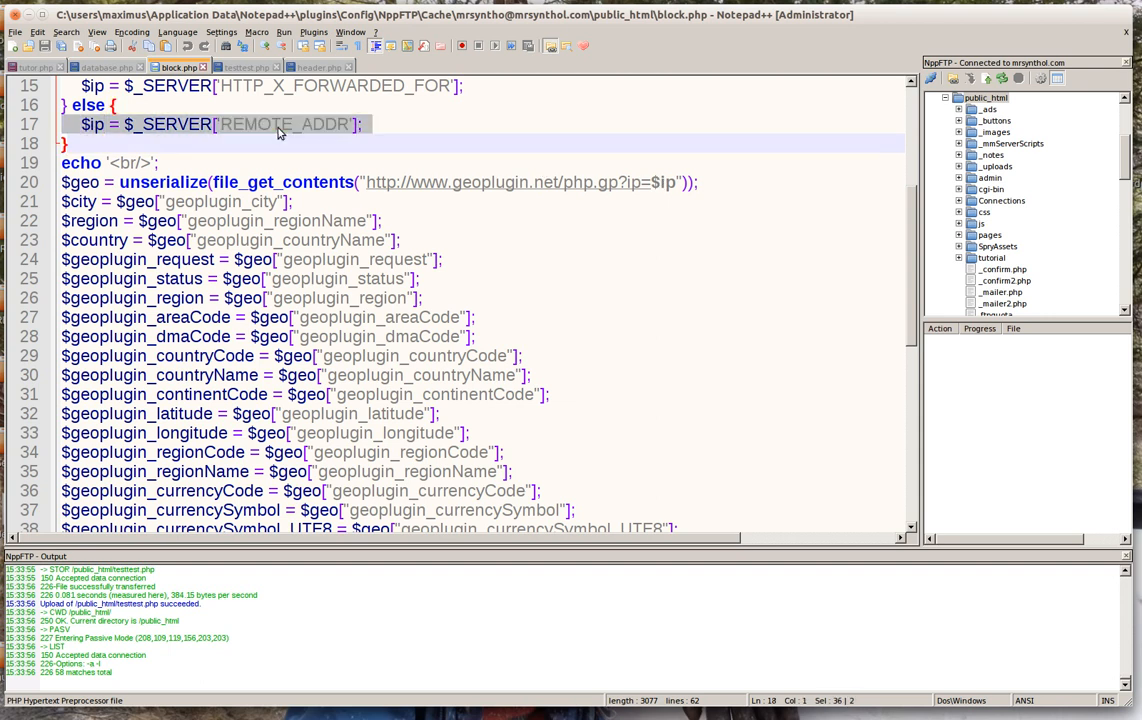
pyautogui.doubleClick(164, 182)
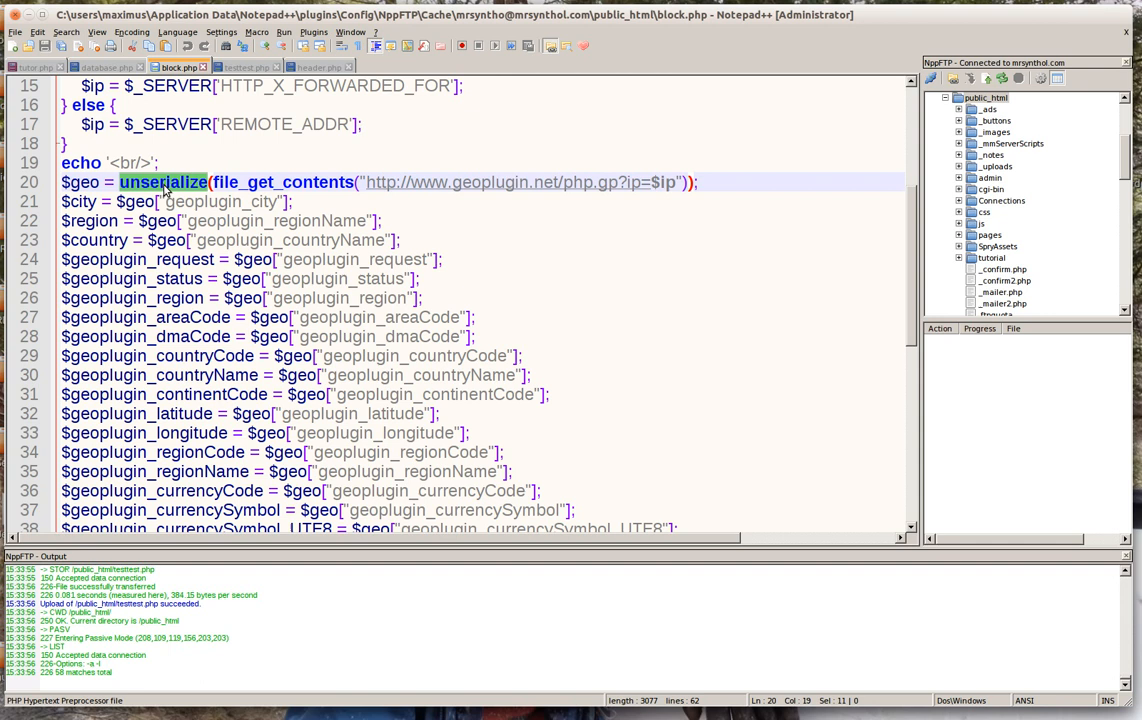
pyautogui.doubleClick(284, 182)
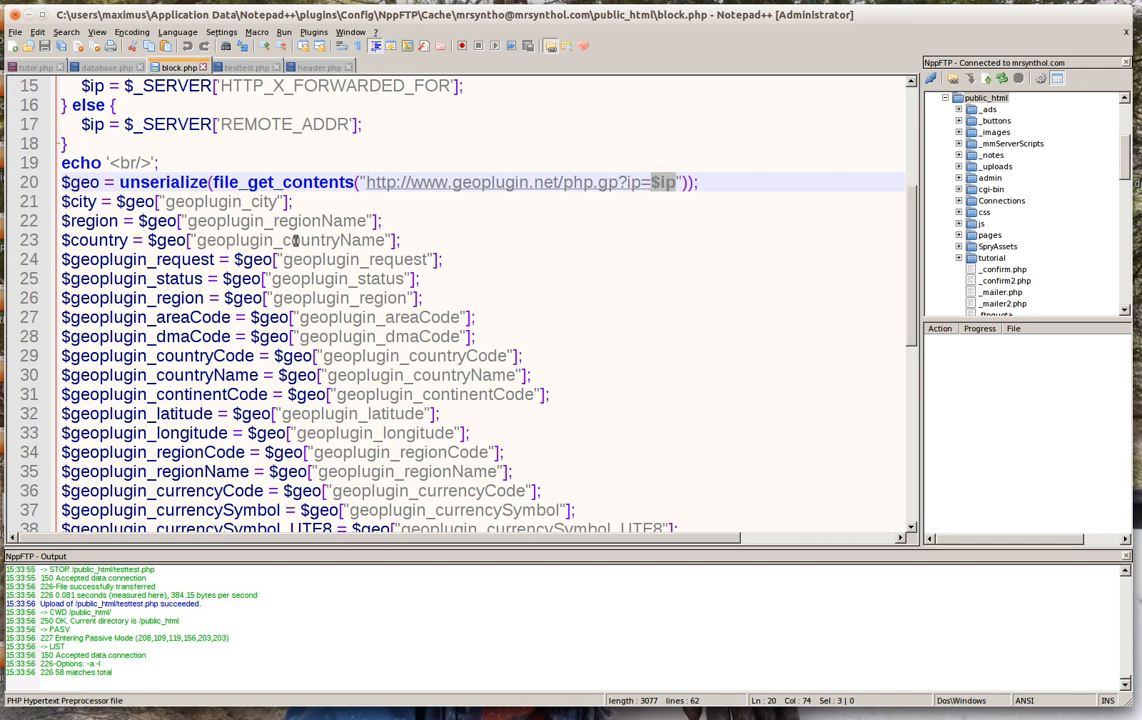
pyautogui.scroll(-3)
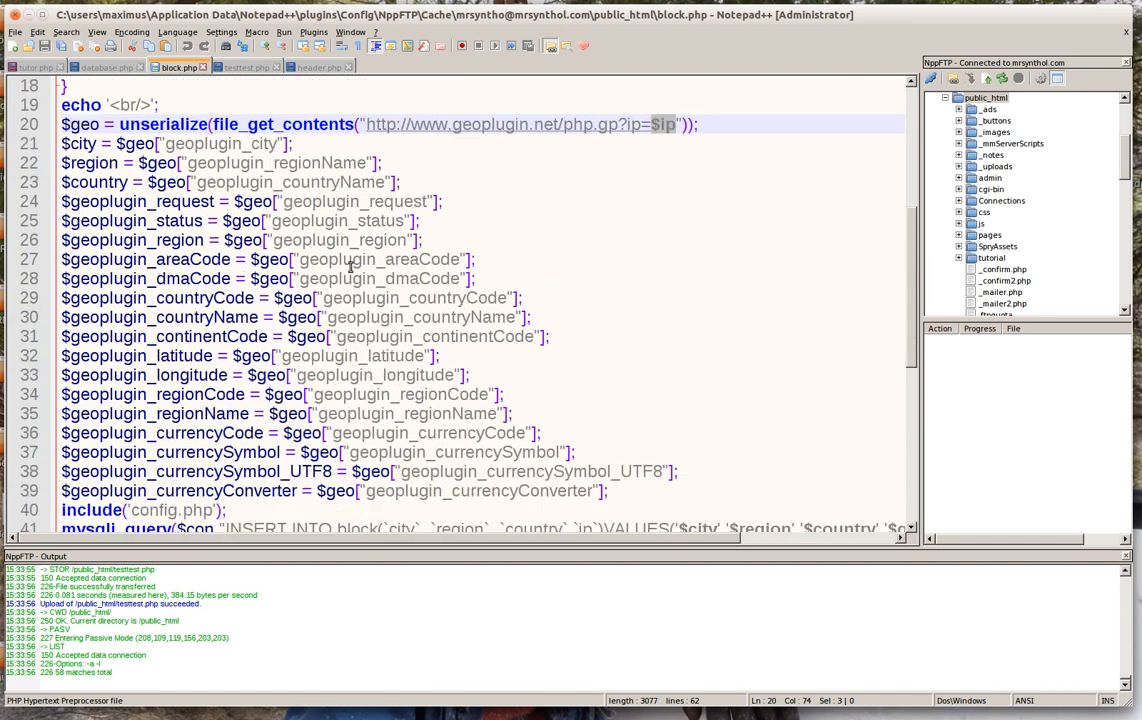
pyautogui.scroll(3)
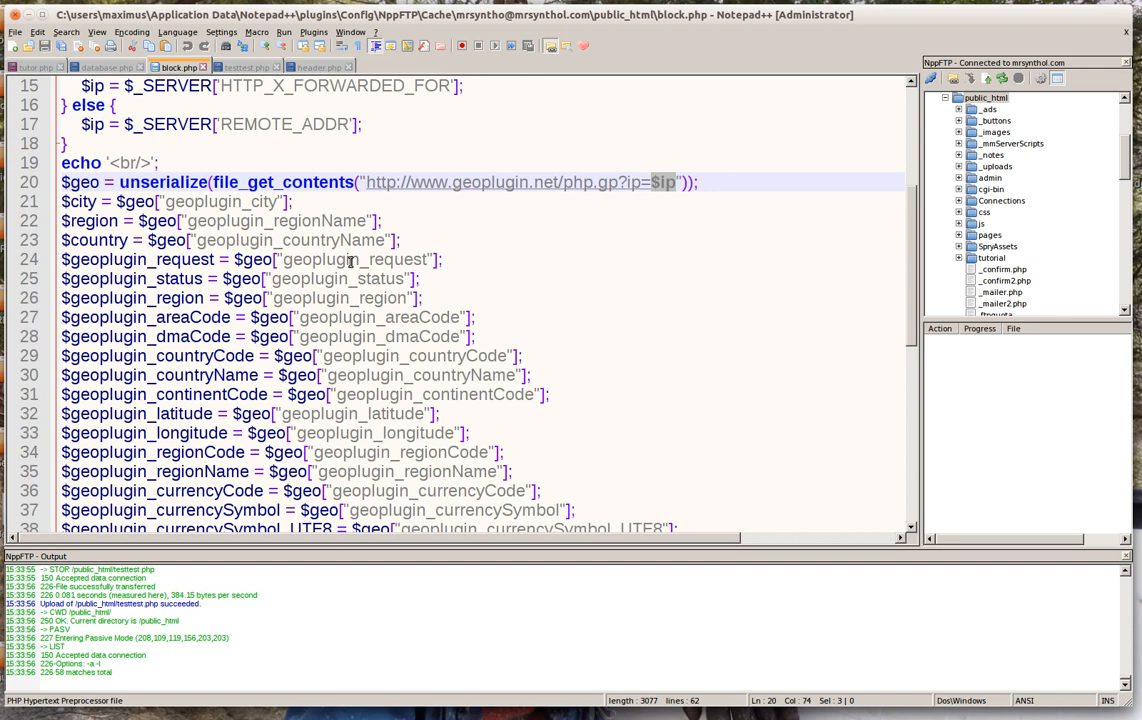
pyautogui.scroll(-3)
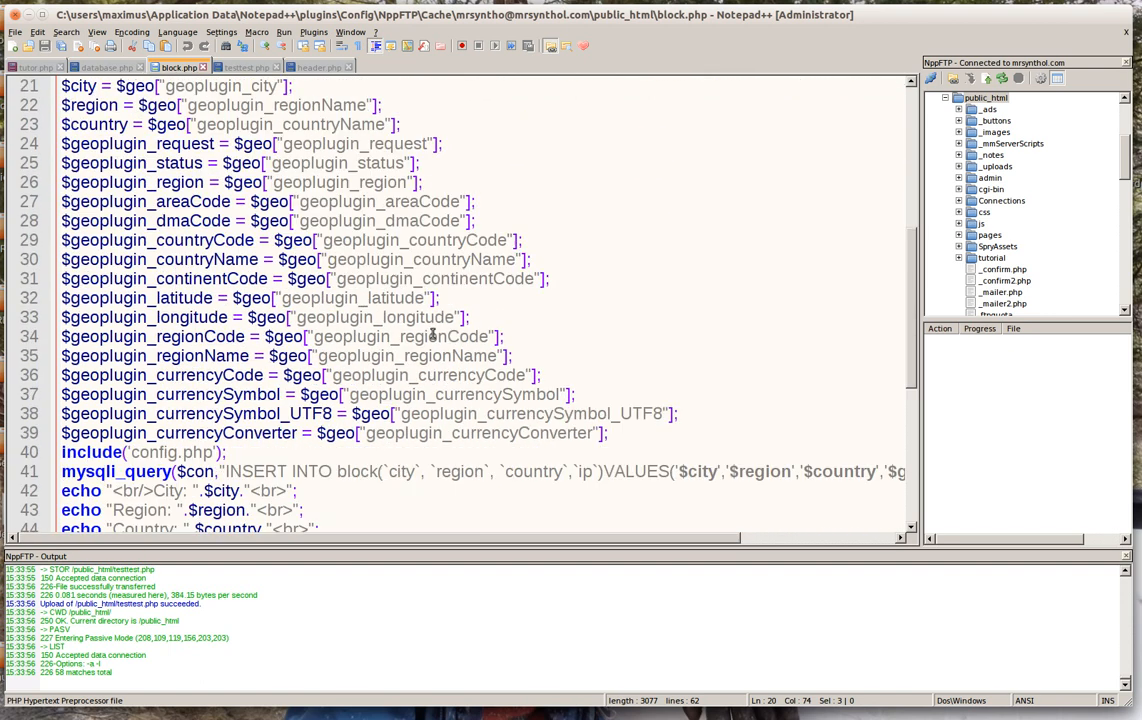
pyautogui.scroll(-3)
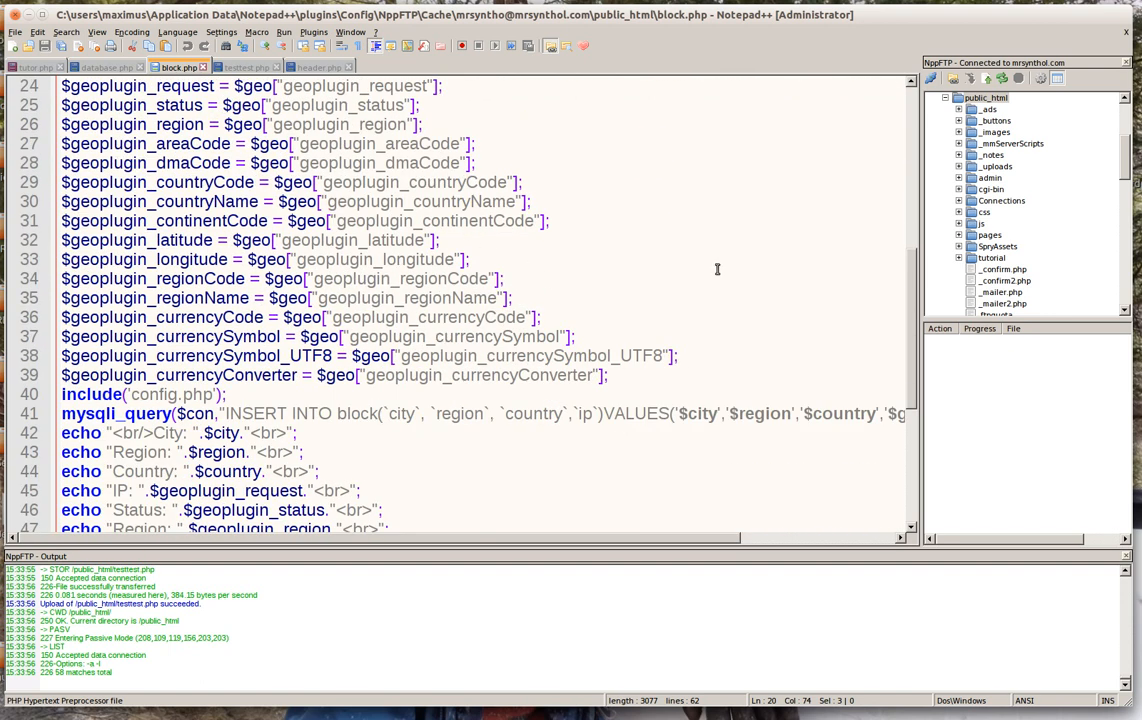
pyautogui.scroll(3)
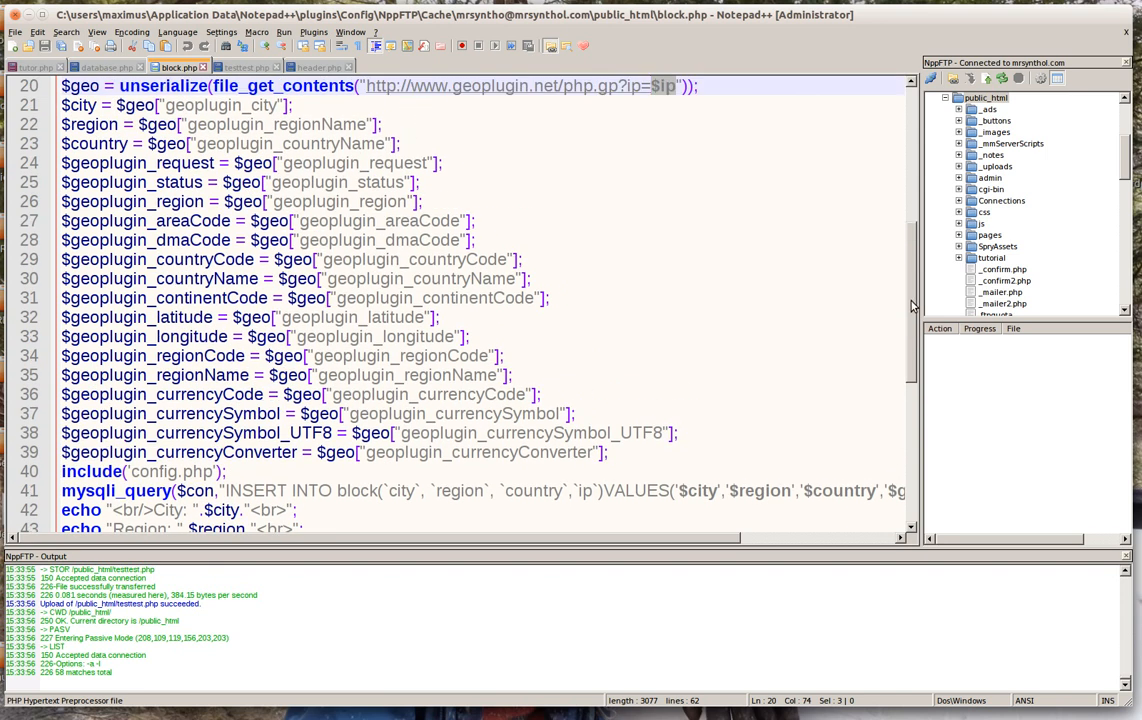
pyautogui.scroll(-3)
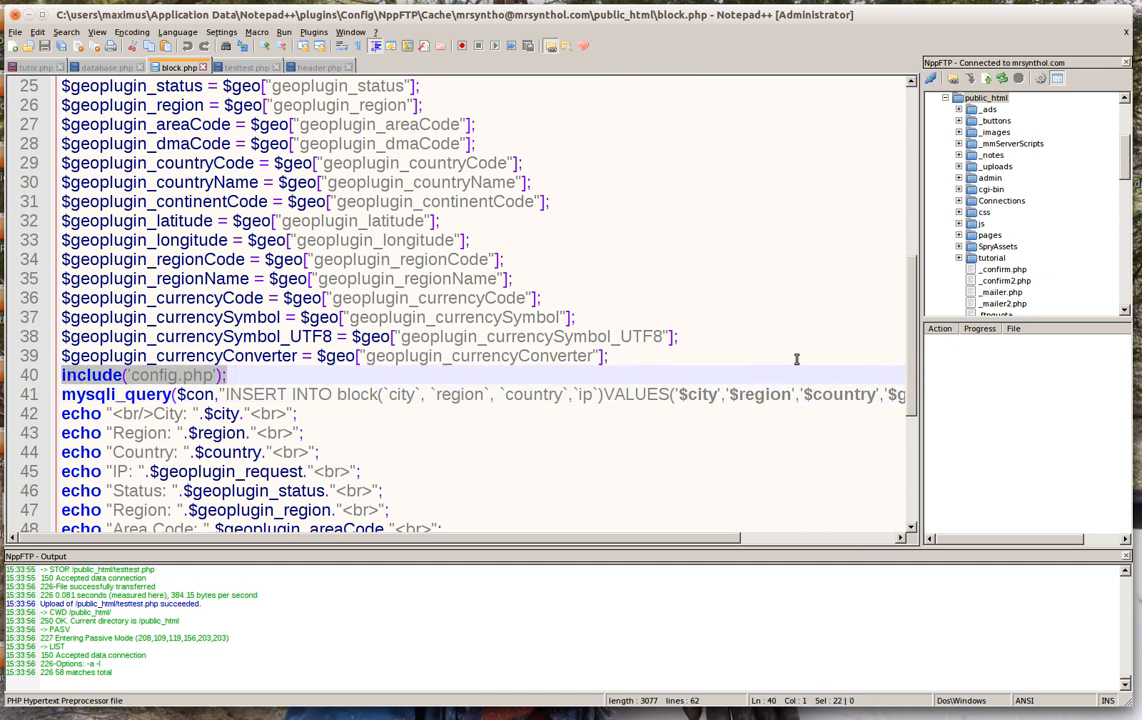
pyautogui.scroll(-3)
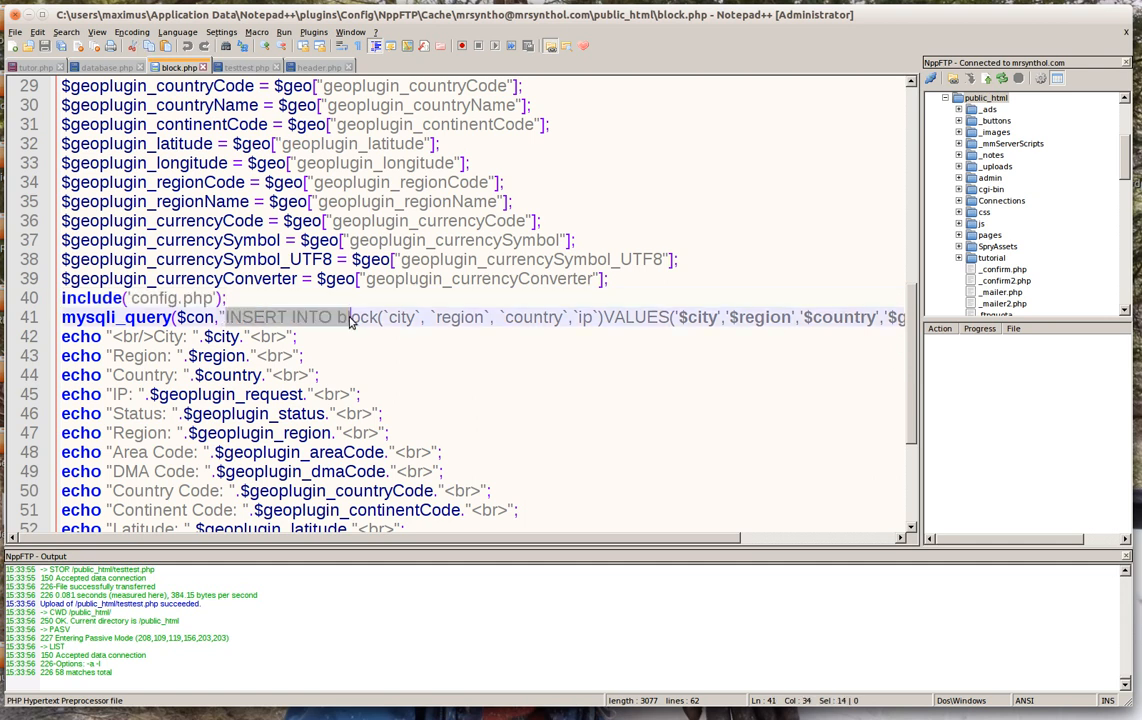
pyautogui.click(530, 316)
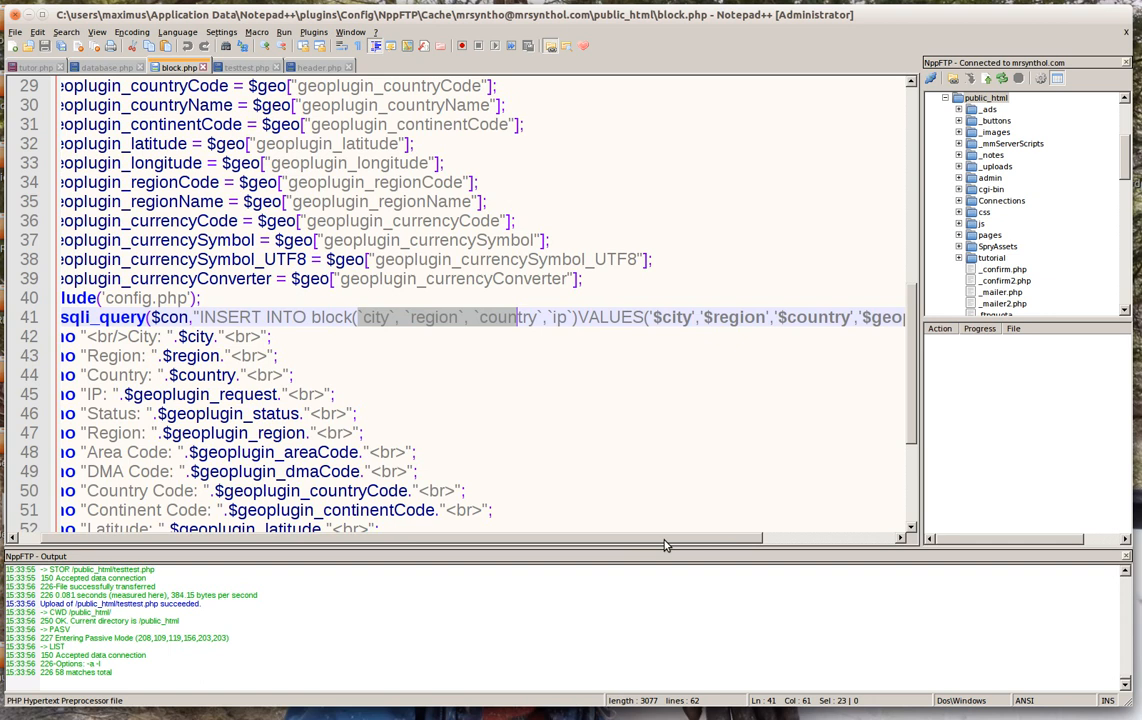
pyautogui.hscroll(3)
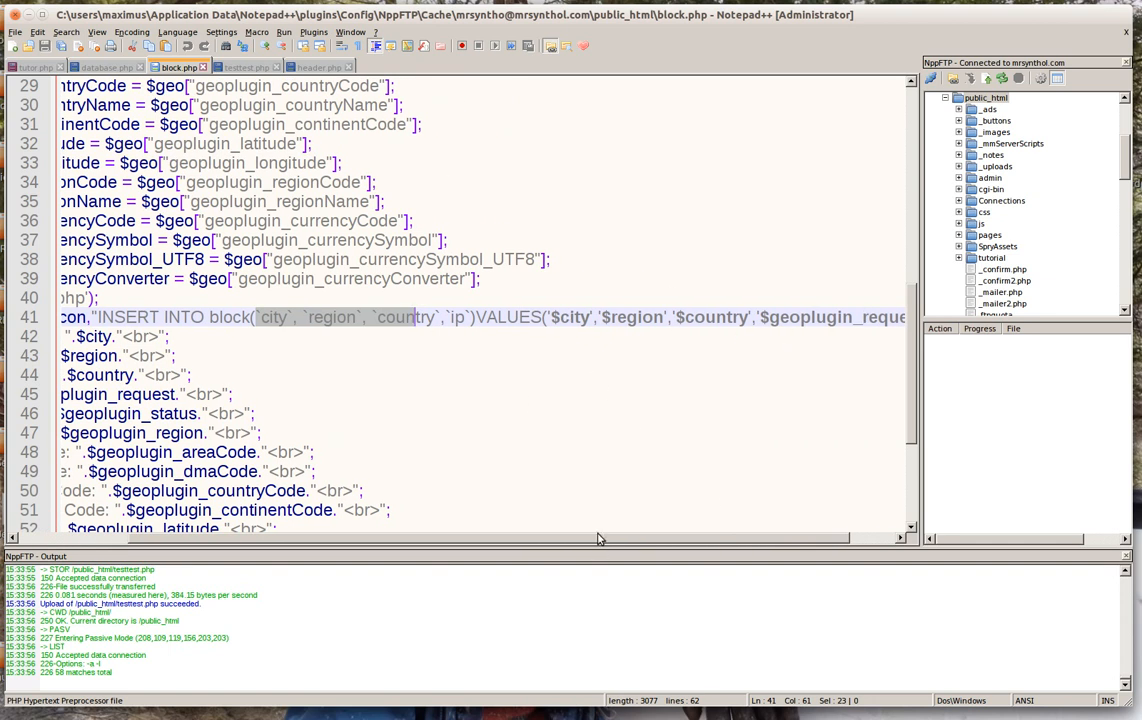
pyautogui.hscroll(-3)
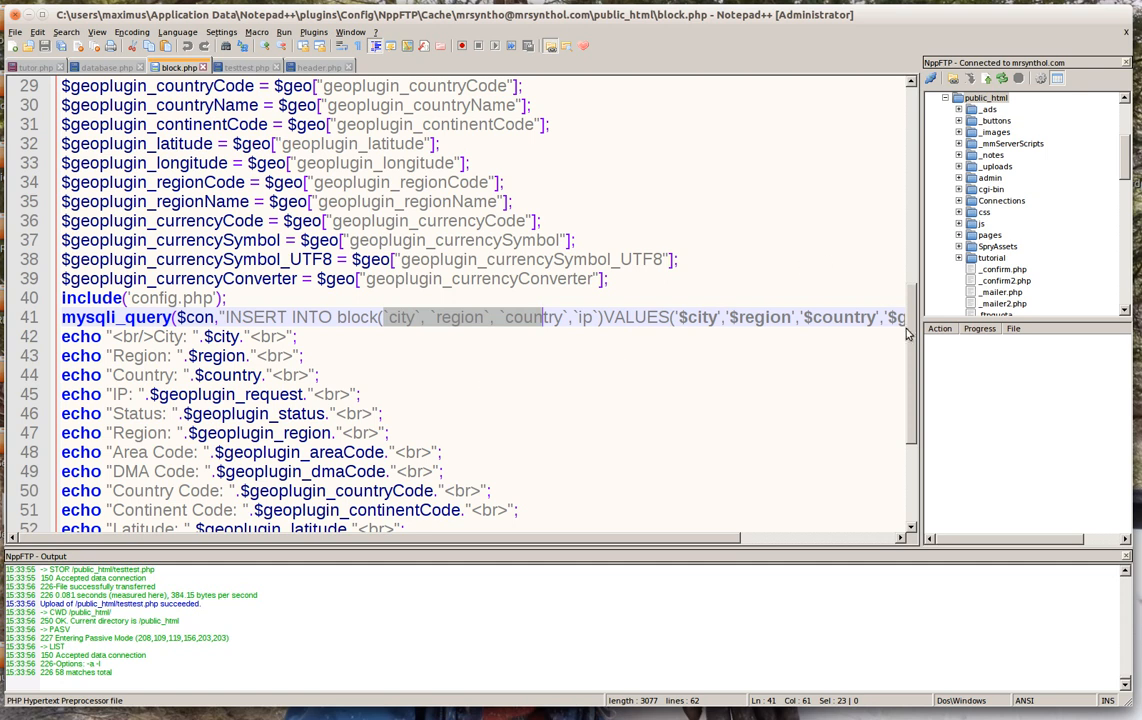
pyautogui.scroll(-3)
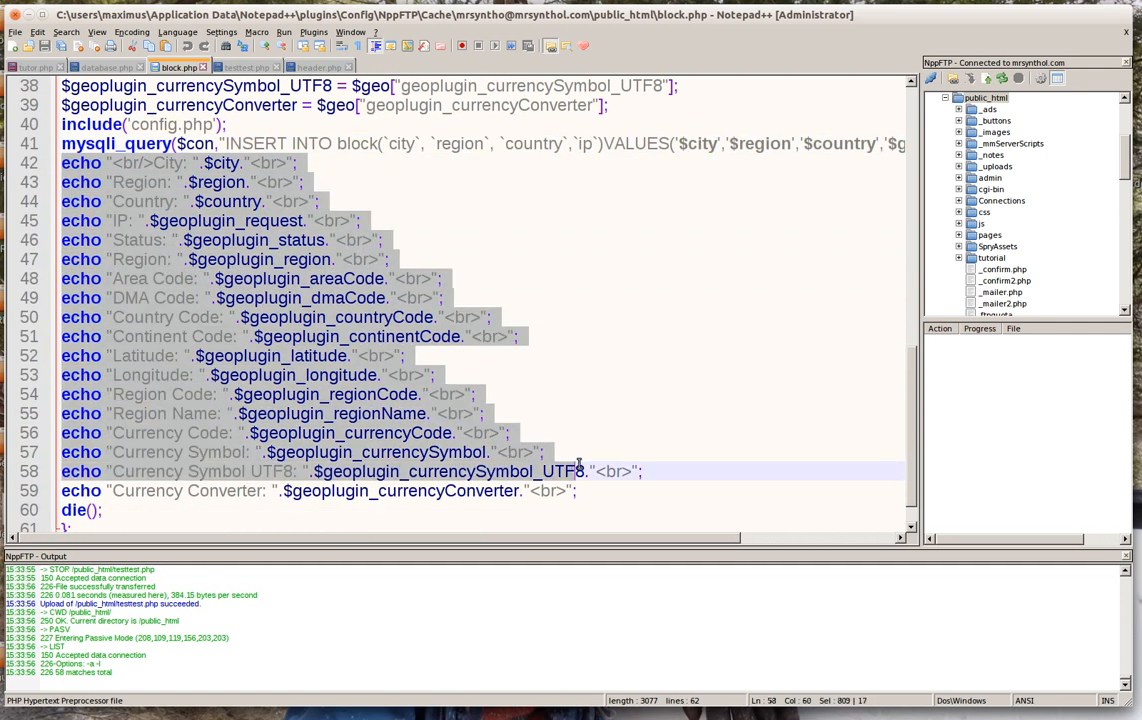
# Step: Review block.php's geoplugin echo lines through the die() call
pyautogui.click(100, 510)
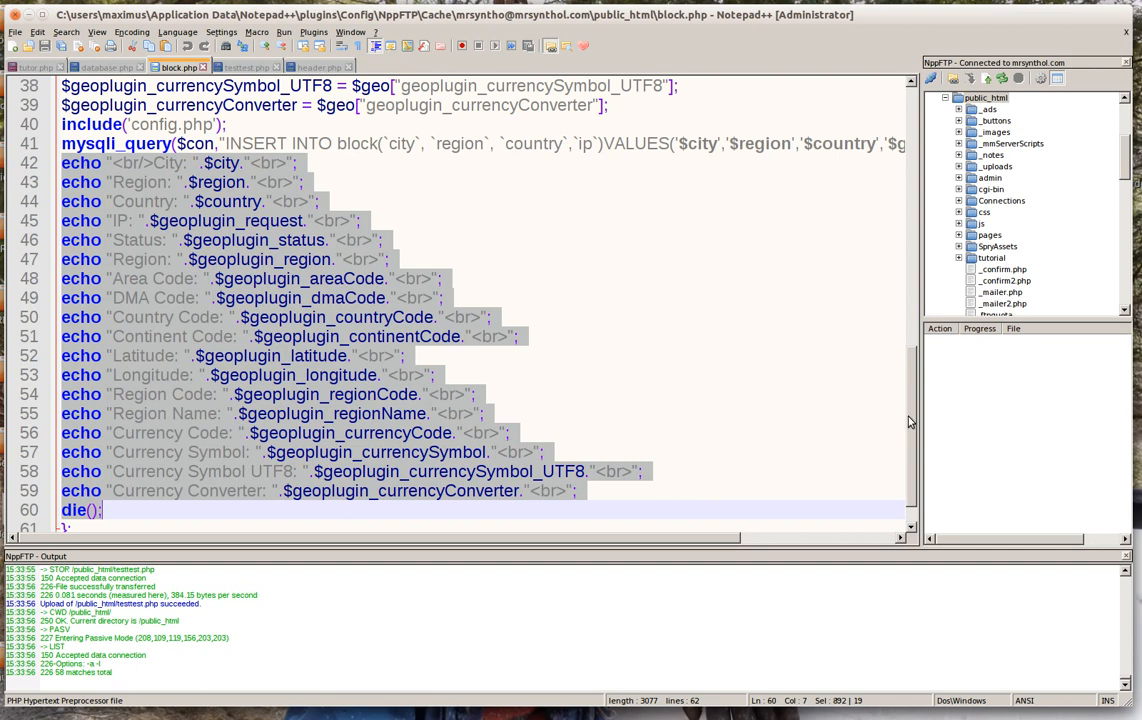
pyautogui.scroll(-3)
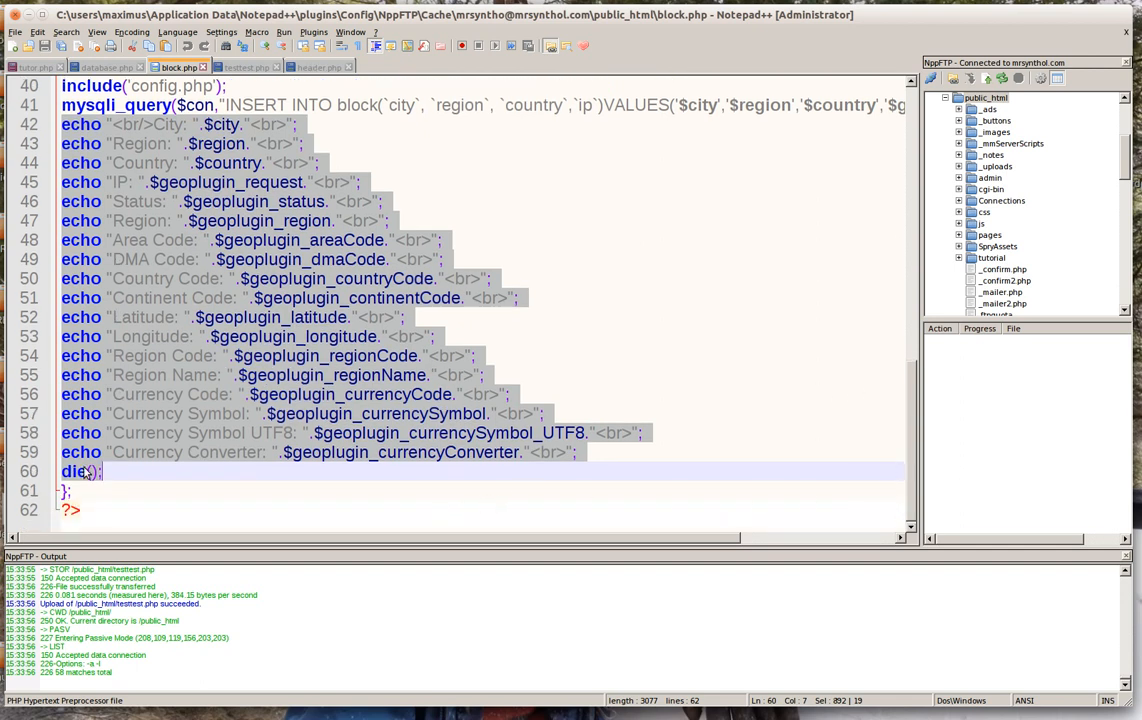
pyautogui.click(294, 478)
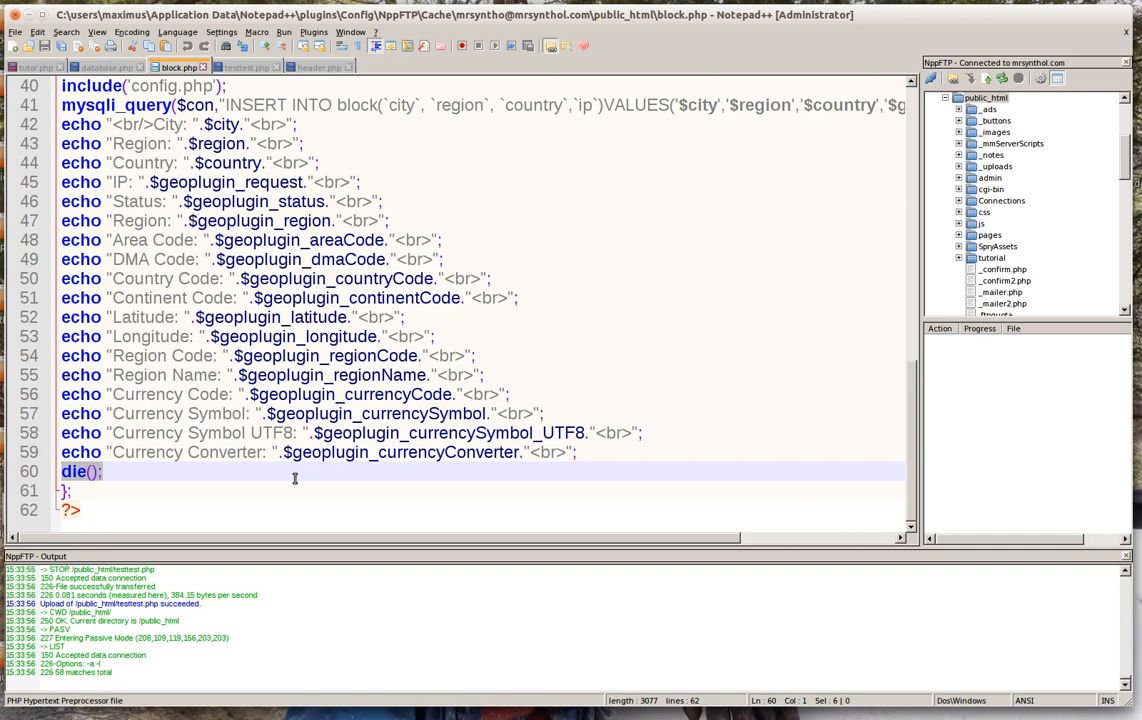
pyautogui.moveTo(48, 482)
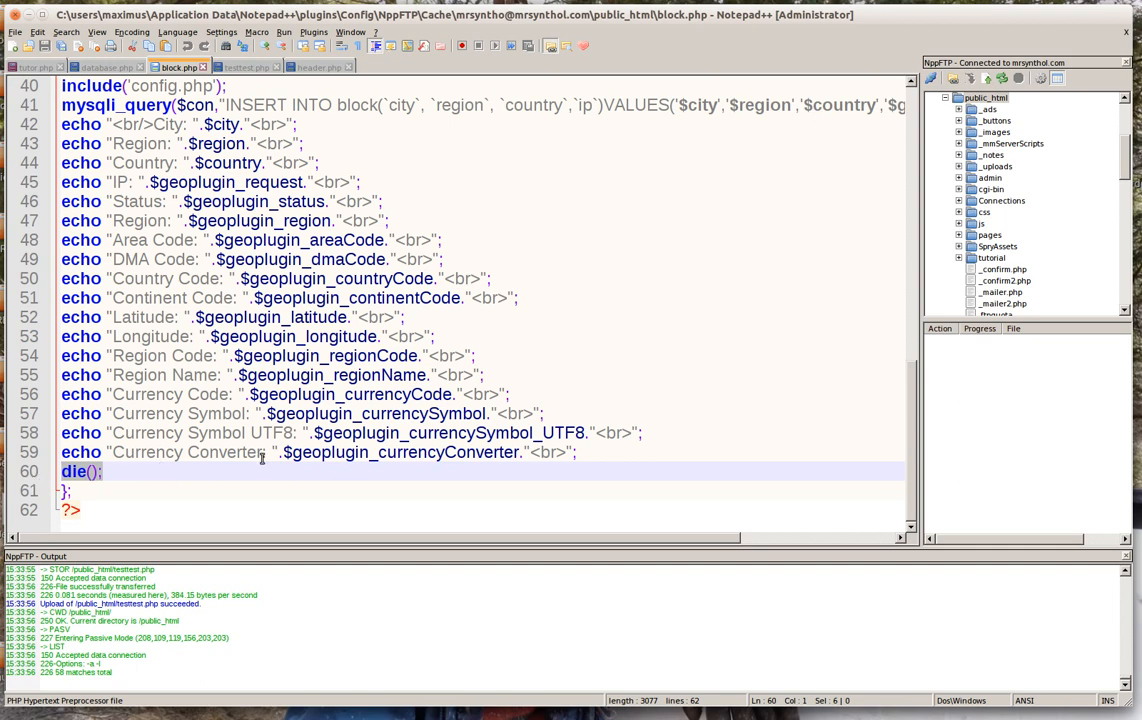
pyautogui.moveTo(546, 176)
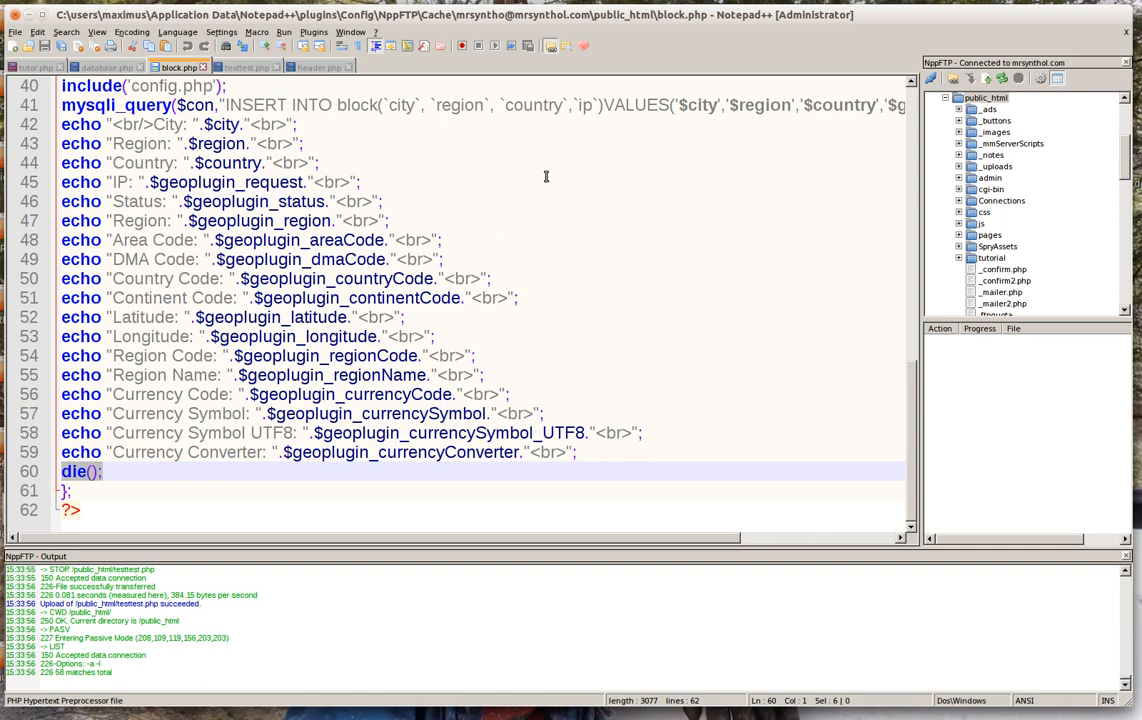
pyautogui.moveTo(368, 370)
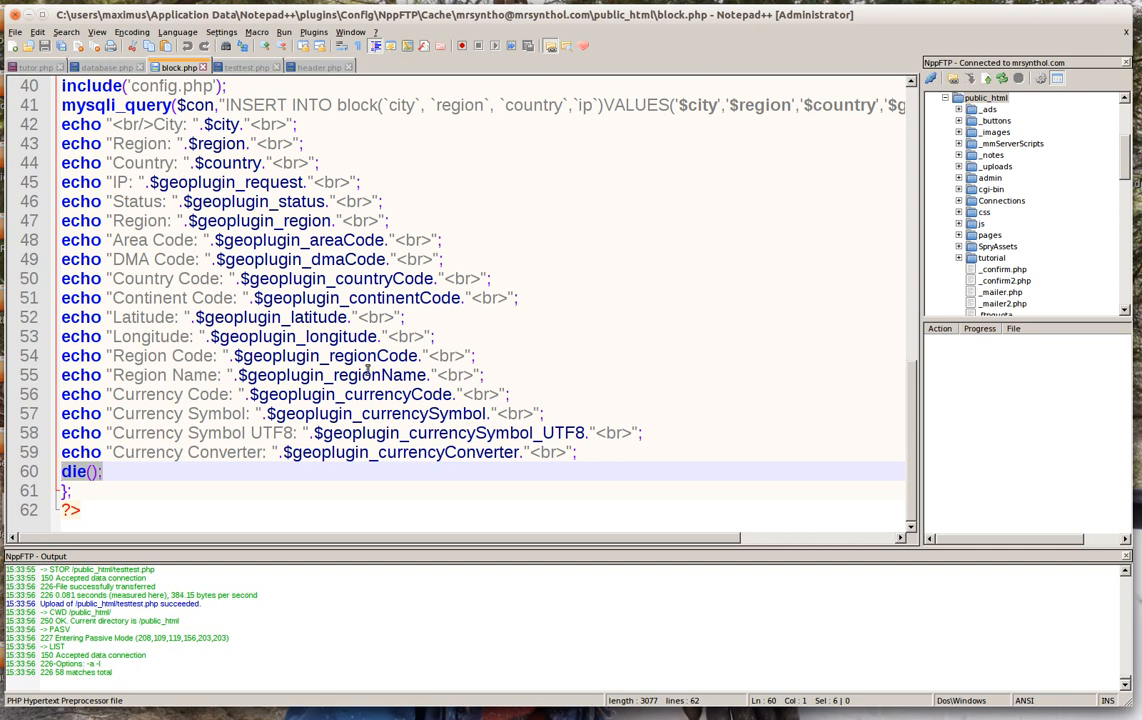
pyautogui.moveTo(590, 244)
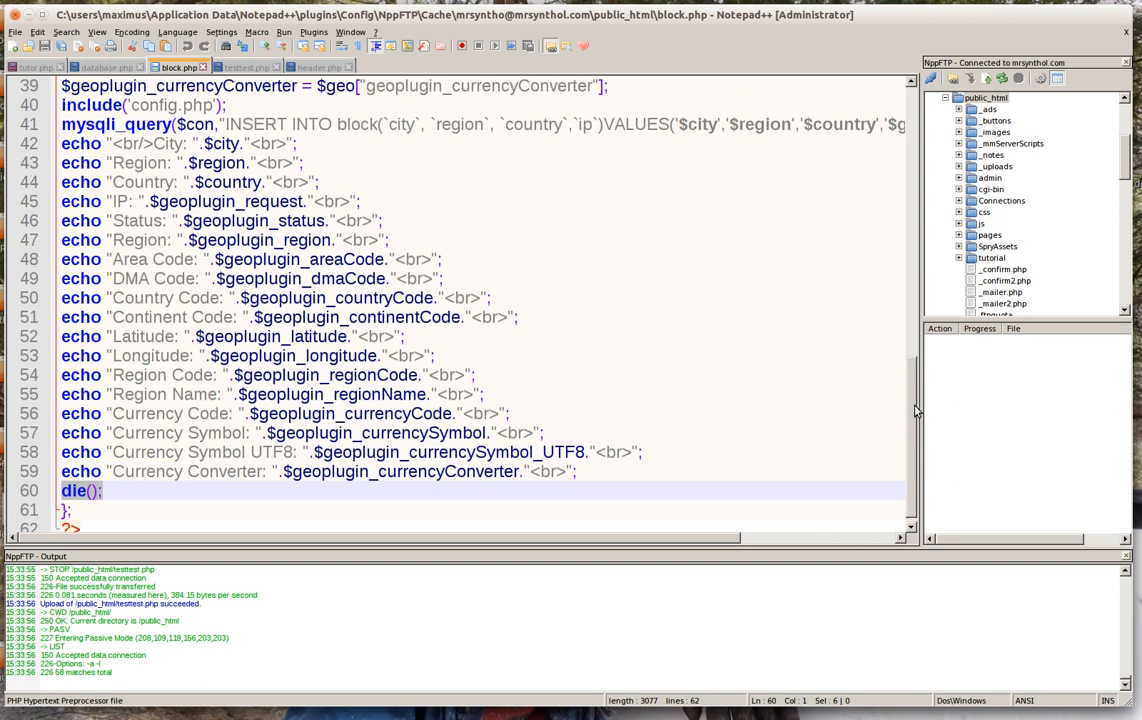
pyautogui.scroll(3)
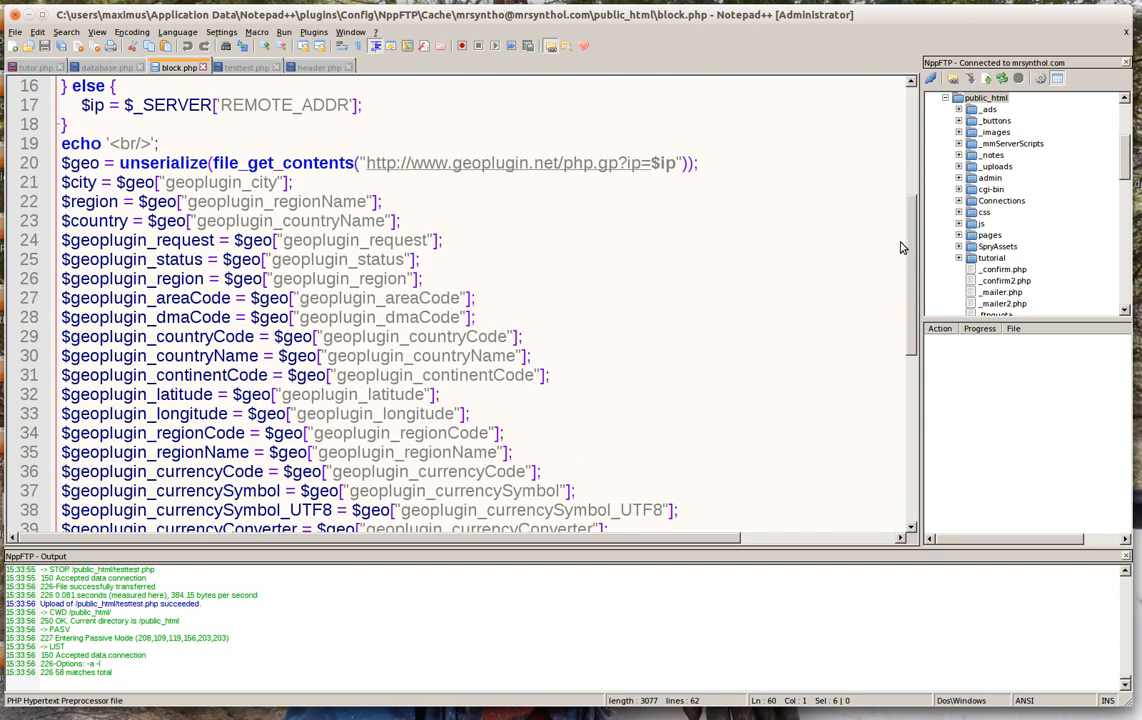
pyautogui.scroll(-3)
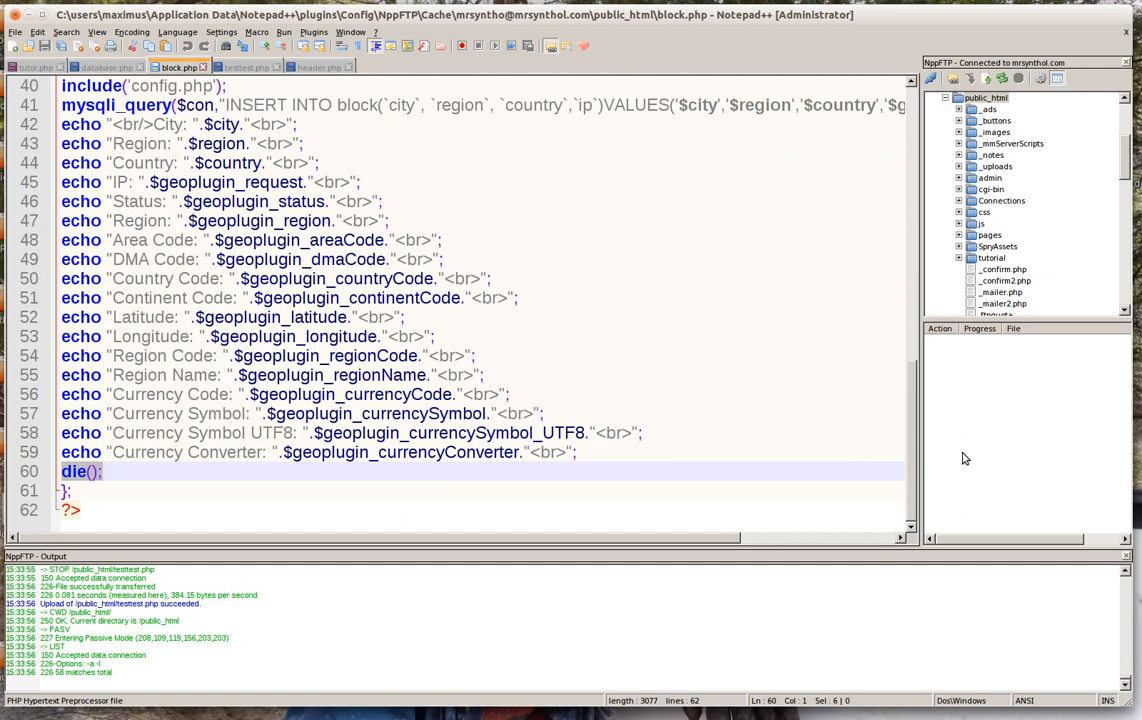
pyautogui.moveTo(290, 468)
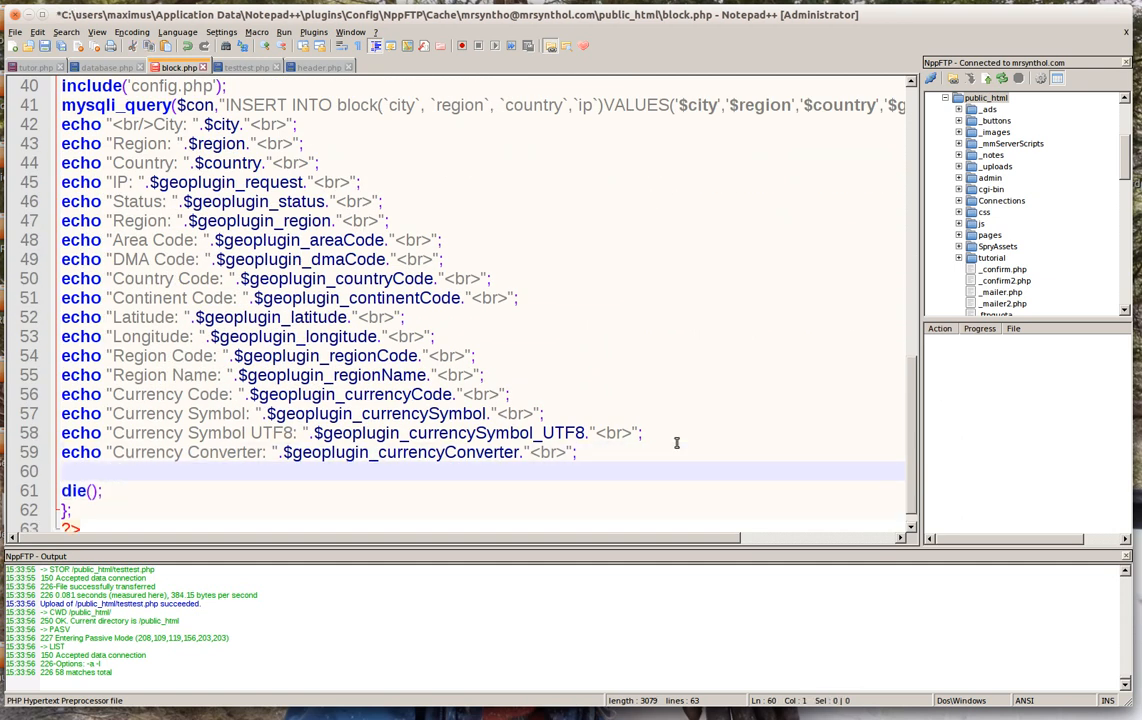
# Step: Remove the stray 'mailto' text after die() and switch to testtest.php
pyautogui.write('mailto')
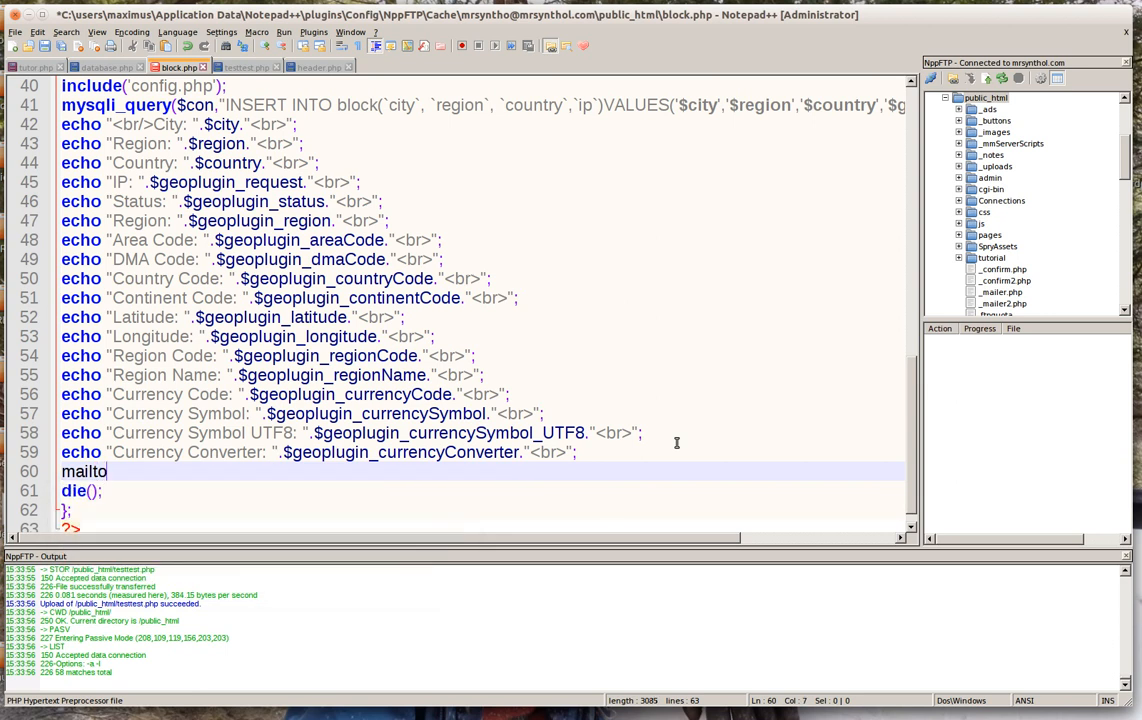
pyautogui.press('BackSpace')
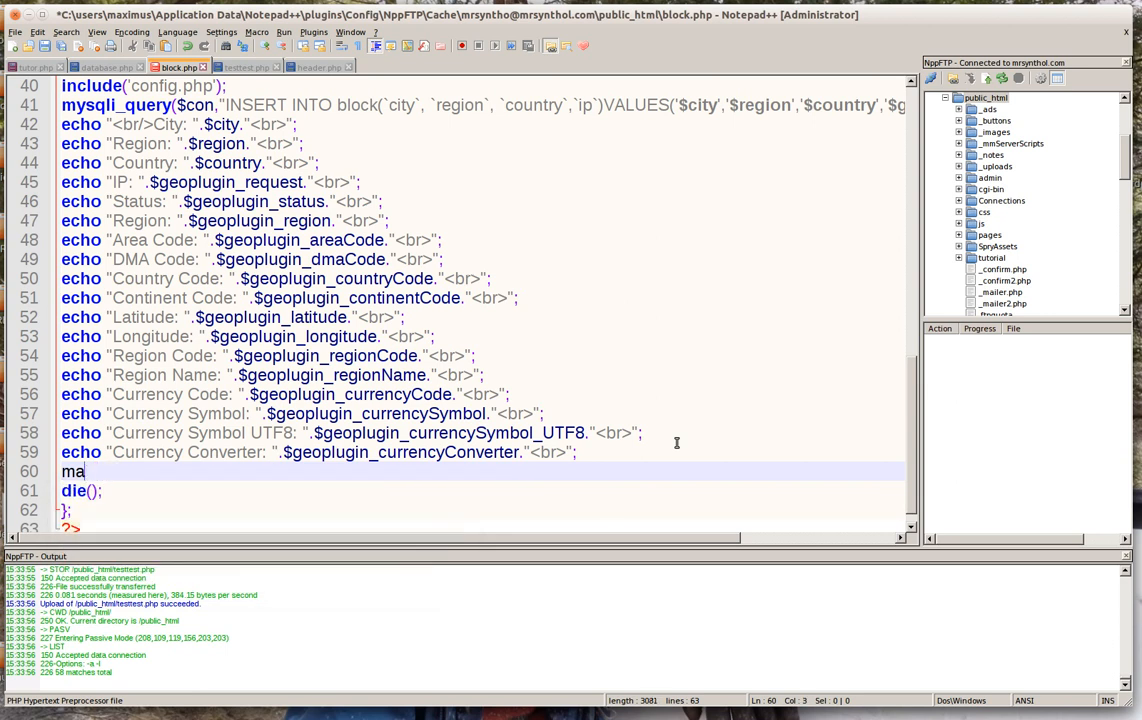
pyautogui.press('Backspace')
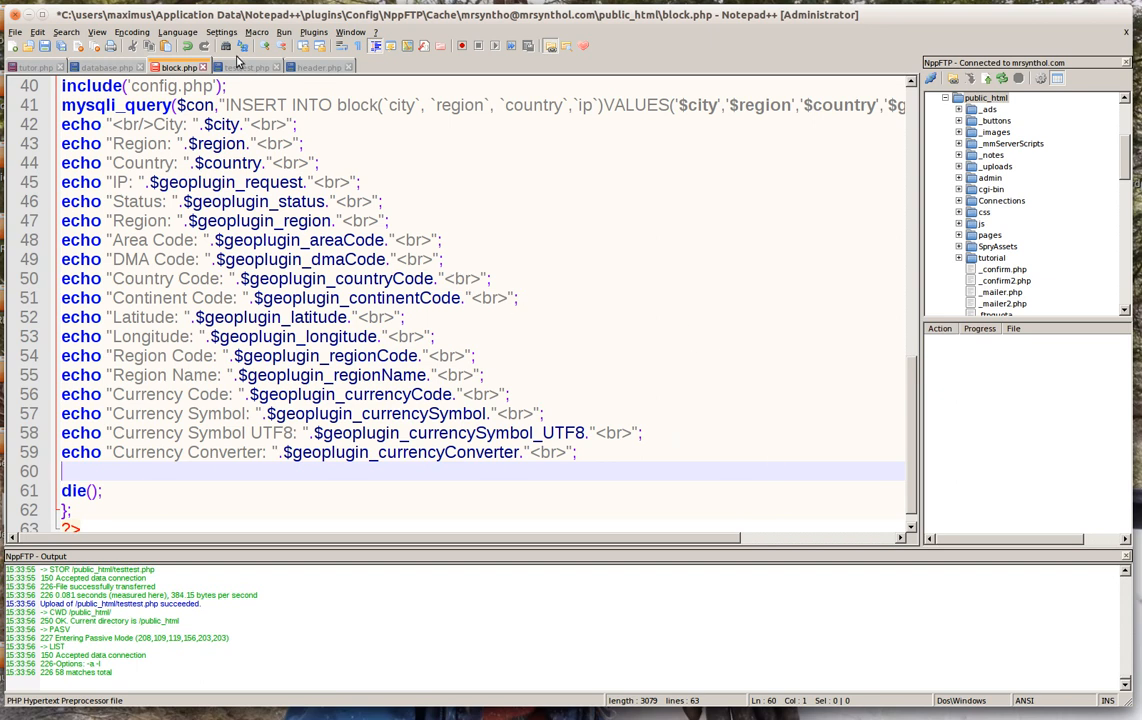
pyautogui.click(244, 66)
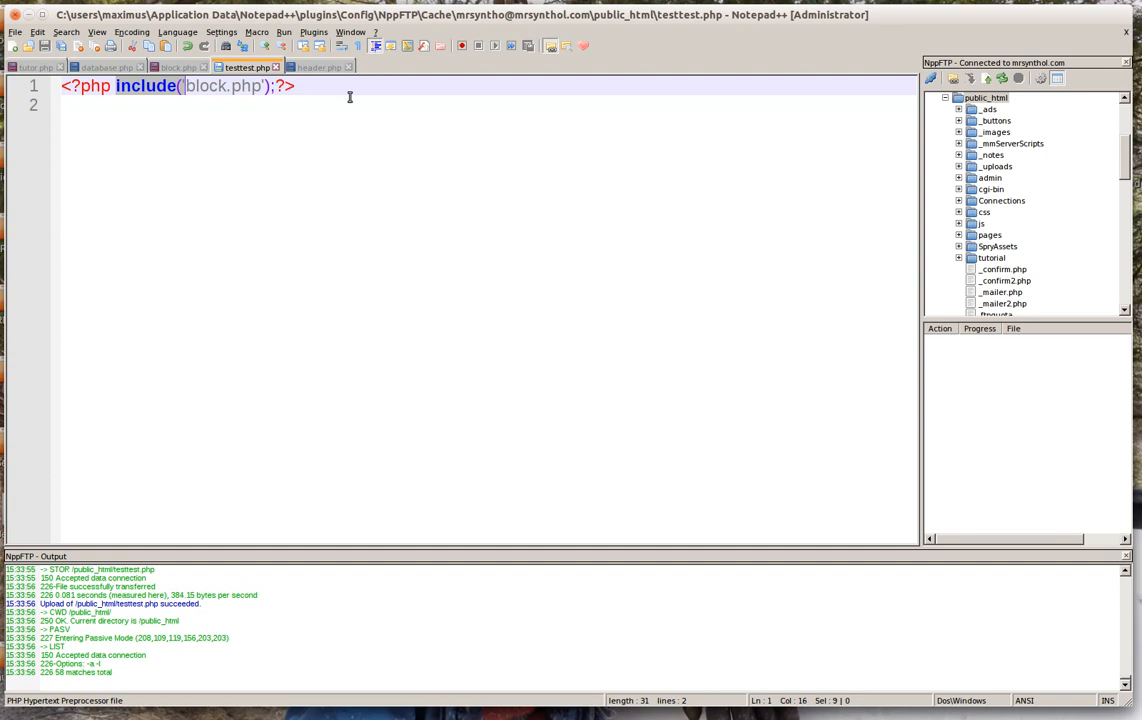
# Step: Compare block.php with testtest.php's include line, then open header.php at its IP-detection code
pyautogui.click(178, 66)
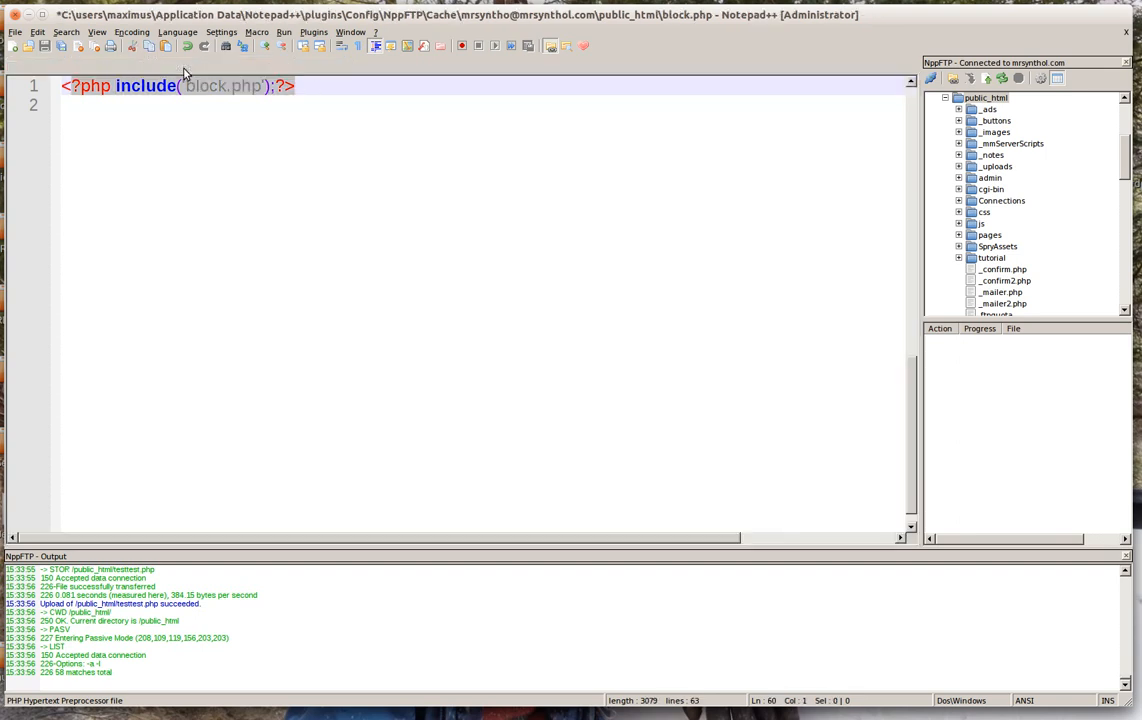
pyautogui.click(244, 66)
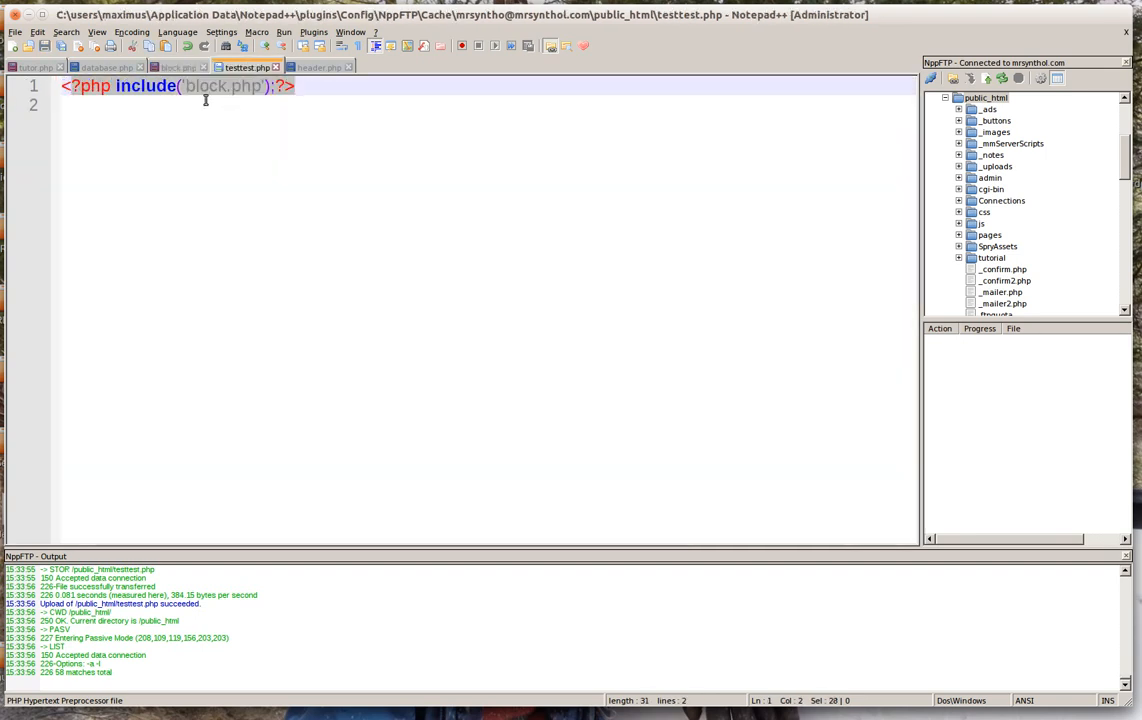
pyautogui.moveTo(200, 90)
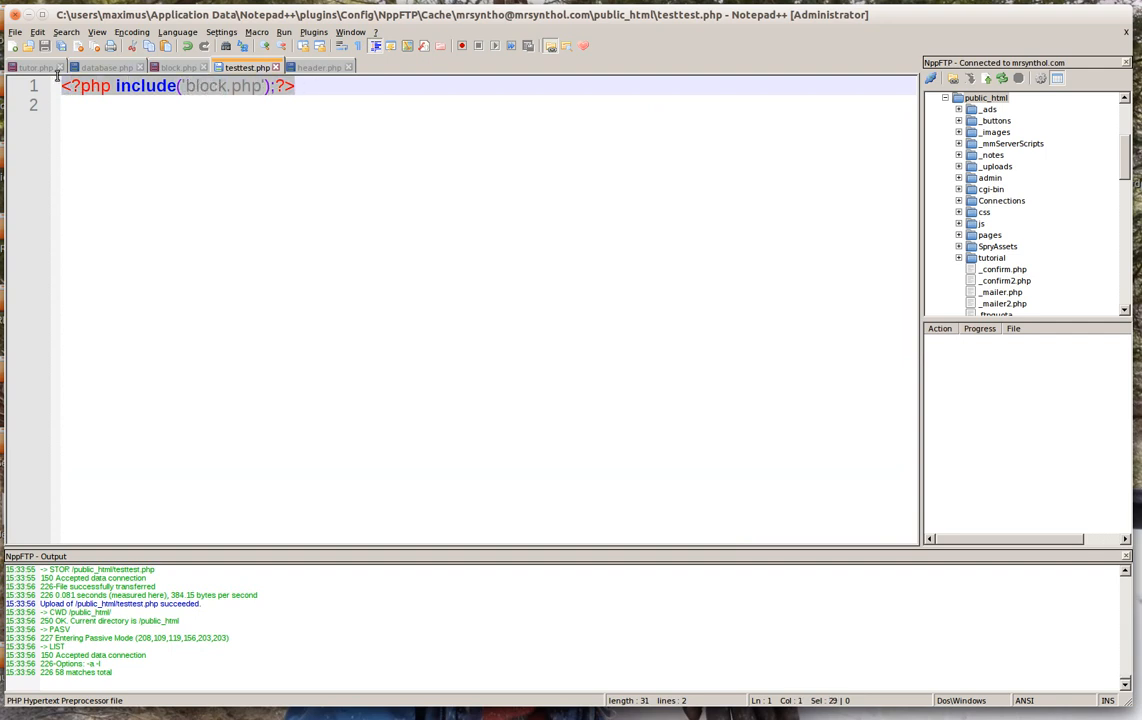
pyautogui.moveTo(296, 152)
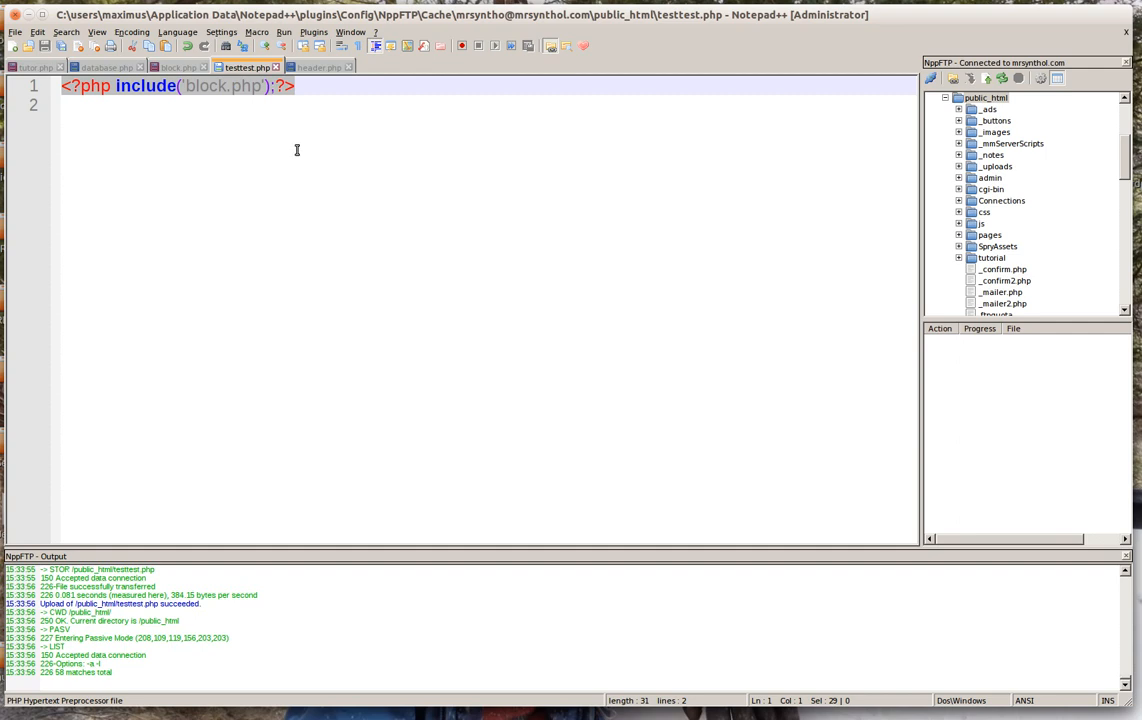
pyautogui.moveTo(212, 96)
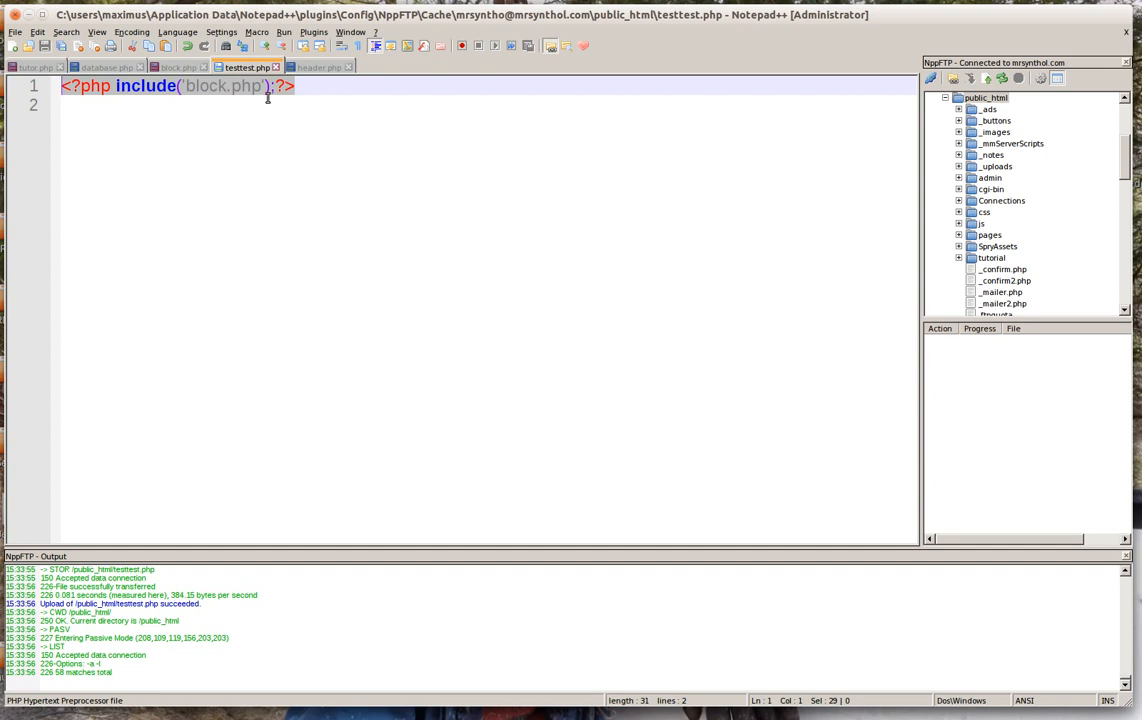
pyautogui.moveTo(232, 230)
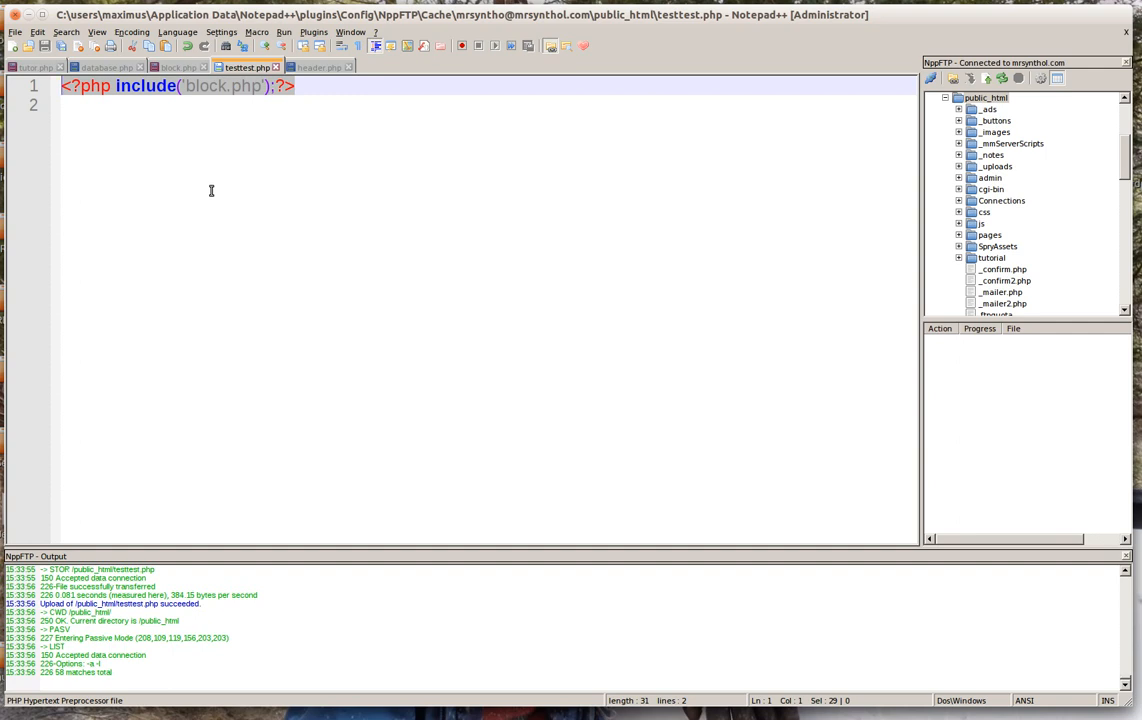
pyautogui.moveTo(272, 120)
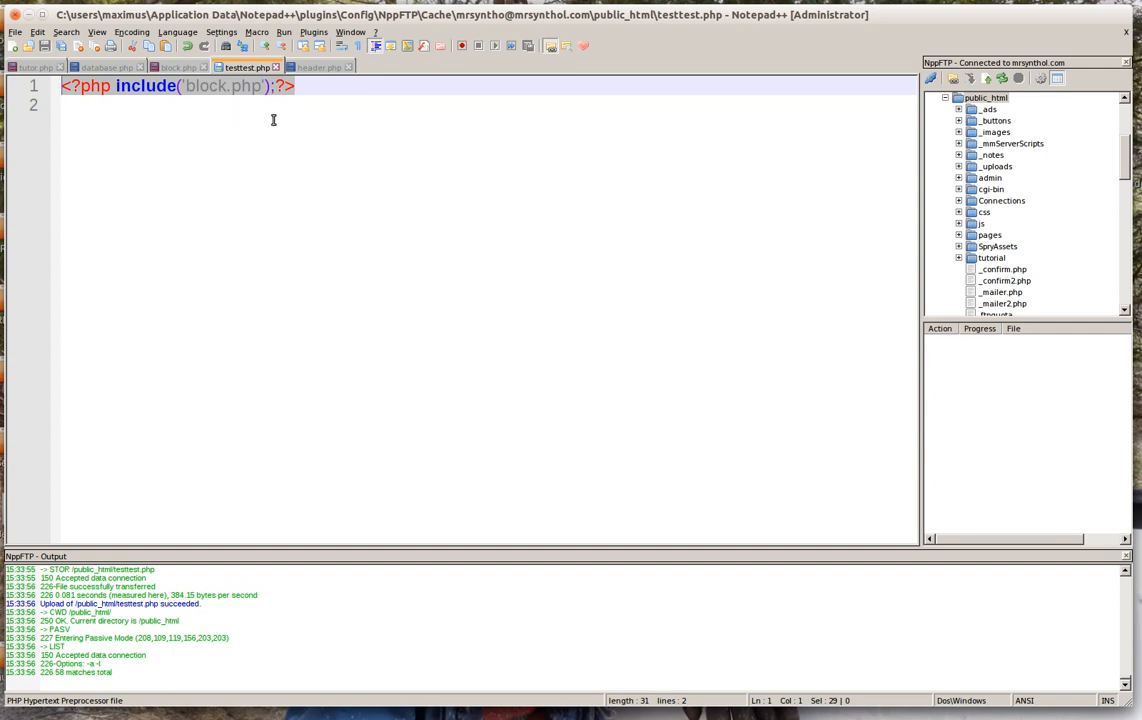
pyautogui.moveTo(290, 120)
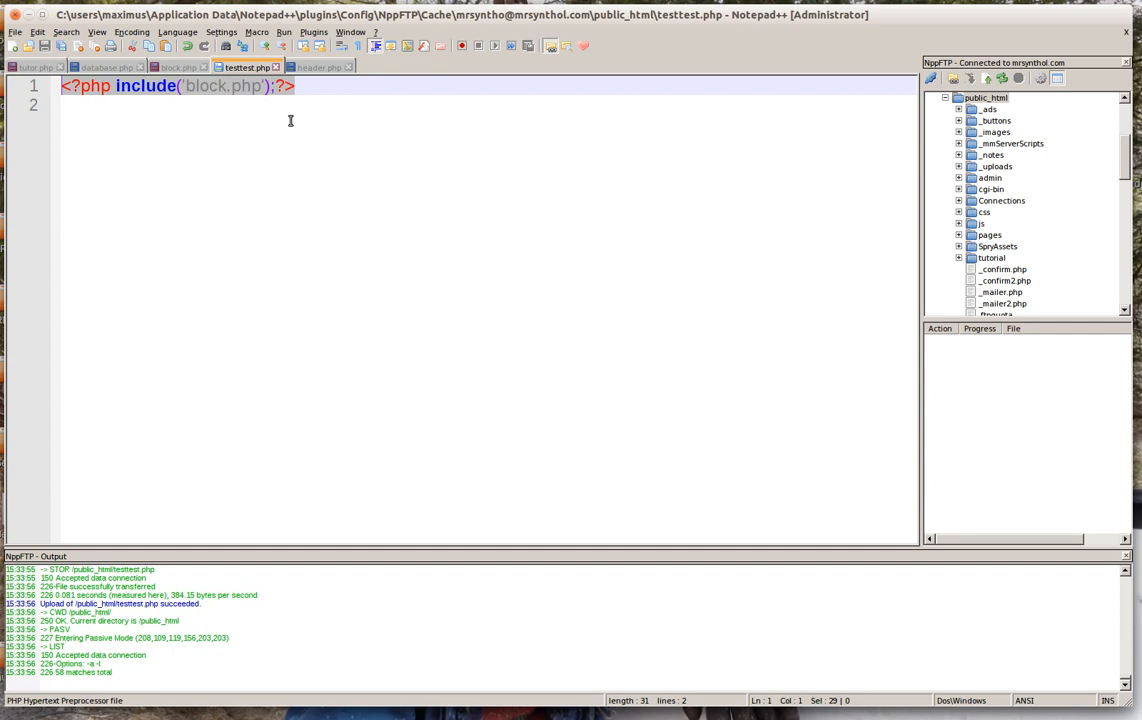
pyautogui.click(318, 68)
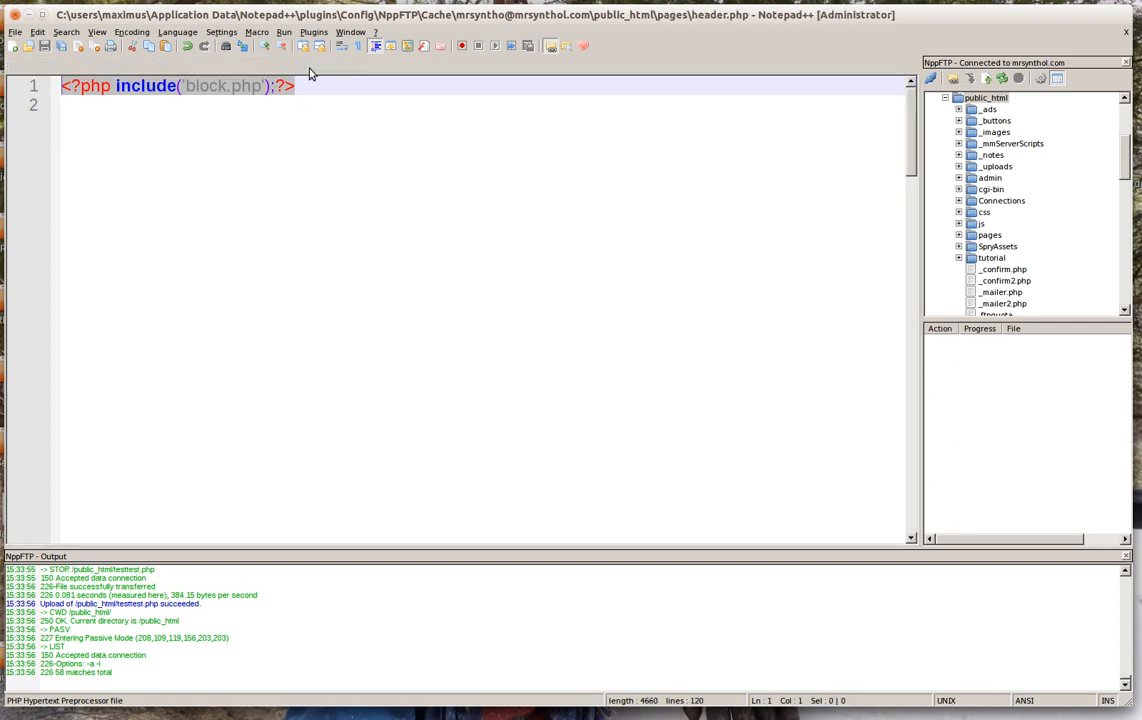
pyautogui.click(318, 66)
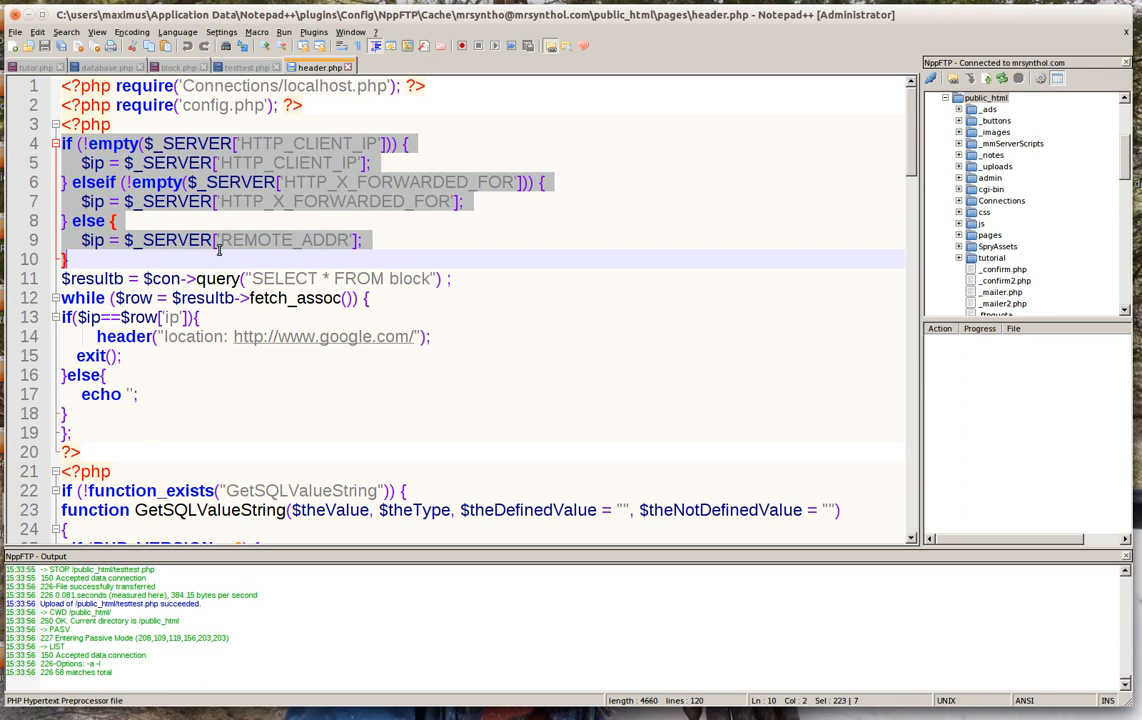
pyautogui.moveTo(268, 182)
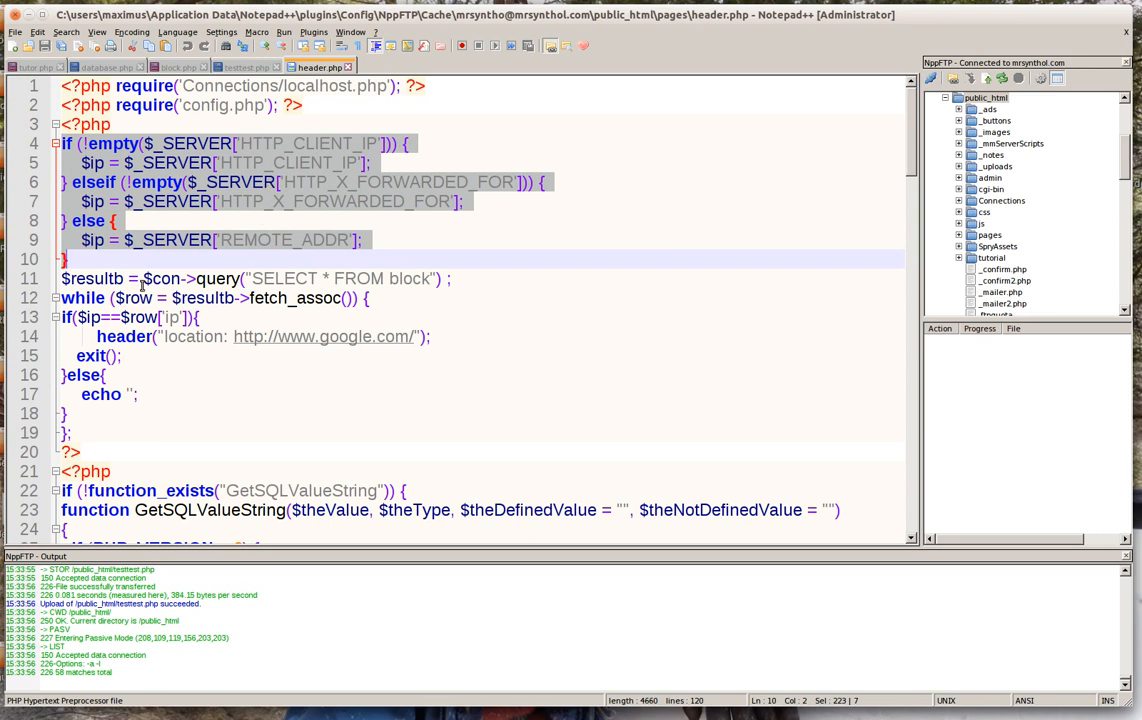
pyautogui.click(450, 278)
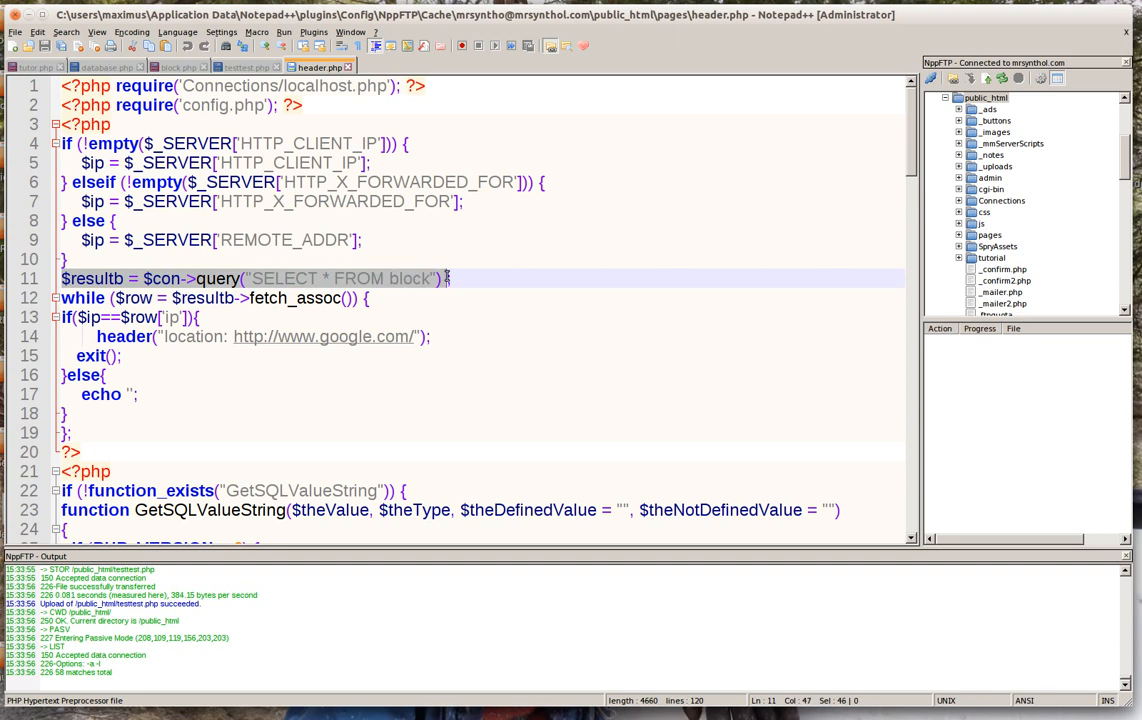
pyautogui.moveTo(410, 280)
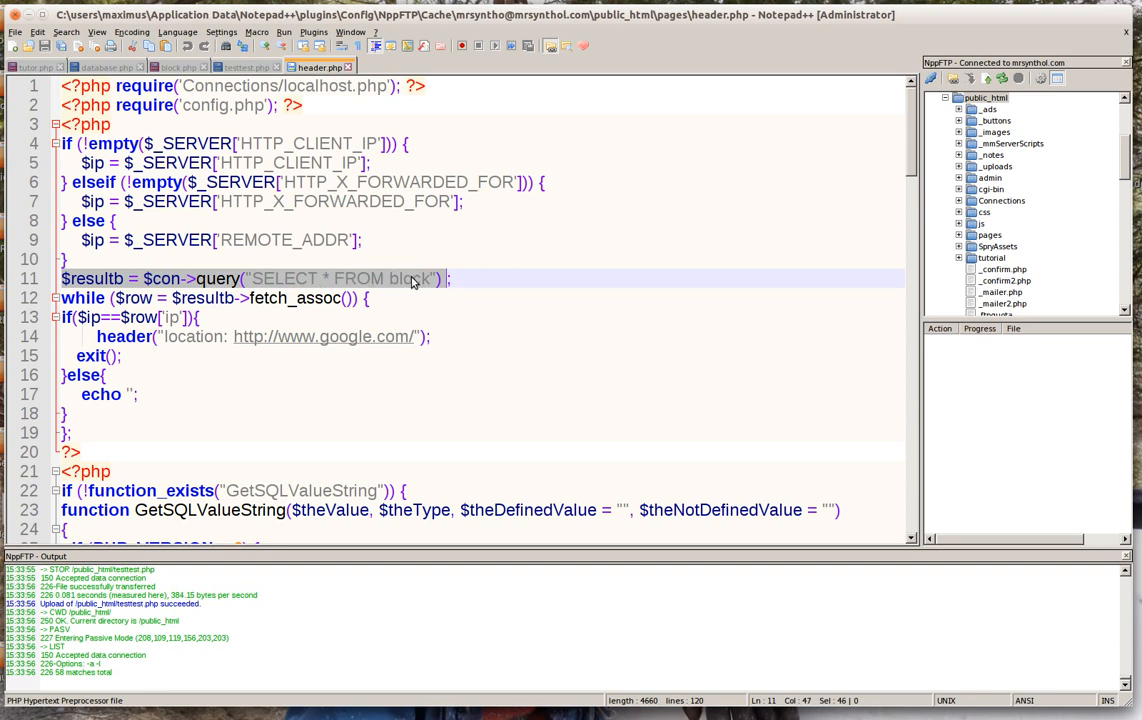
pyautogui.doubleClick(408, 278)
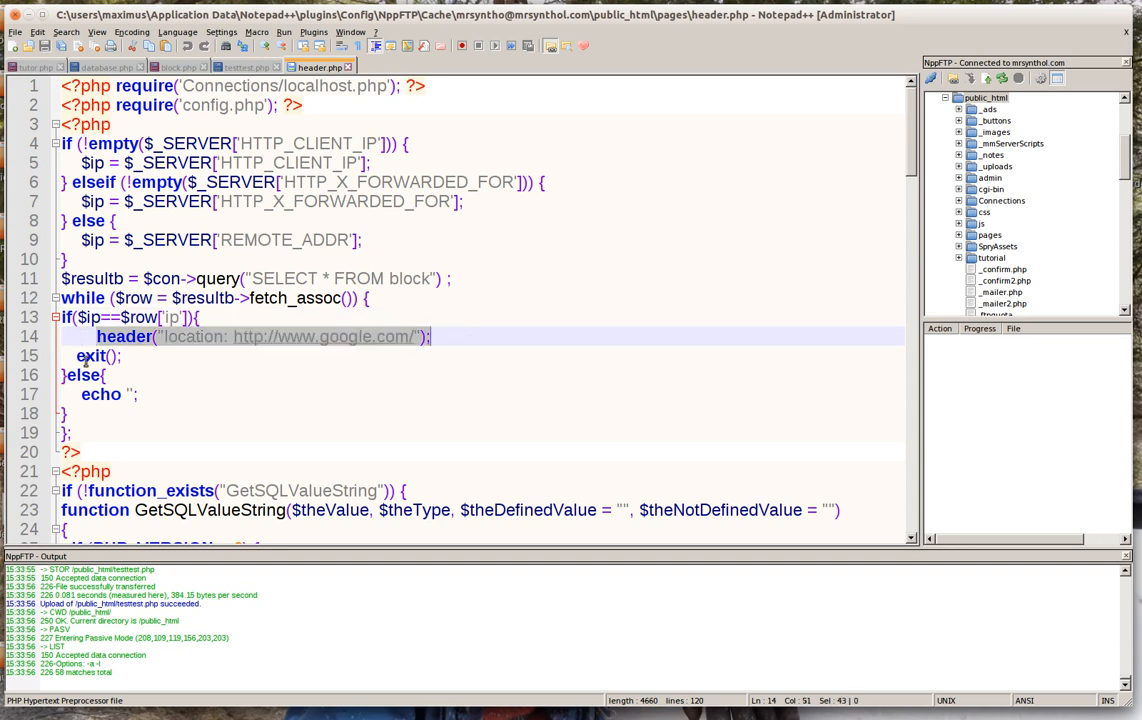
pyautogui.click(100, 356)
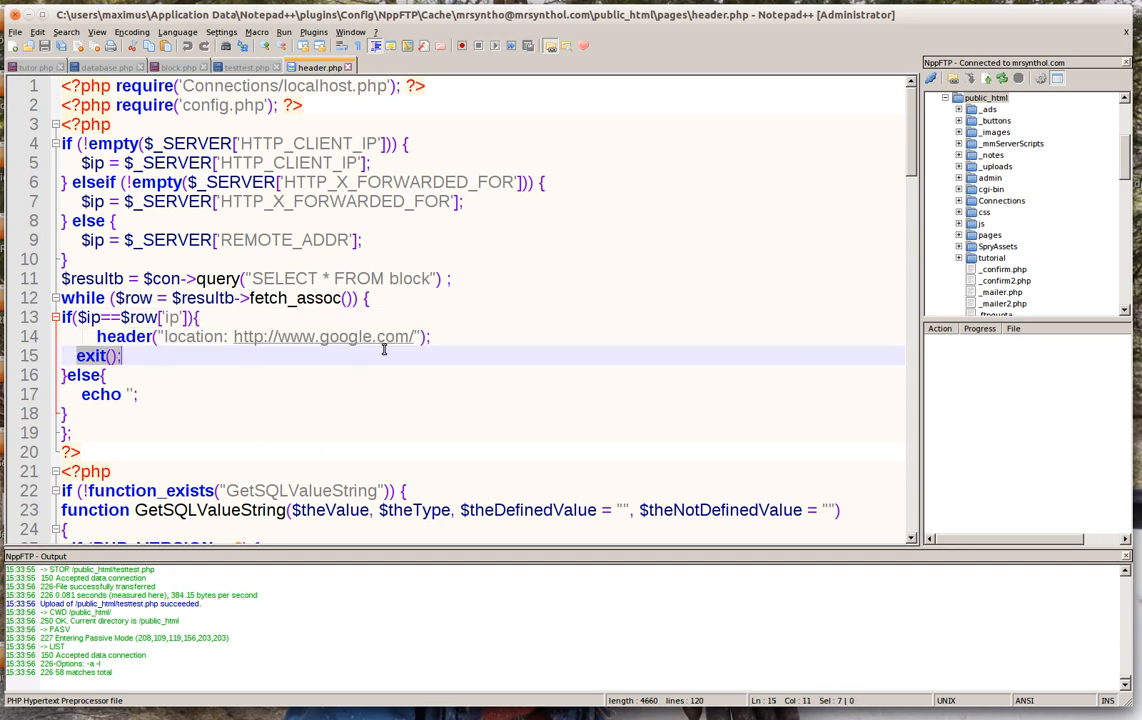
pyautogui.moveTo(278, 316)
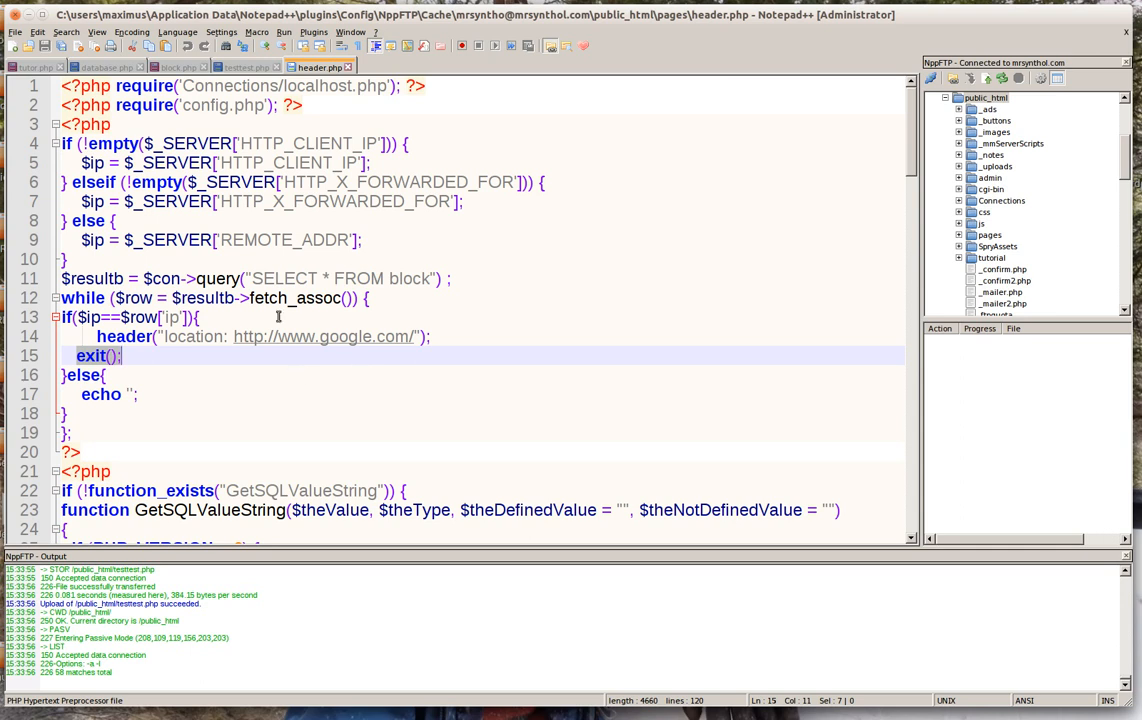
pyautogui.moveTo(588, 298)
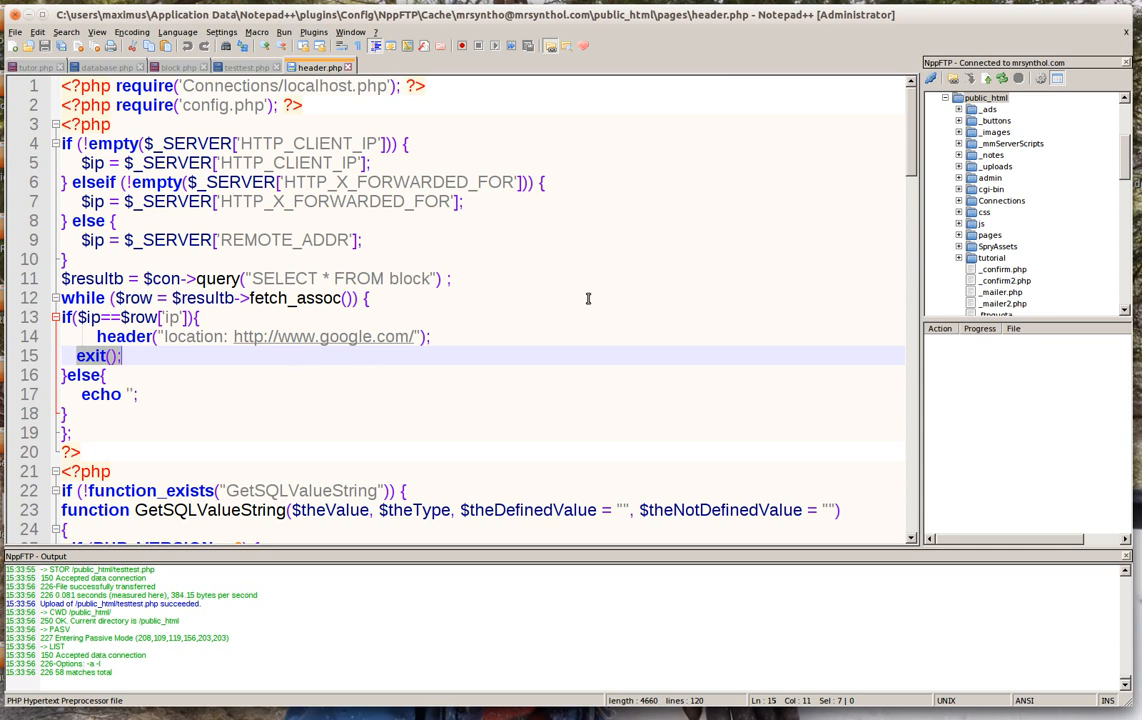
pyautogui.click(298, 394)
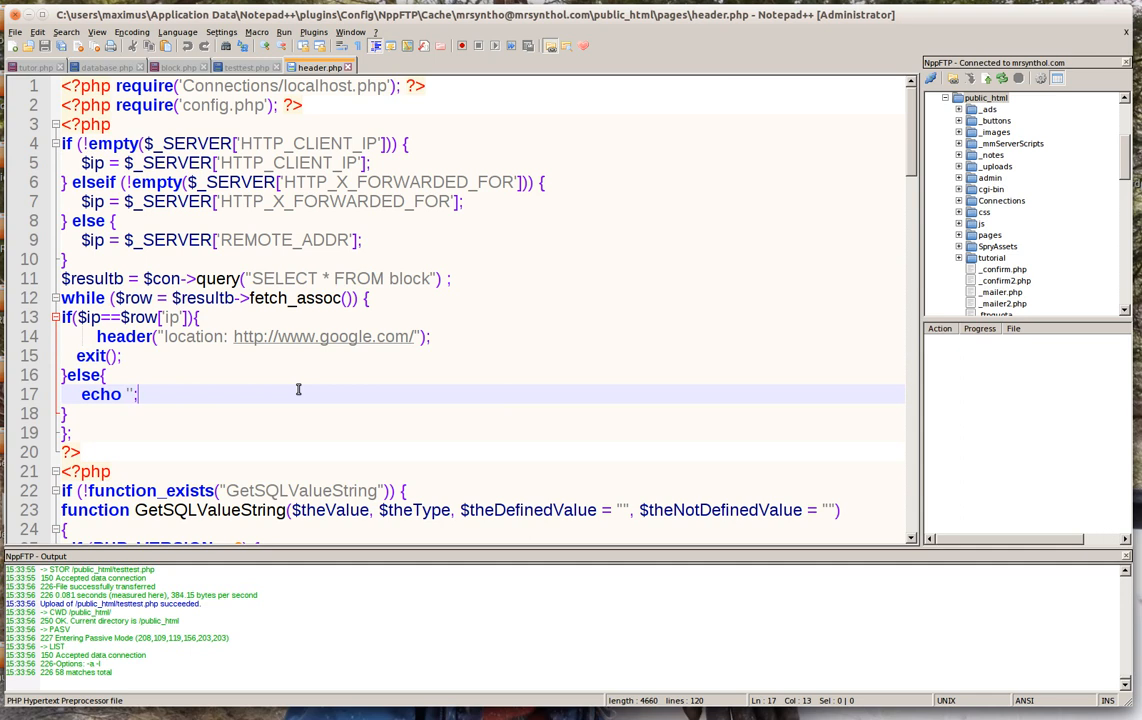